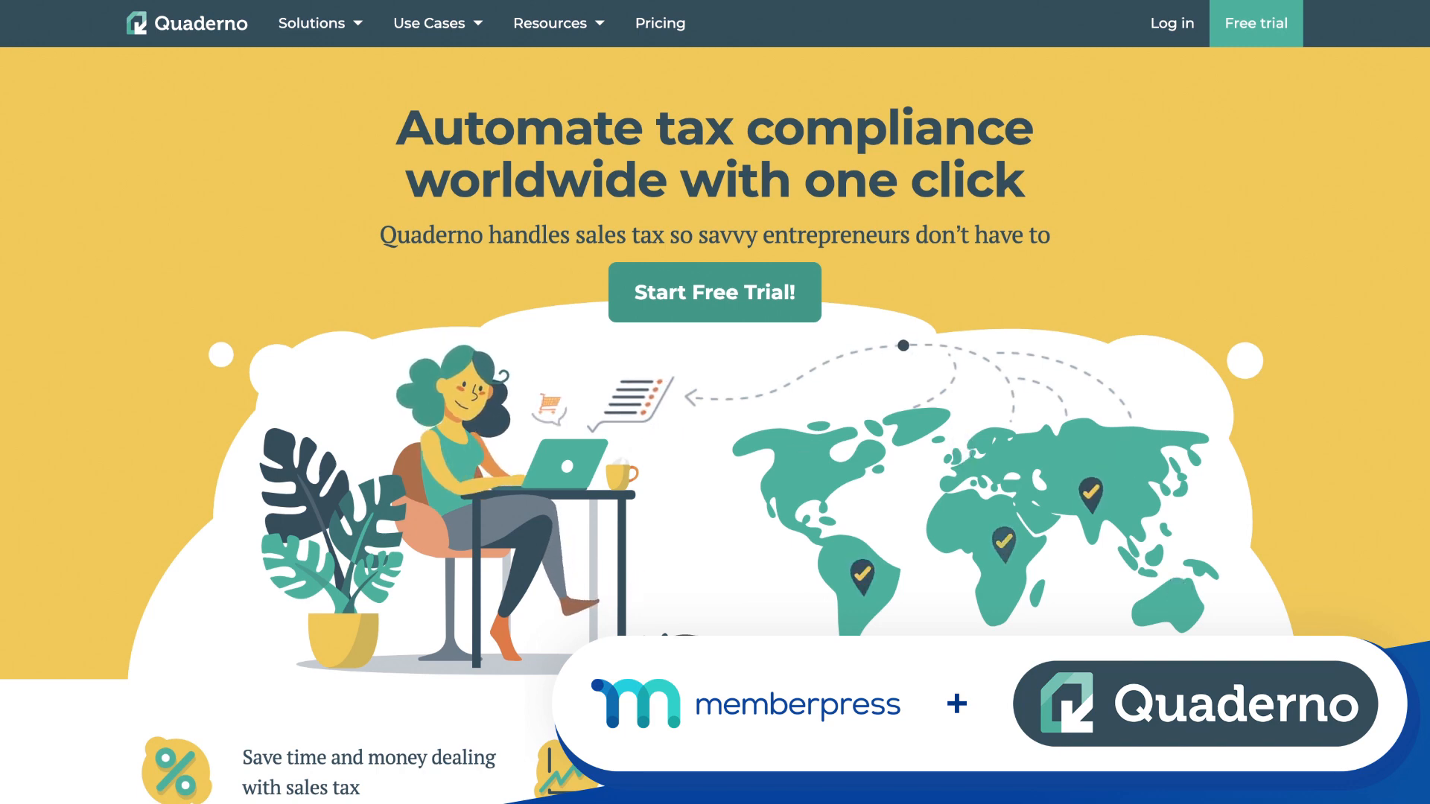
Browse Quaderno's homepage feature sections: tax reporting, then billing with its sample invoice.
{"action": "scroll", "scroll_direction": "down", "scroll_amount": 3}
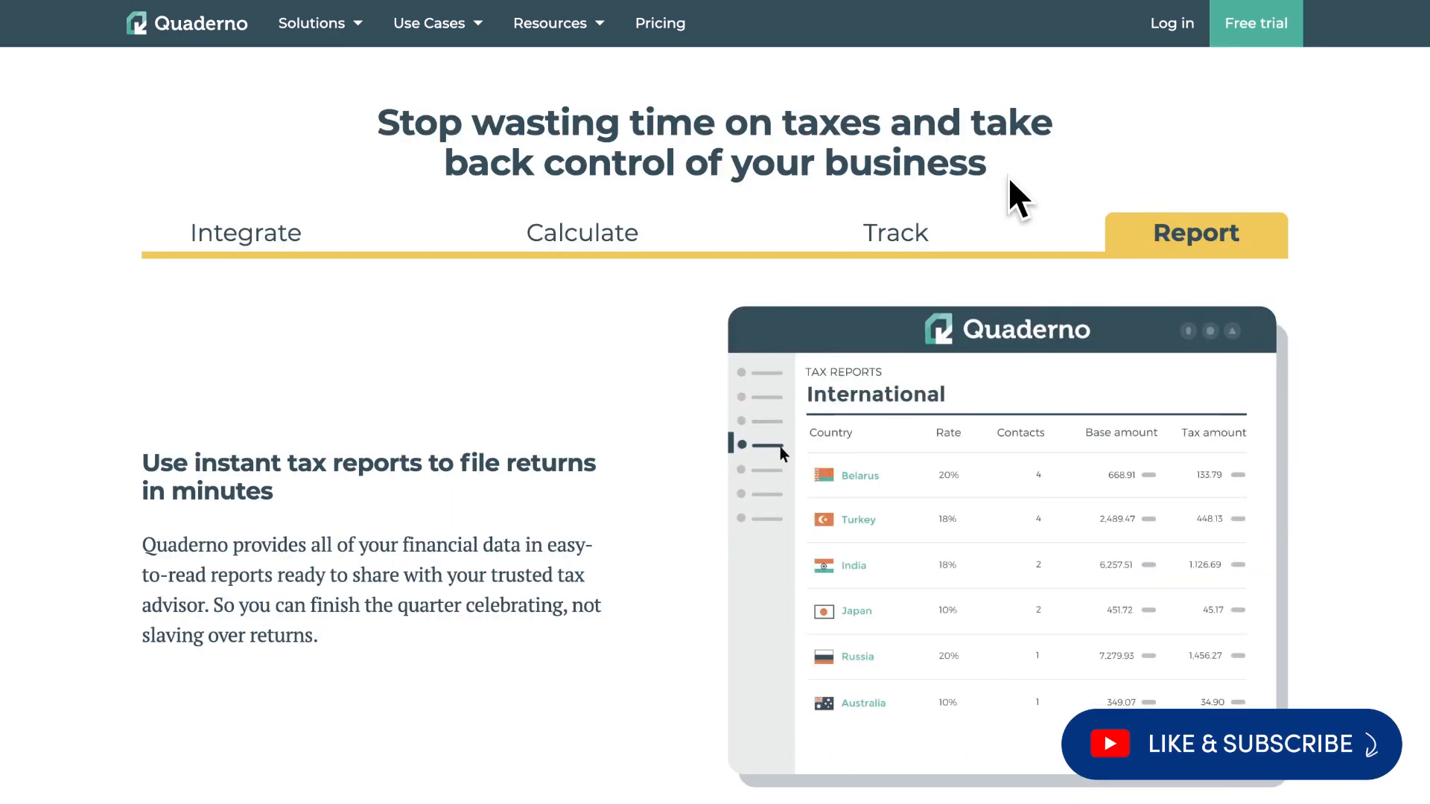
{"action": "left_click", "coordinate": [895, 233]}
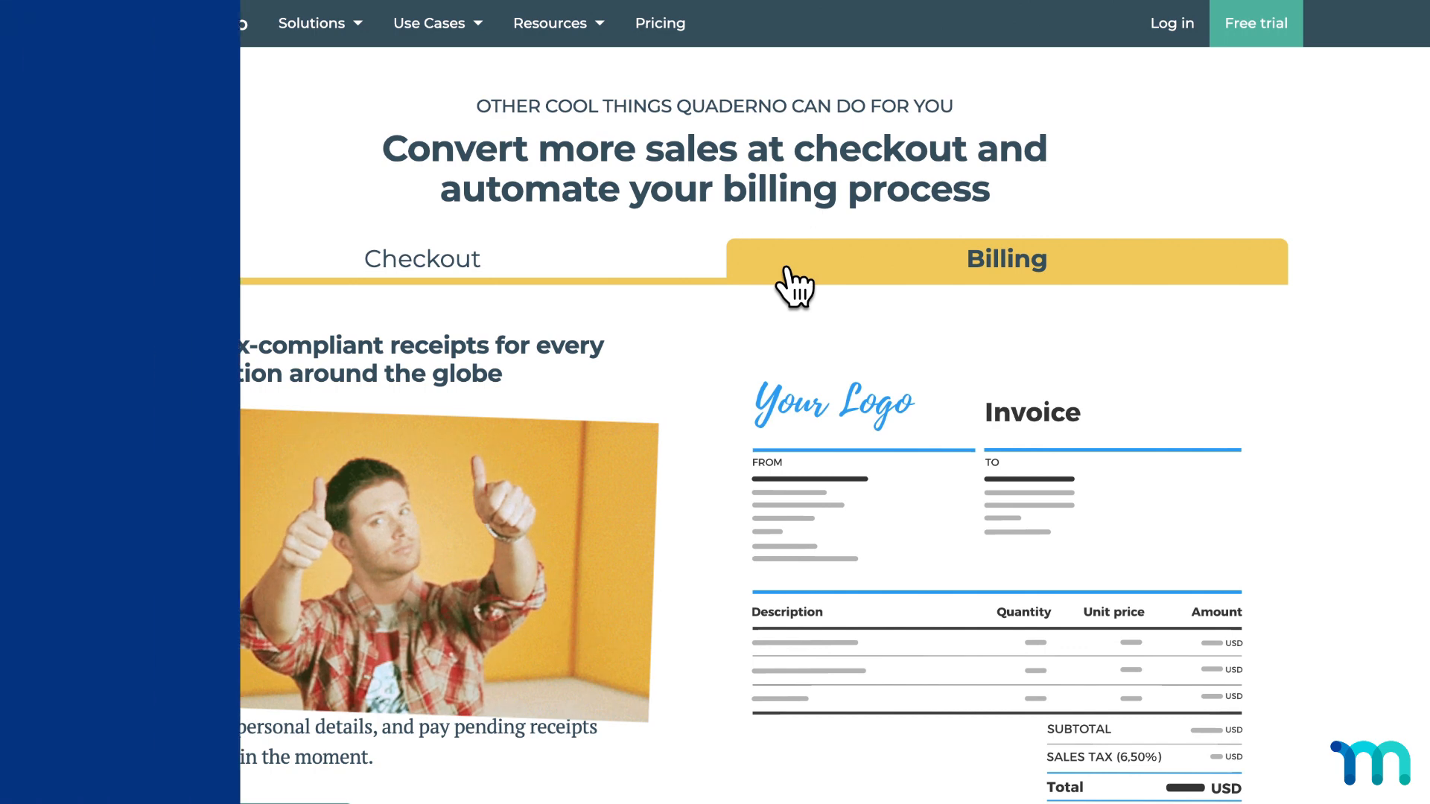
{"action": "left_click", "coordinate": [132, 23]}
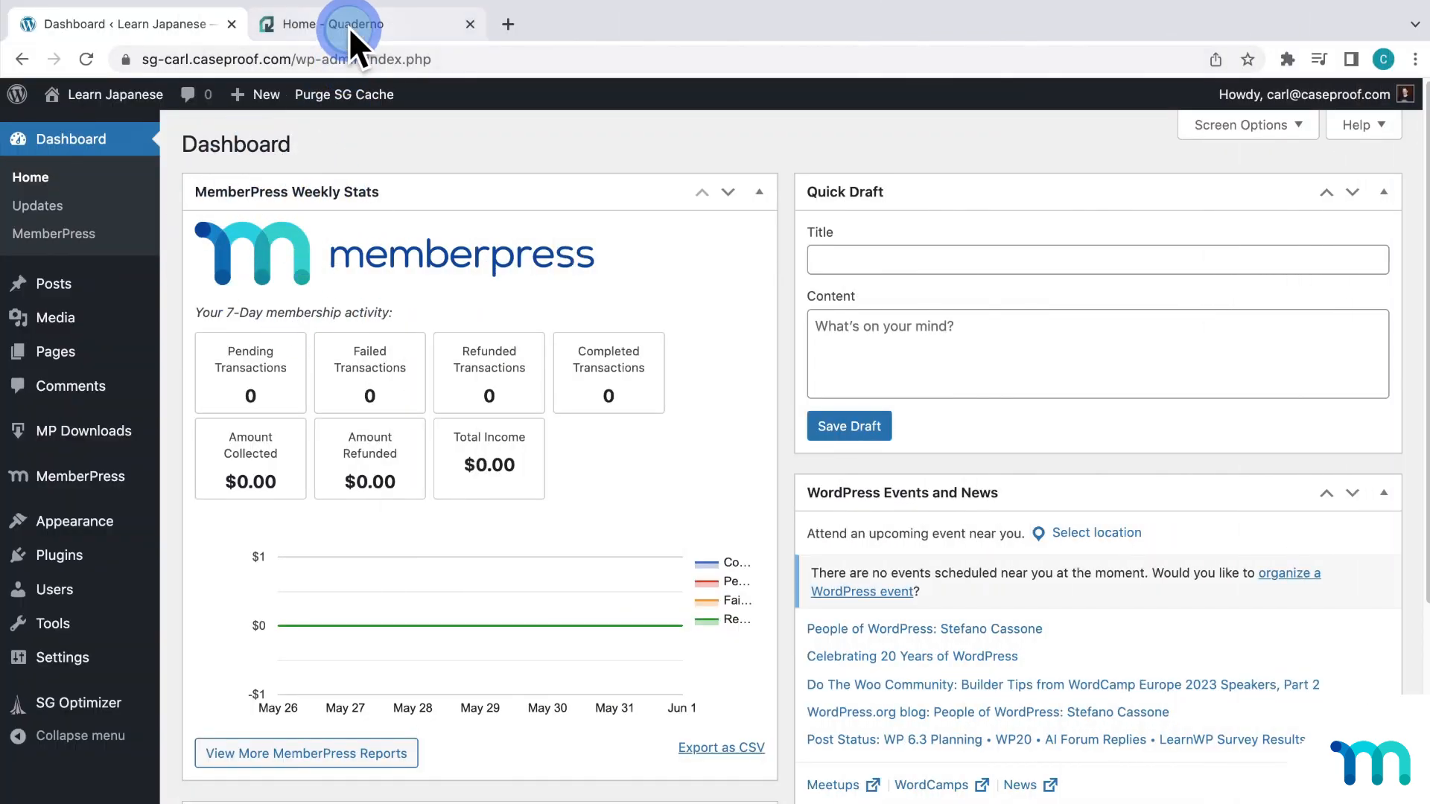
Return to the WordPress dashboard and show the MemberPress add-ons list.
{"action": "left_click", "coordinate": [347, 24]}
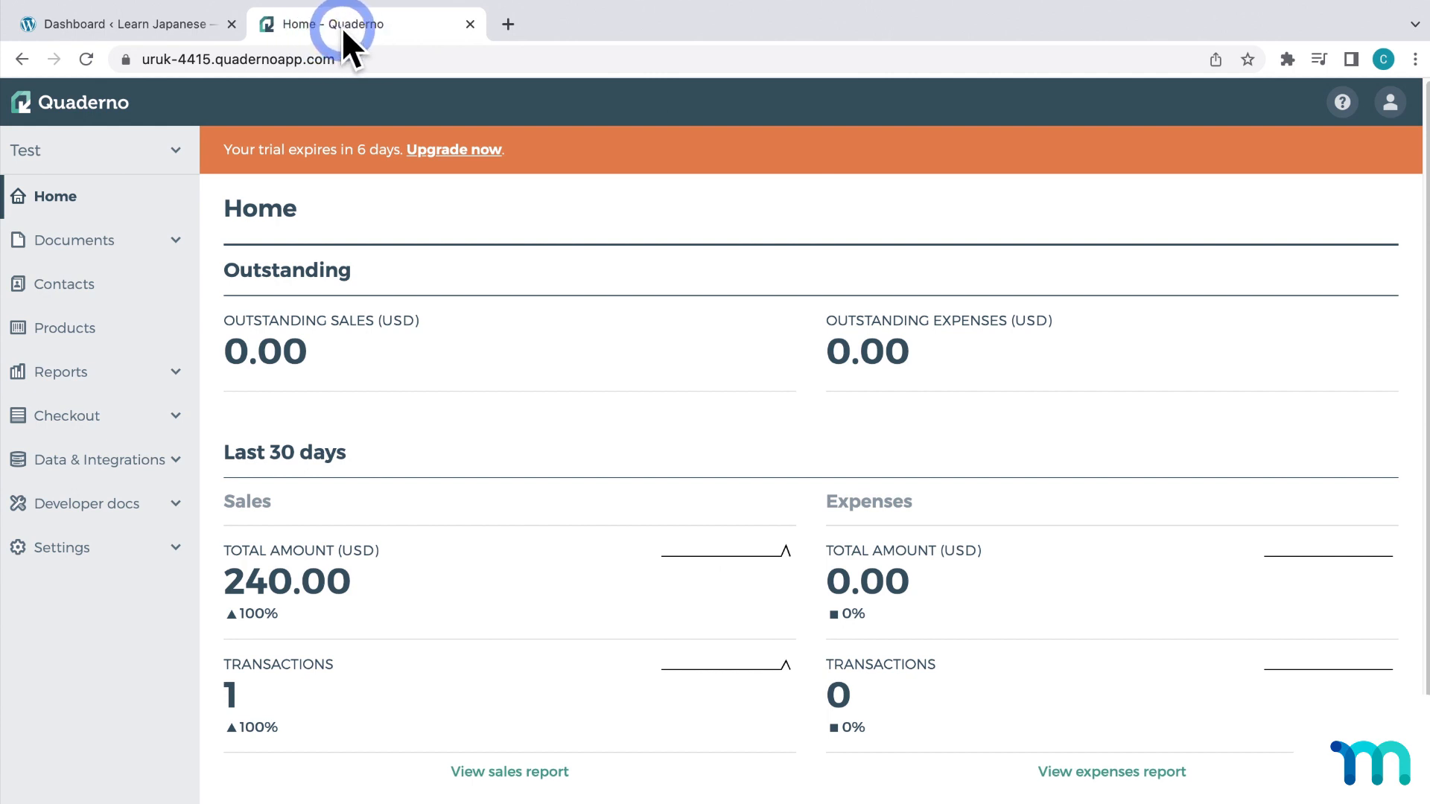
{"action": "left_click", "coordinate": [124, 24]}
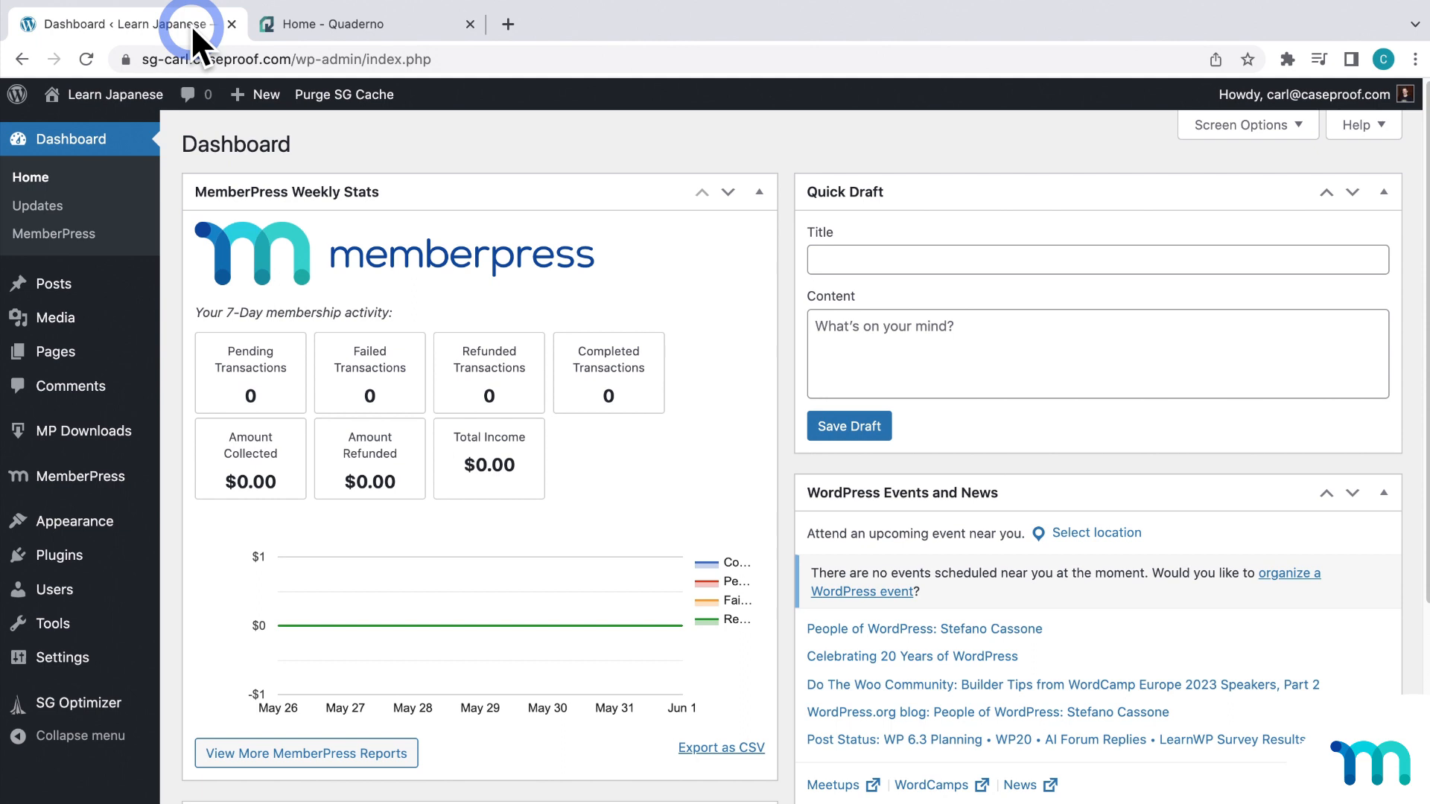
{"action": "mouse_move", "coordinate": [82, 477]}
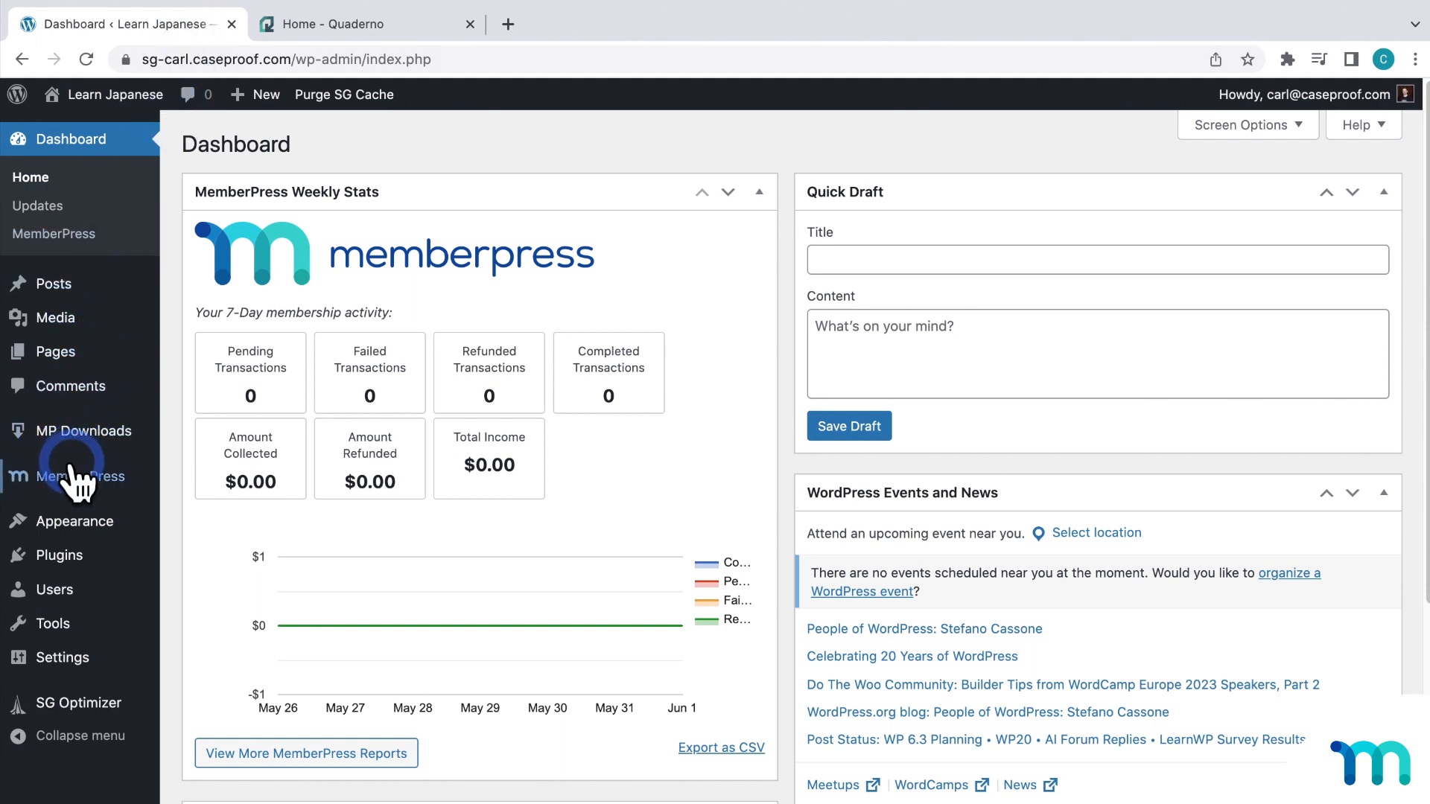
{"action": "left_click", "coordinate": [80, 477]}
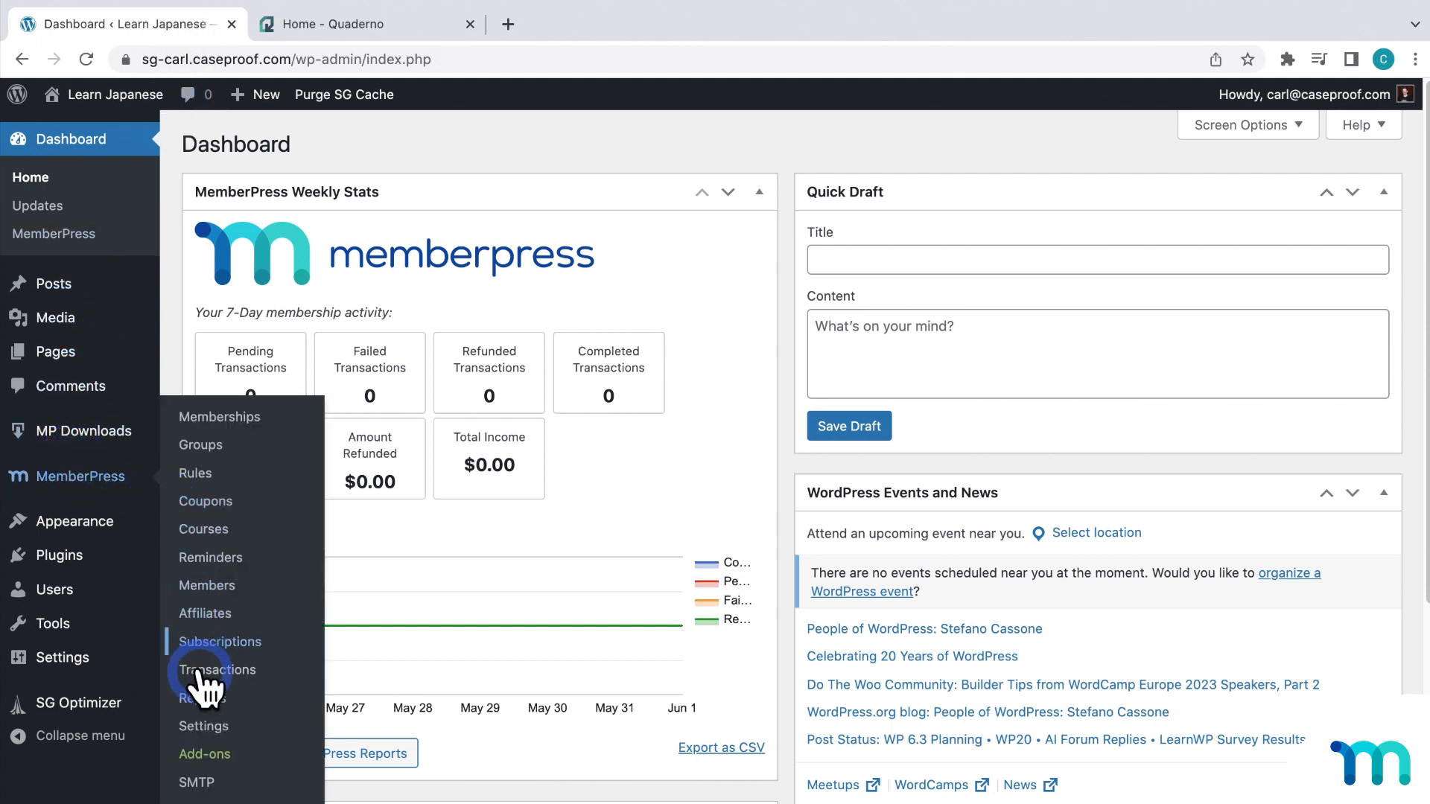
{"action": "left_click", "coordinate": [204, 753]}
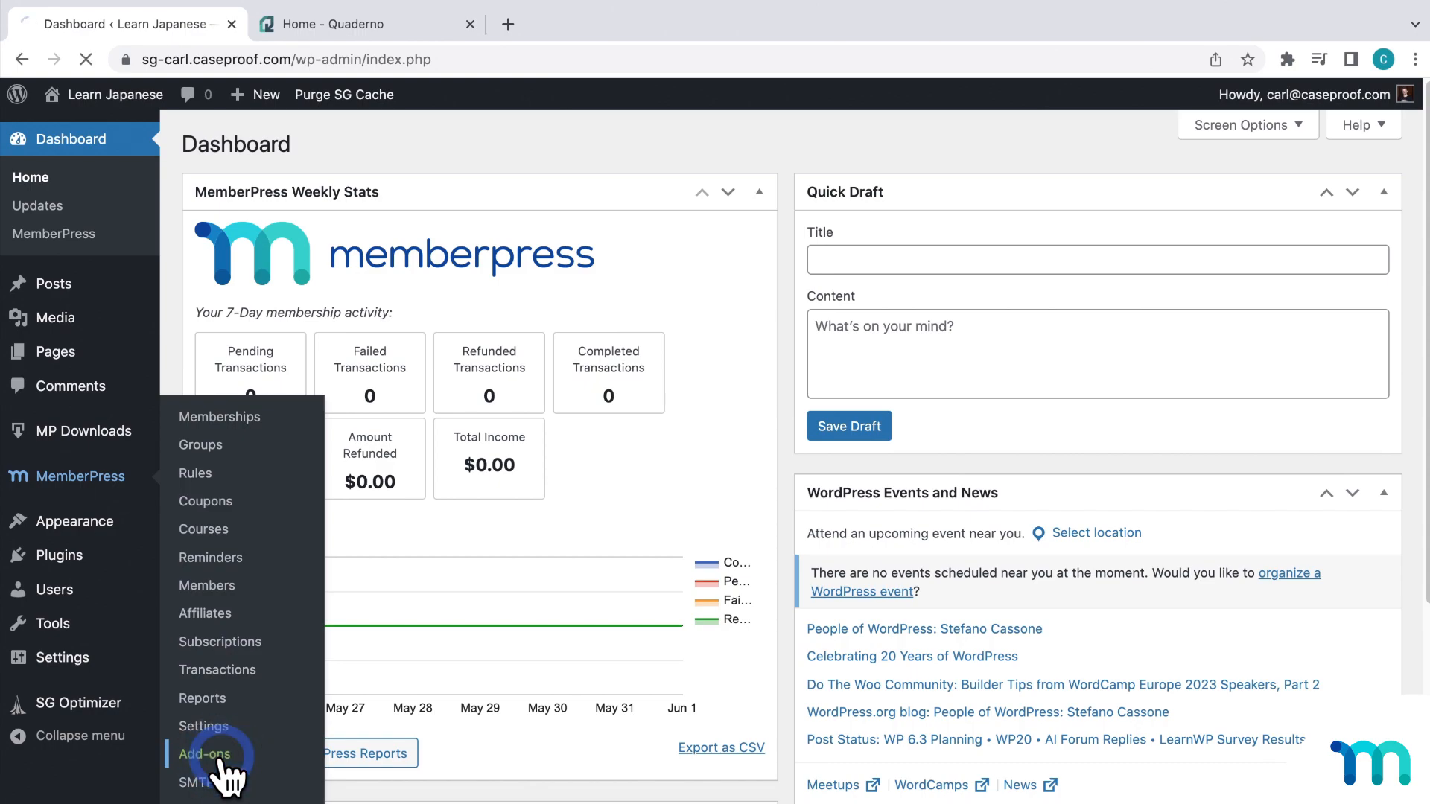
{"action": "left_click", "coordinate": [206, 754]}
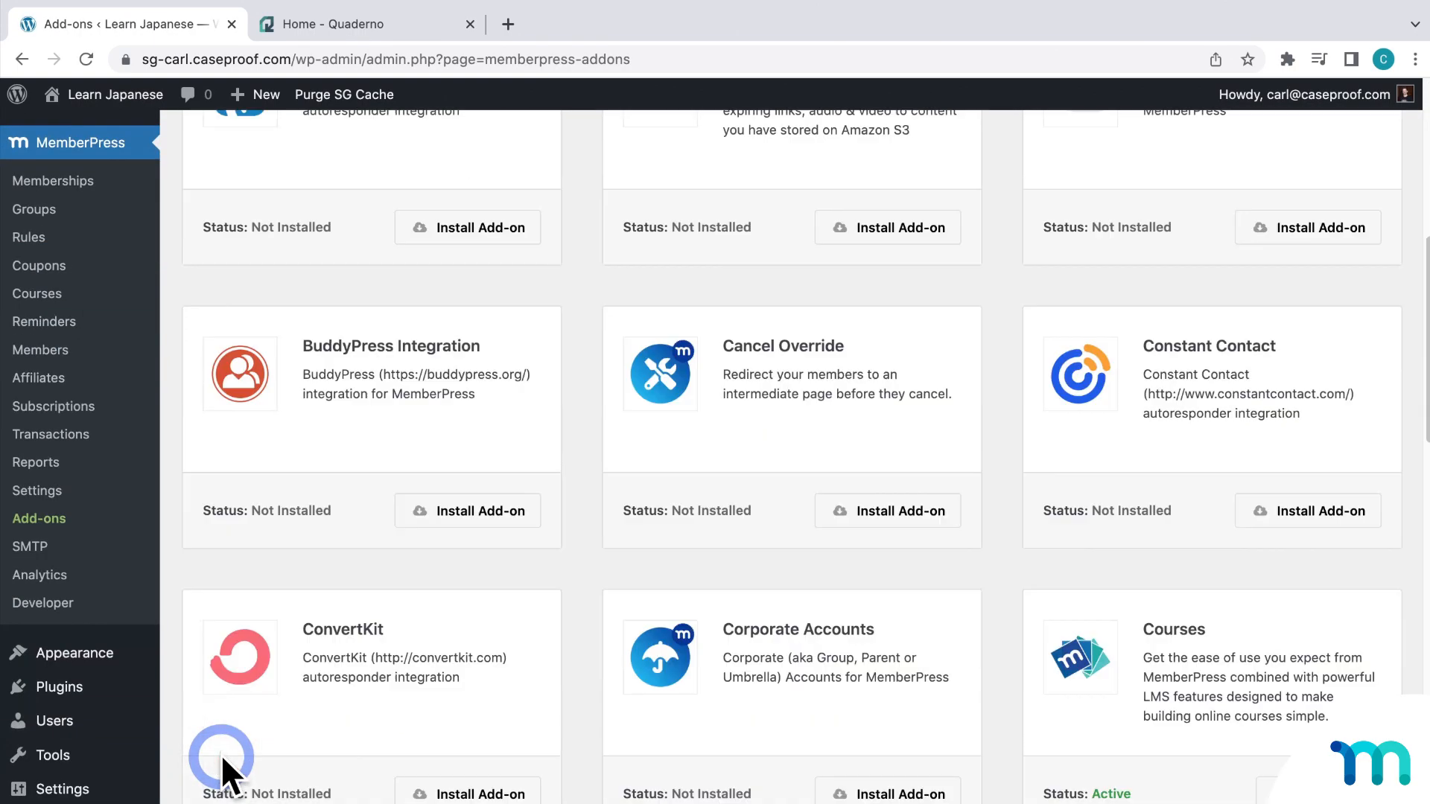
Activate the MemberPress Quaderno add-on so its status shows Active.
{"action": "scroll", "scroll_direction": "down", "scroll_amount": 3}
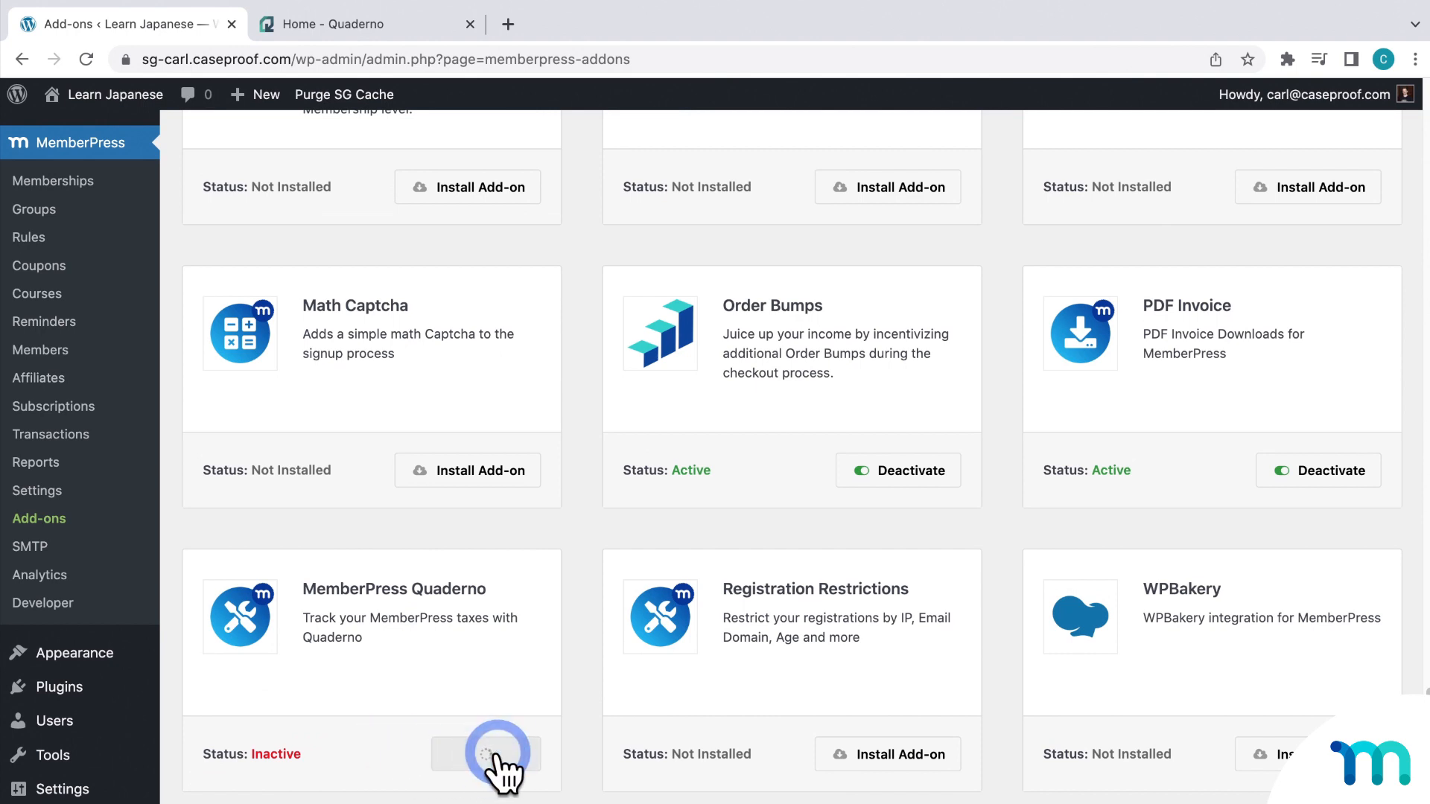
{"action": "left_click", "coordinate": [485, 753]}
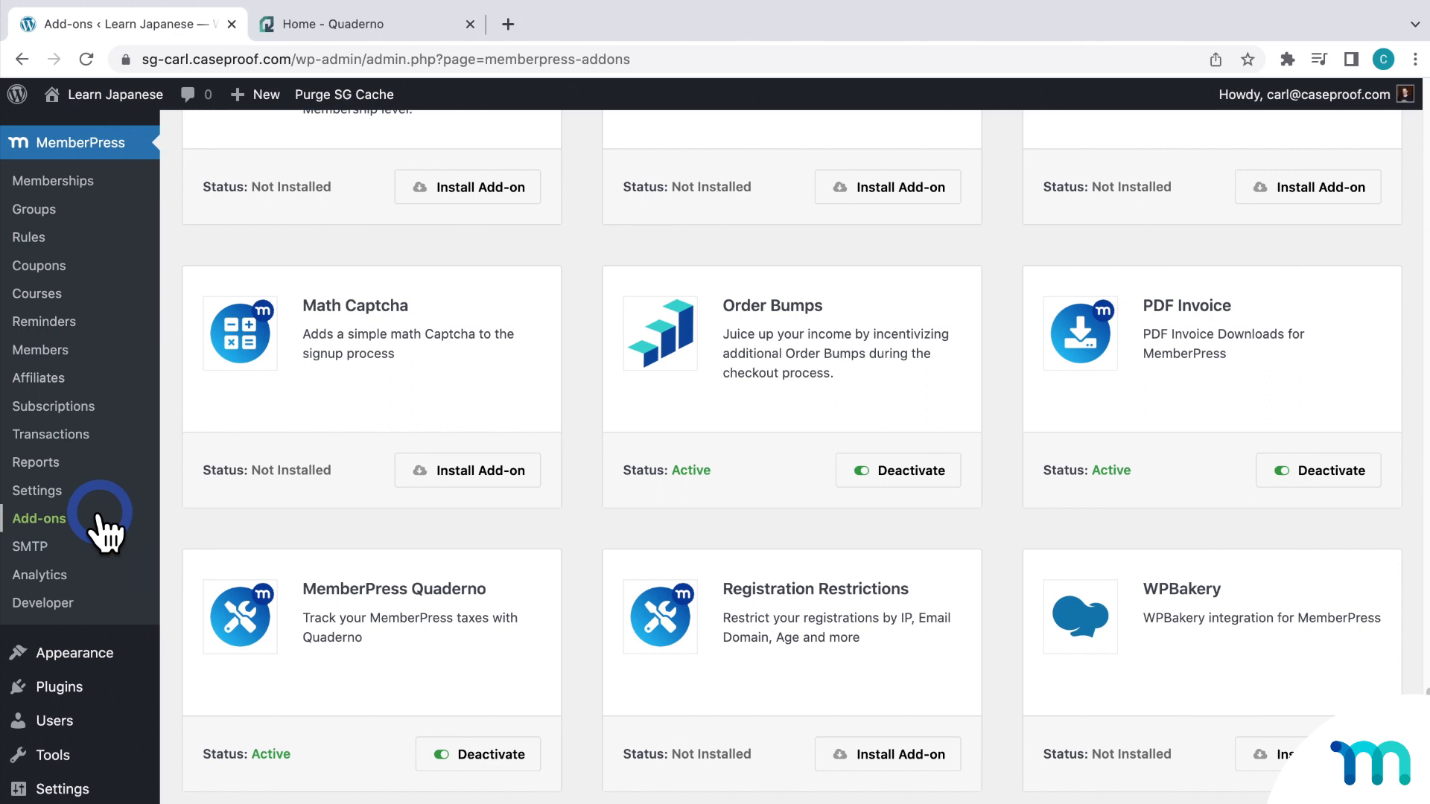
{"action": "left_click", "coordinate": [37, 490]}
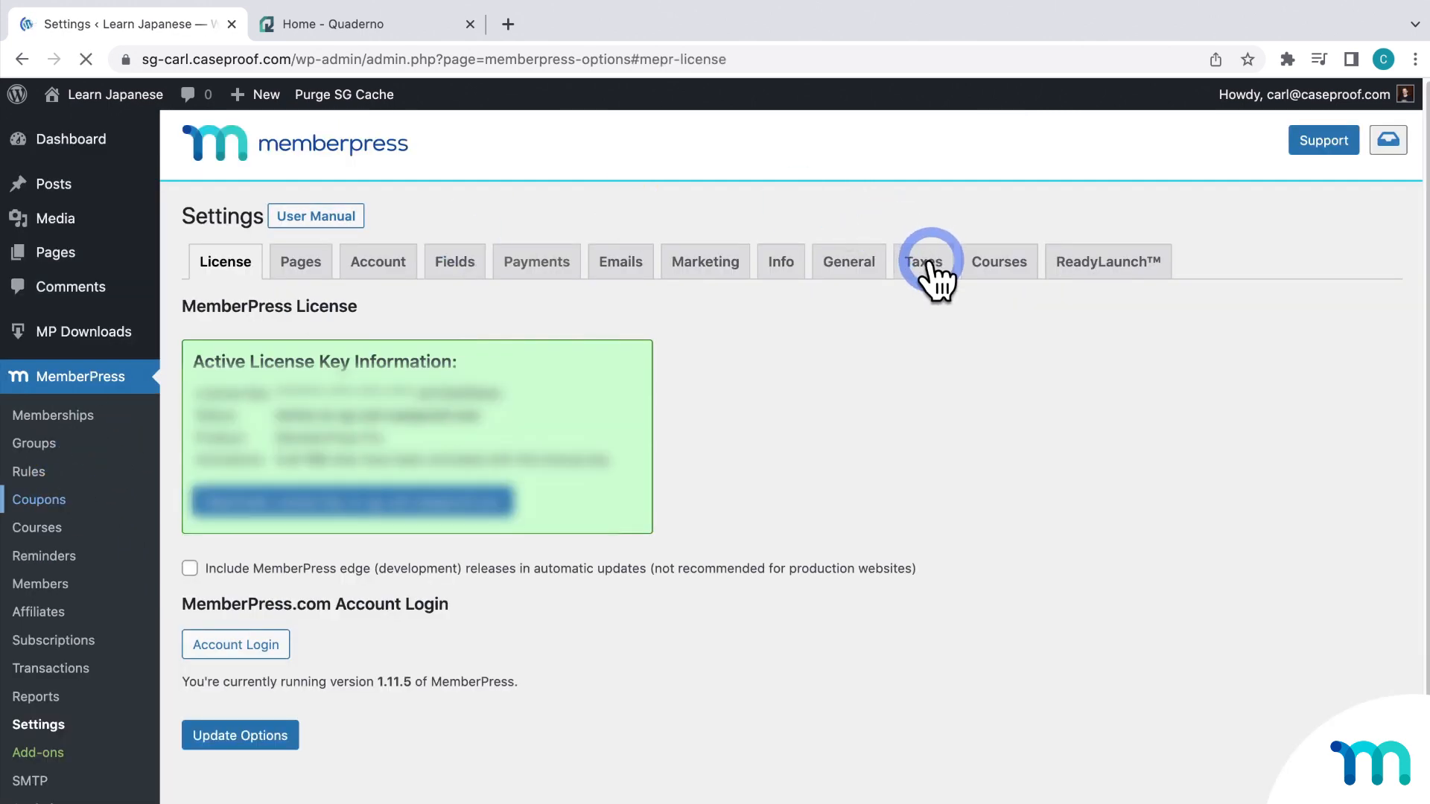
Enable tax calculations and Quaderno on the MemberPress Taxes settings.
{"action": "left_click", "coordinate": [923, 263]}
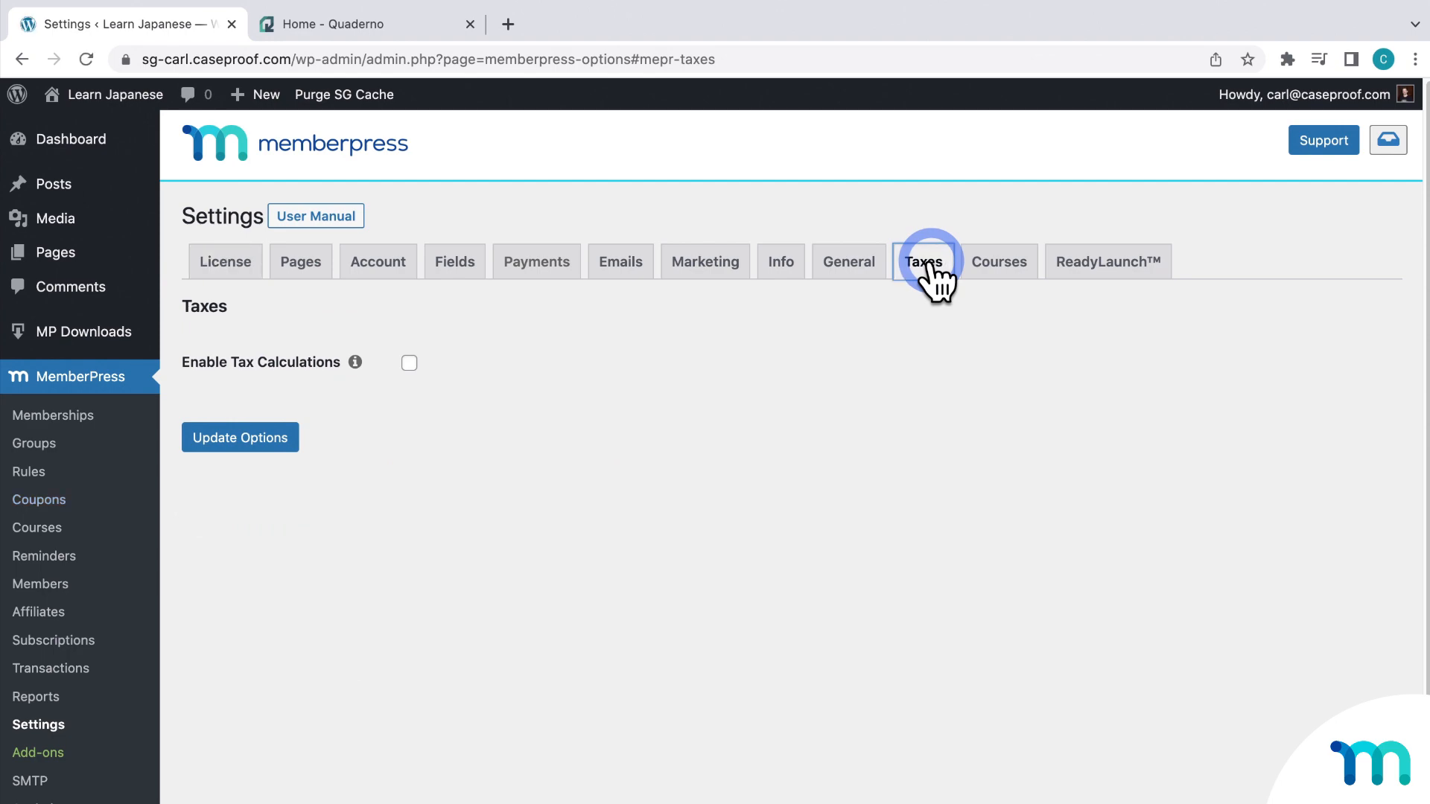
{"action": "left_click", "coordinate": [408, 363]}
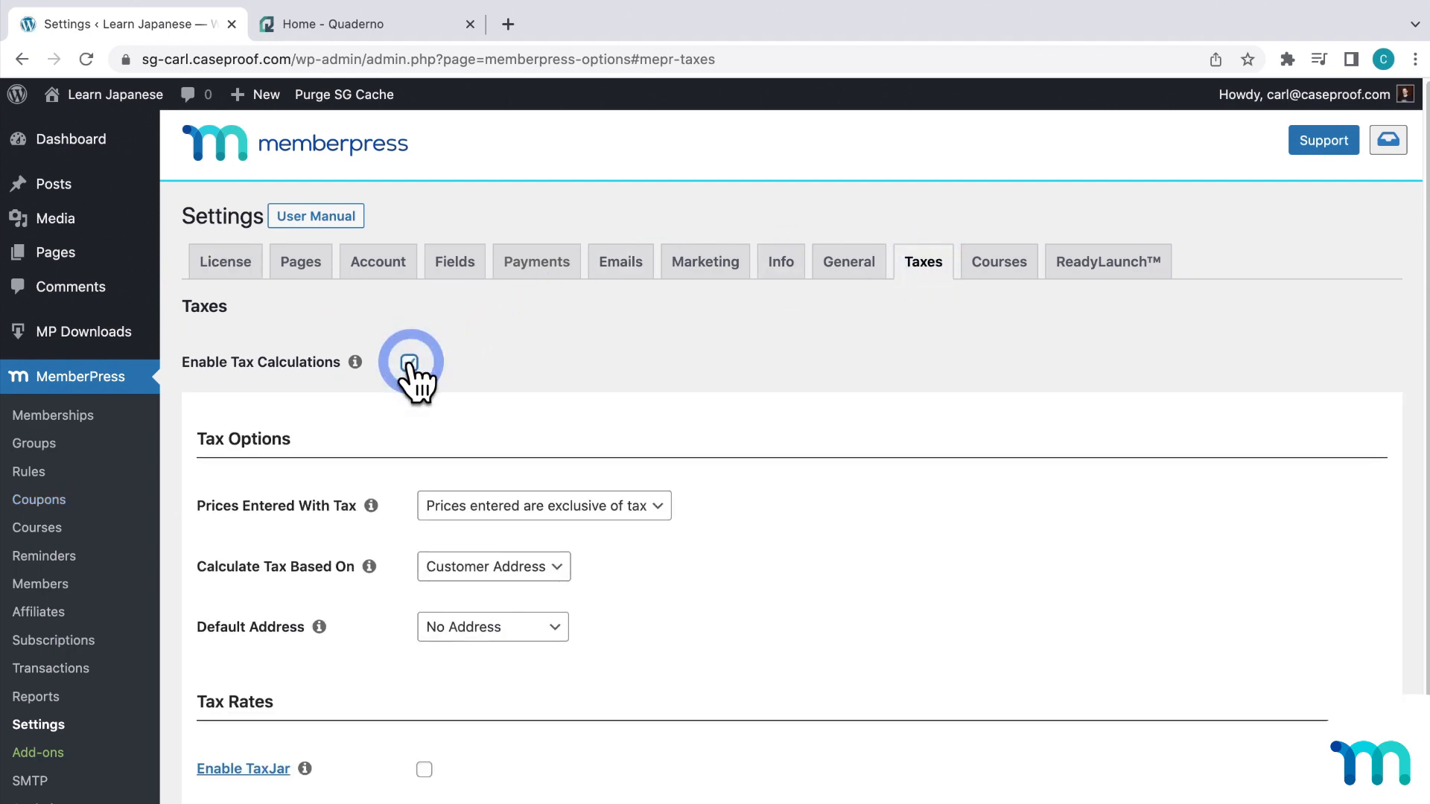
{"action": "scroll", "scroll_direction": "down", "scroll_amount": 3}
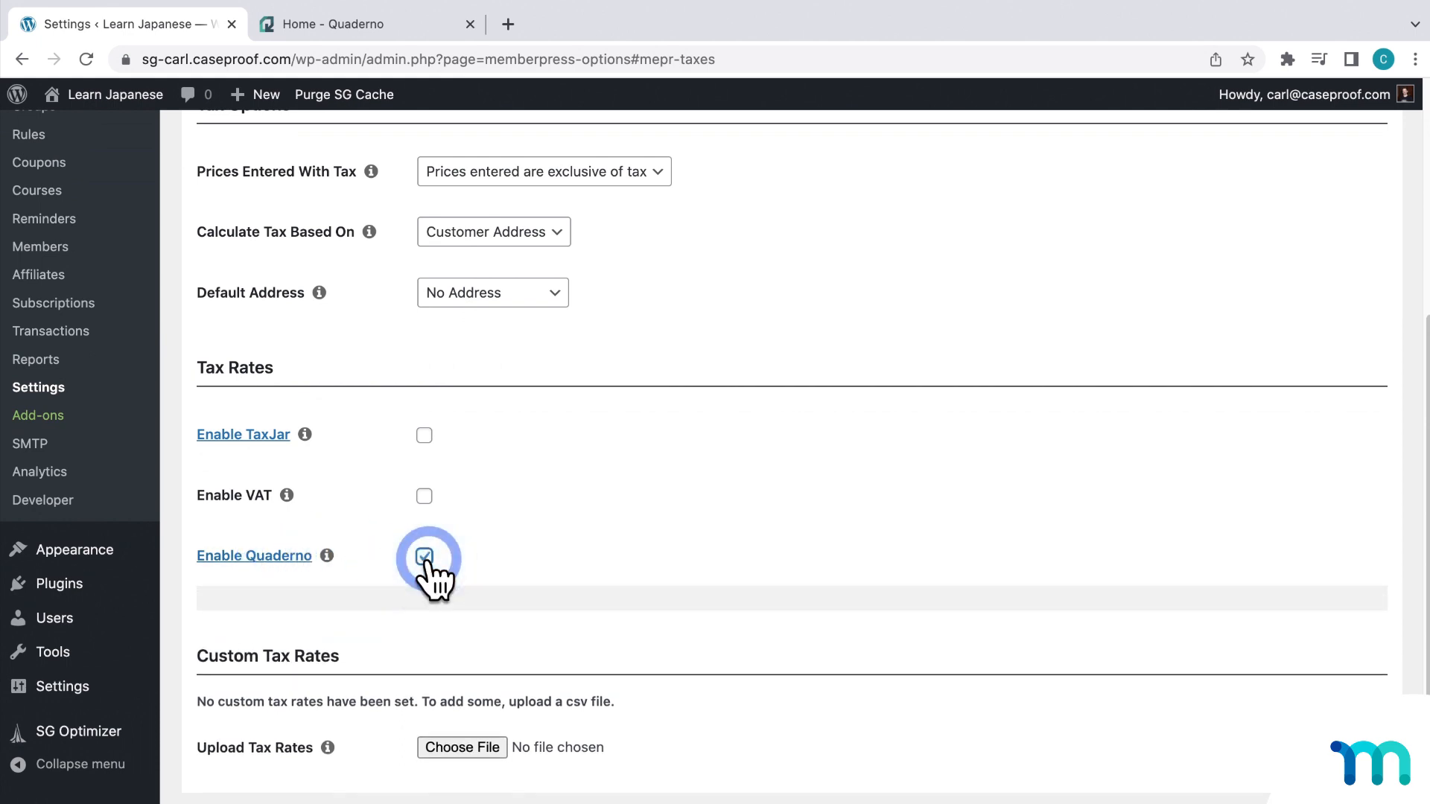
{"action": "left_click", "coordinate": [423, 557]}
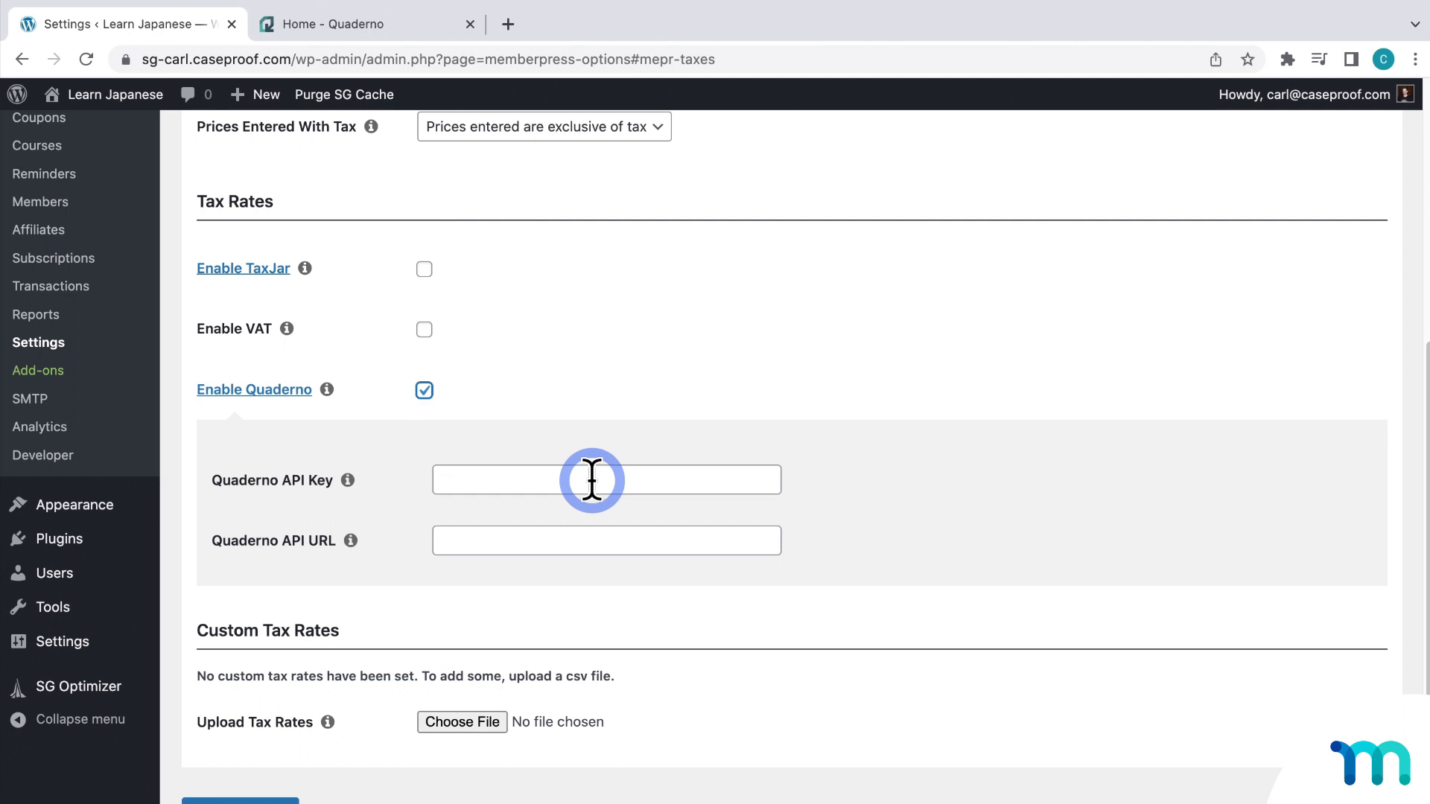
{"action": "mouse_move", "coordinate": [442, 36]}
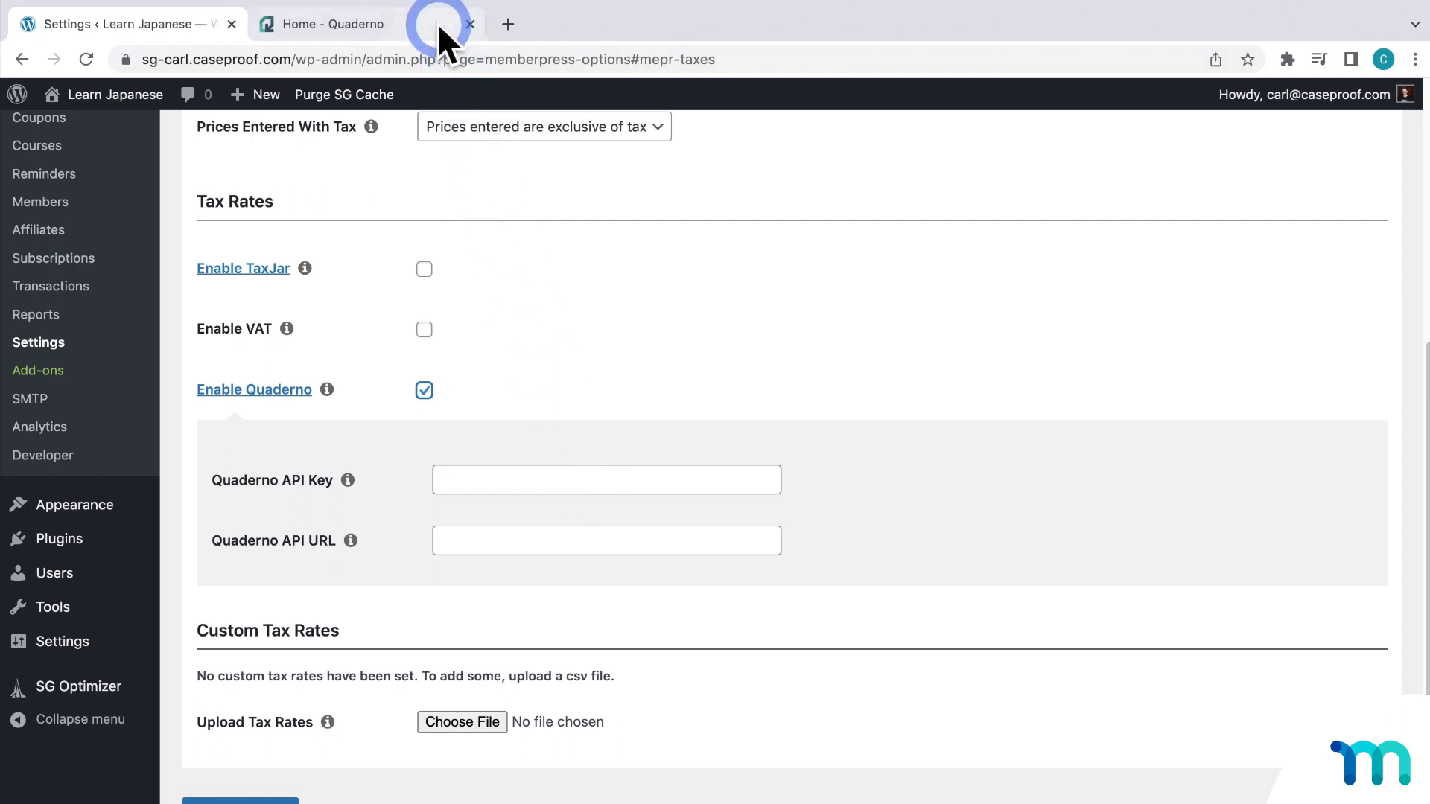
Copy the private key from Quaderno's API keys page into MemberPress's Quaderno API Key field.
{"action": "left_click", "coordinate": [347, 24]}
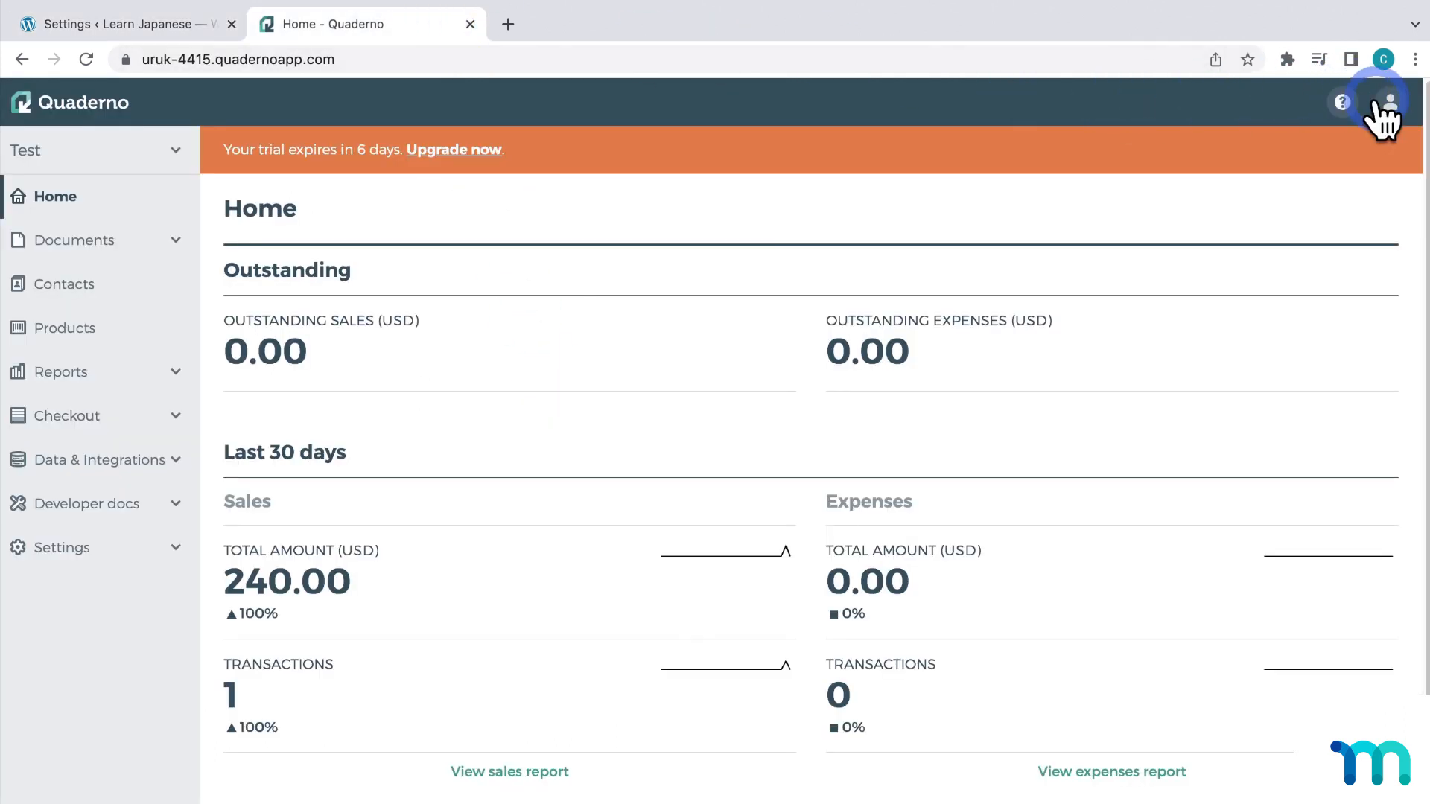
{"action": "left_click", "coordinate": [1387, 101]}
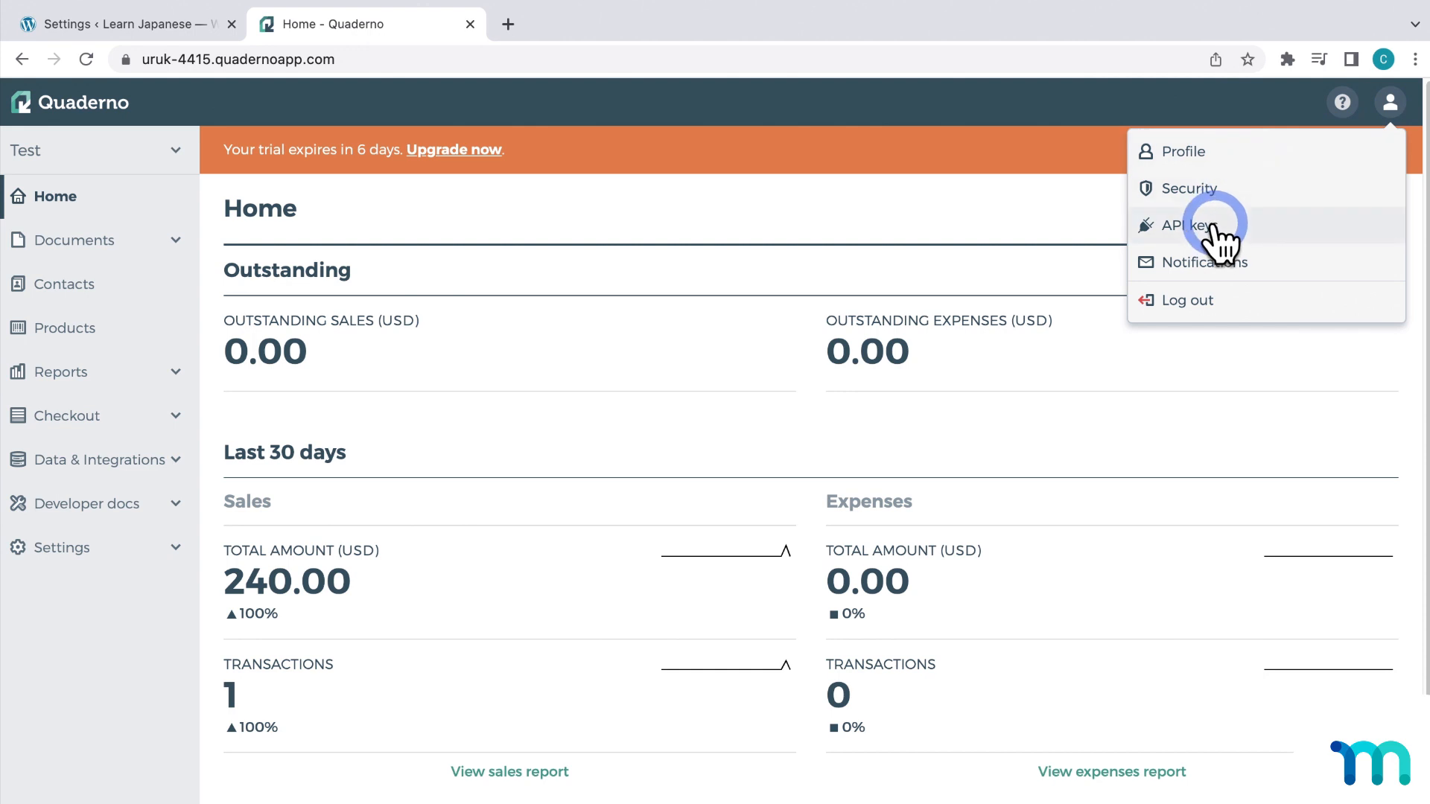
{"action": "left_click", "coordinate": [1184, 225]}
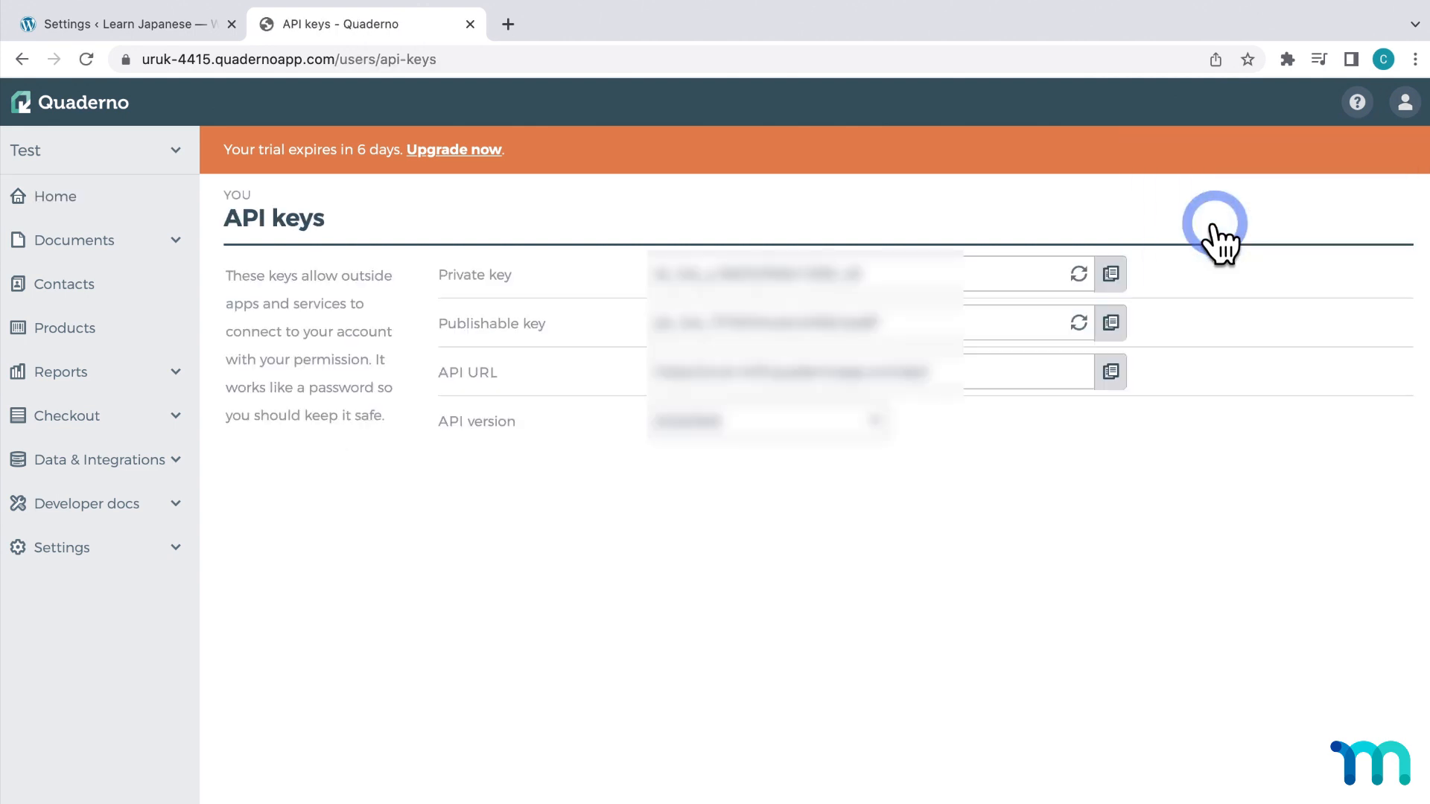
{"action": "mouse_move", "coordinate": [1144, 283]}
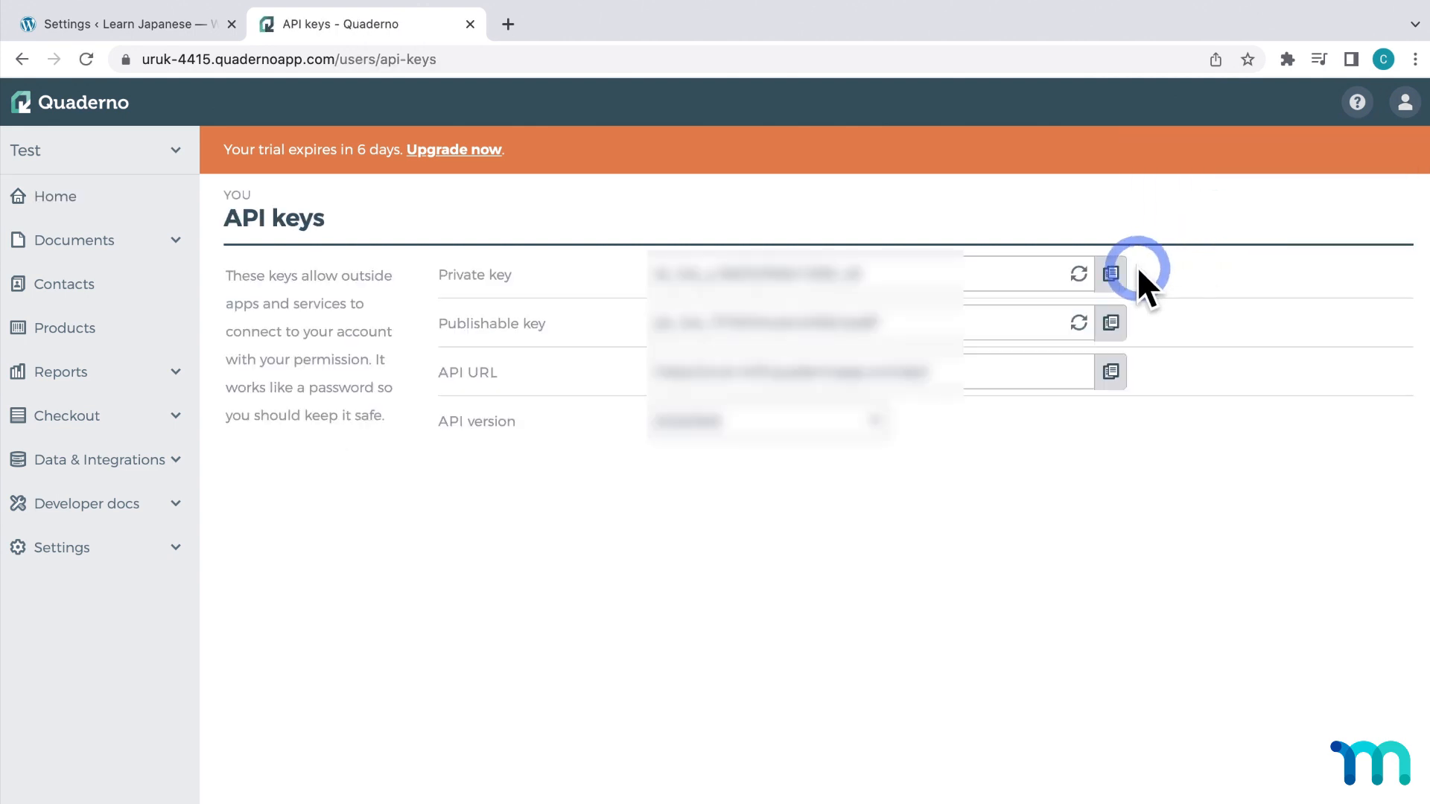
{"action": "left_click", "coordinate": [1112, 274]}
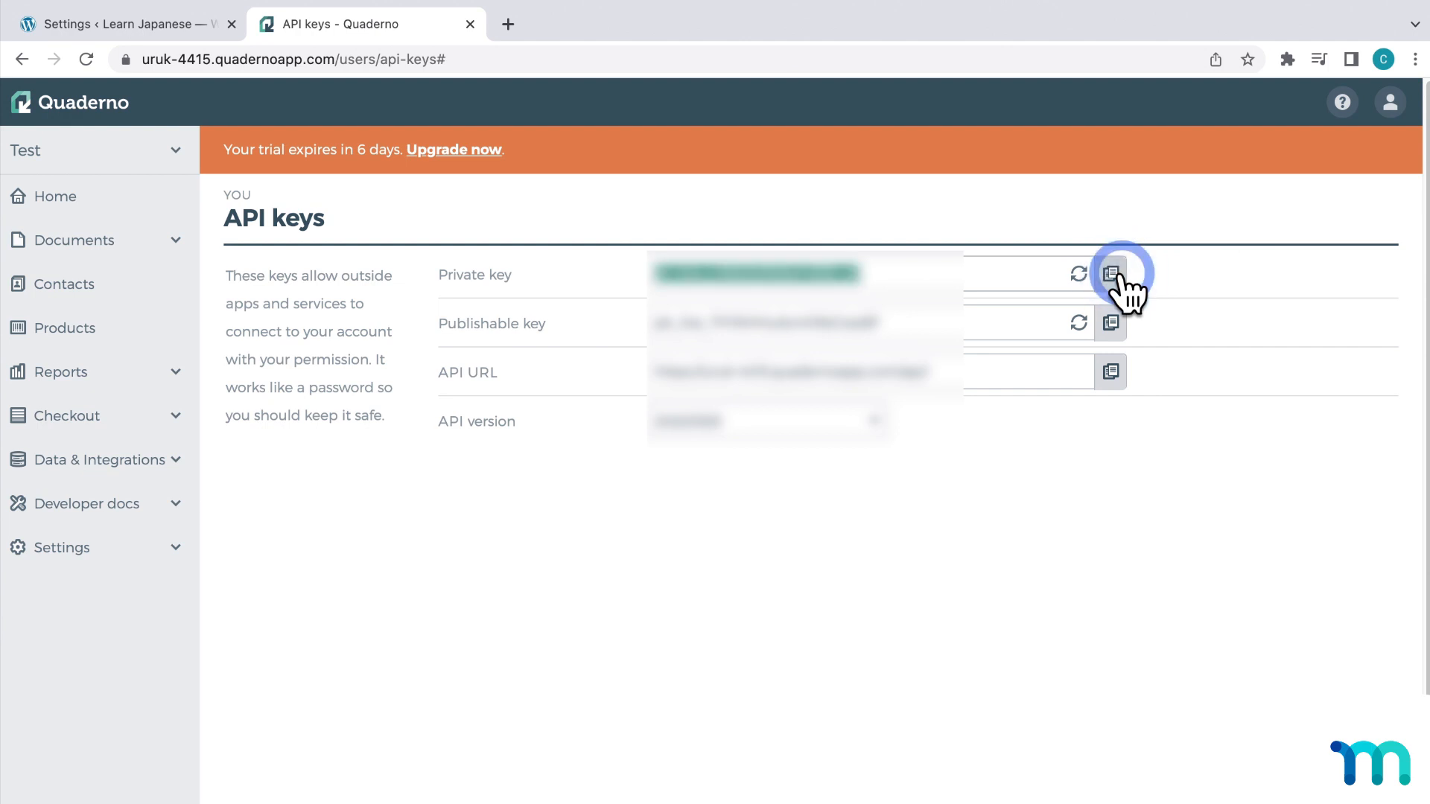
{"action": "mouse_move", "coordinate": [216, 36]}
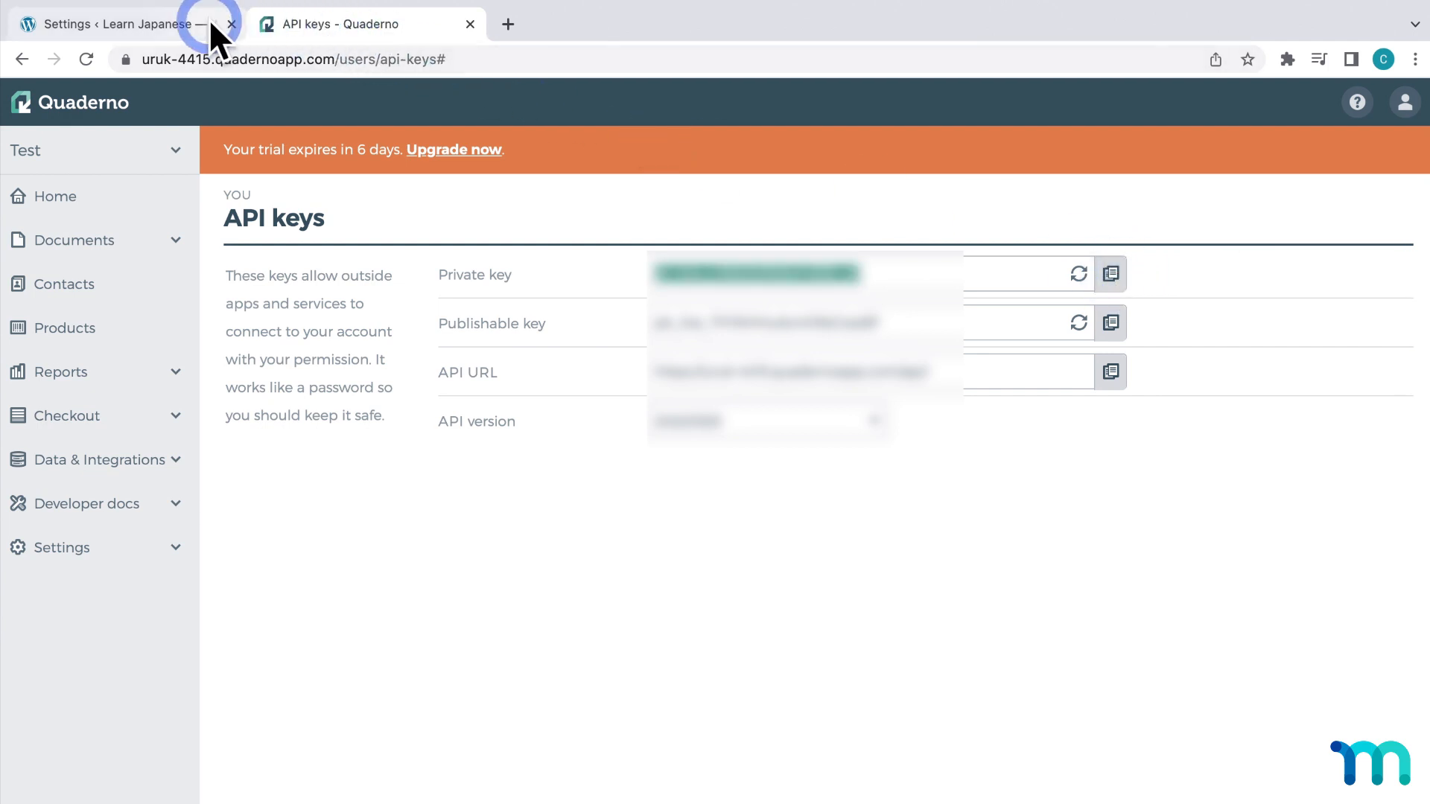
{"action": "left_click", "coordinate": [119, 24]}
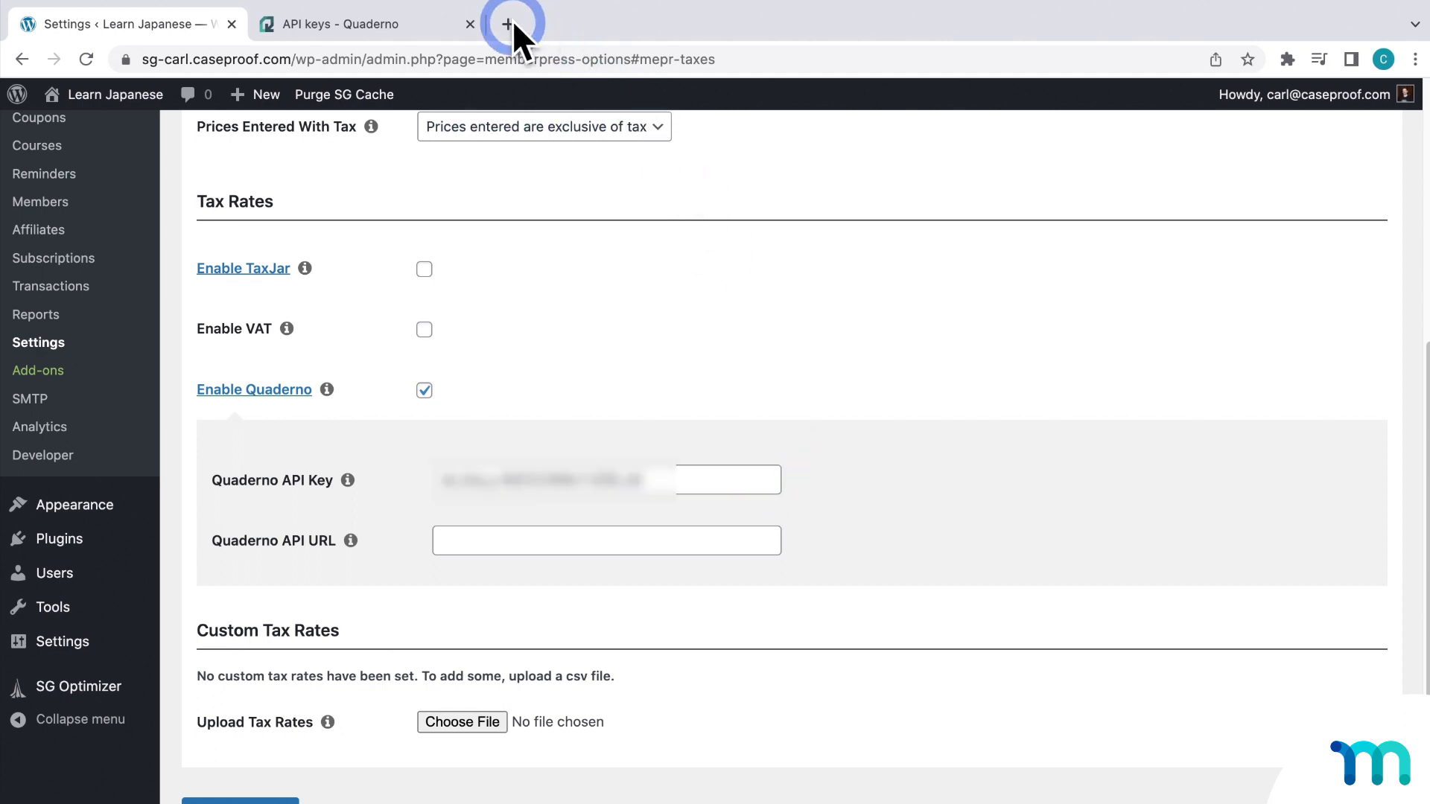
Copy Quaderno's API URL into MemberPress and save the tax options with Update Options.
{"action": "left_click", "coordinate": [356, 24]}
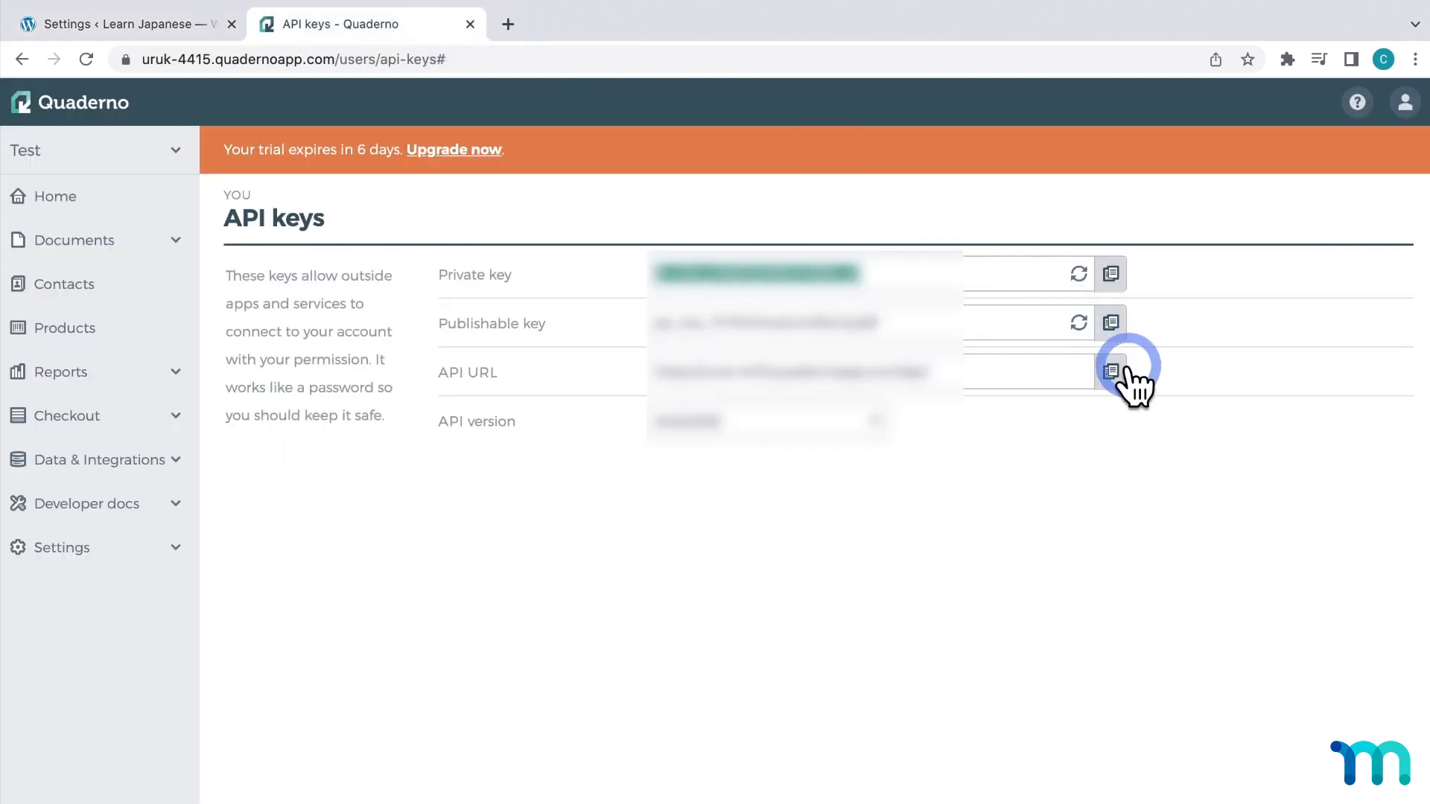
{"action": "left_click", "coordinate": [1110, 370]}
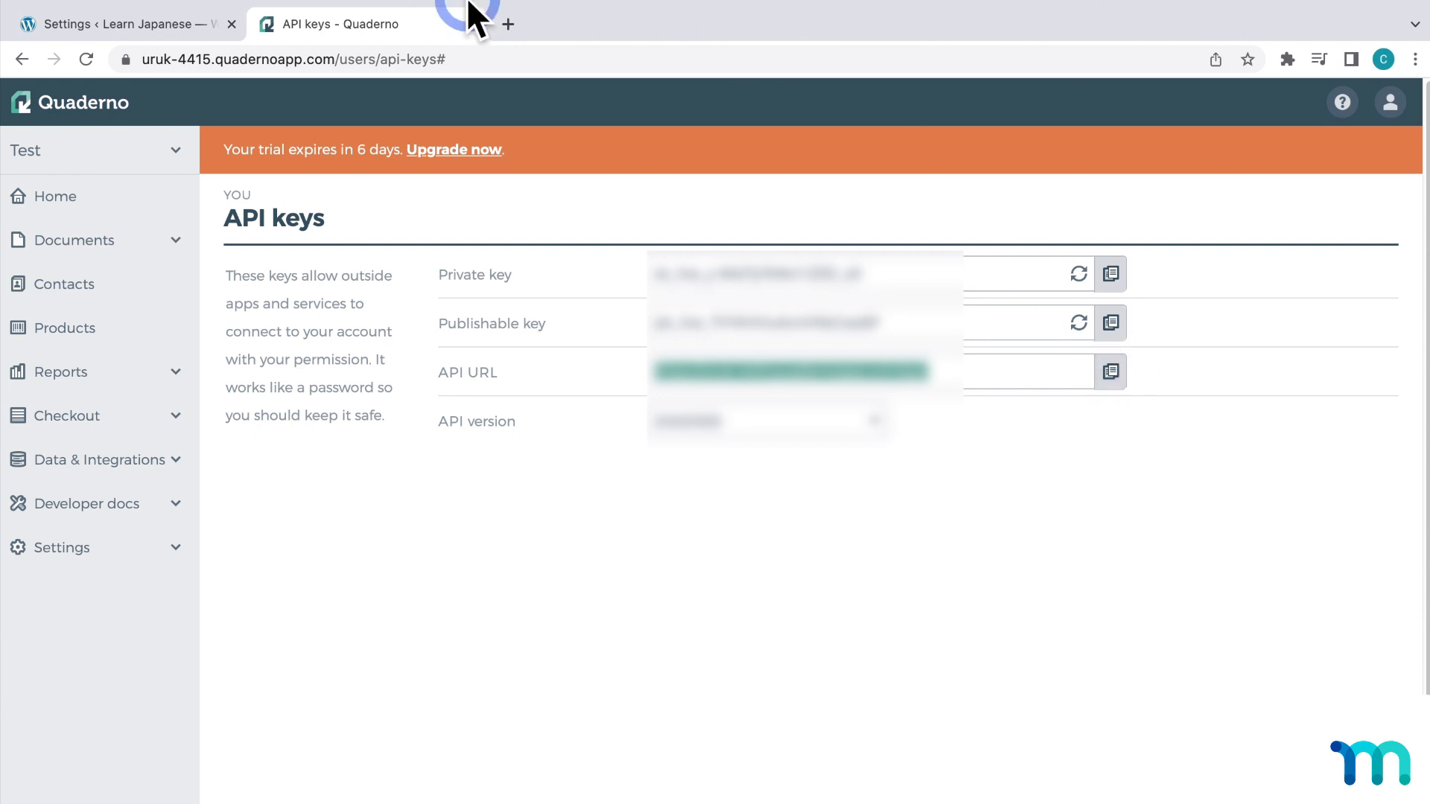
{"action": "left_click", "coordinate": [119, 24]}
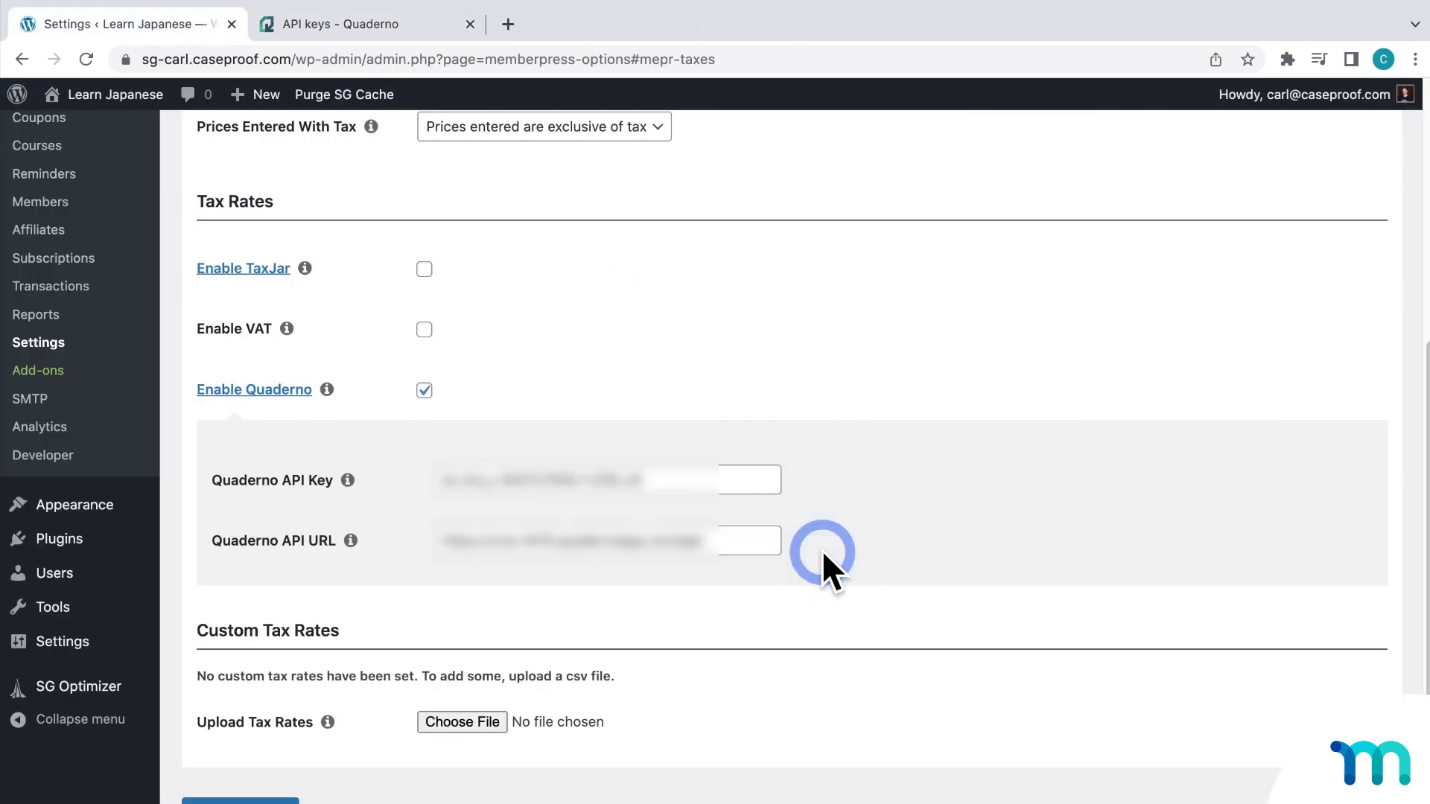
{"action": "left_click", "coordinate": [238, 796]}
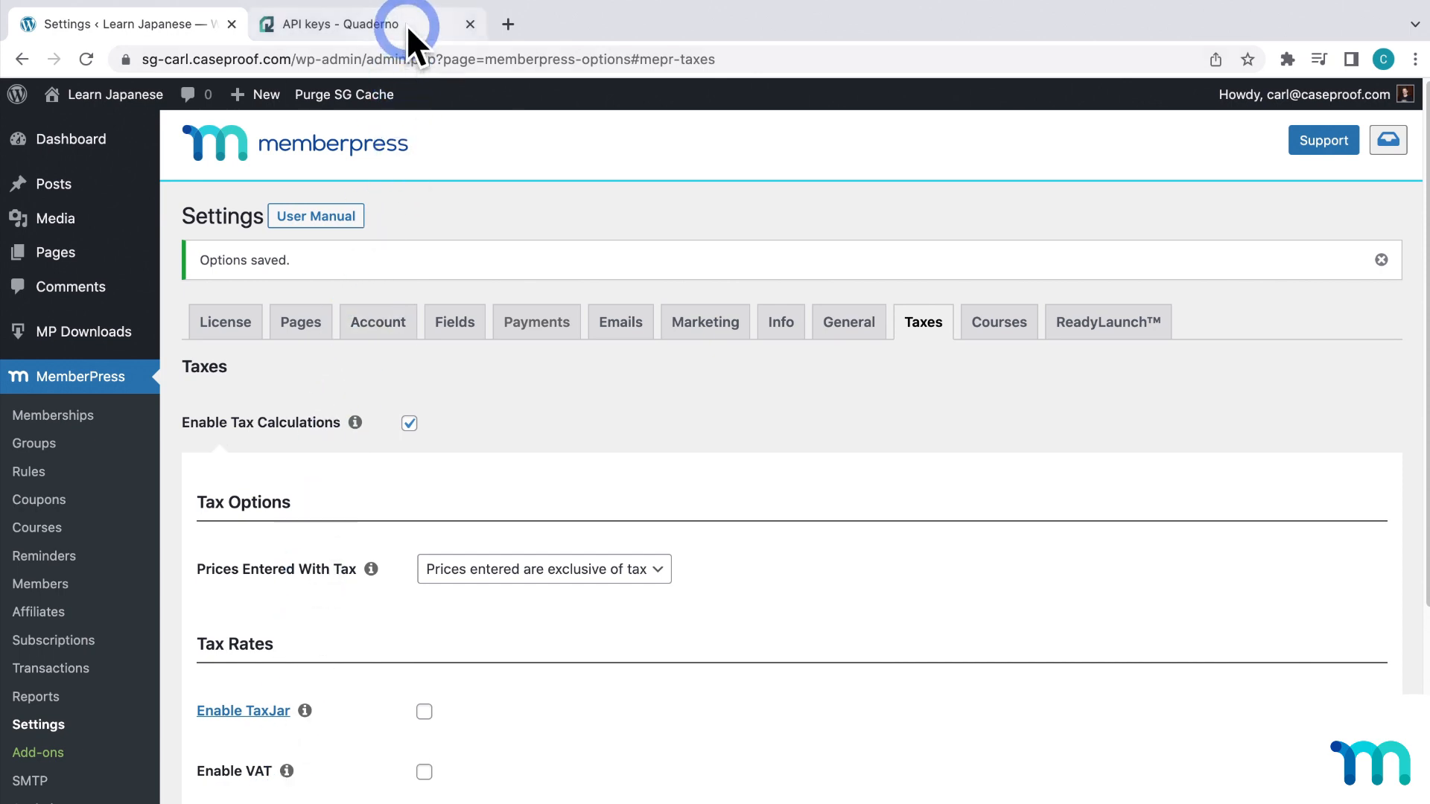
Review Quaderno's registered tax jurisdictions (Serbia) and its More info help panel.
{"action": "left_click", "coordinate": [339, 24]}
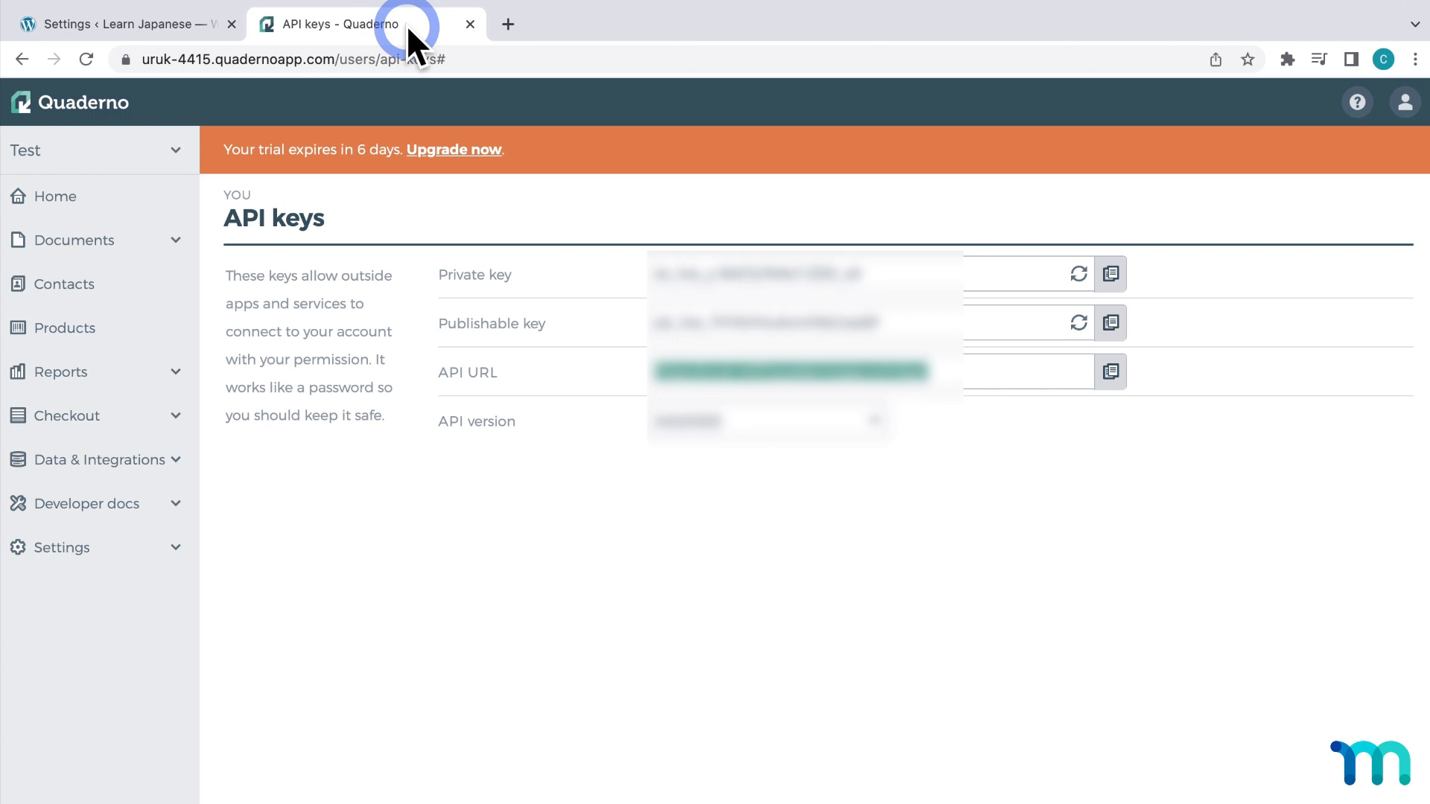
{"action": "mouse_move", "coordinate": [172, 533]}
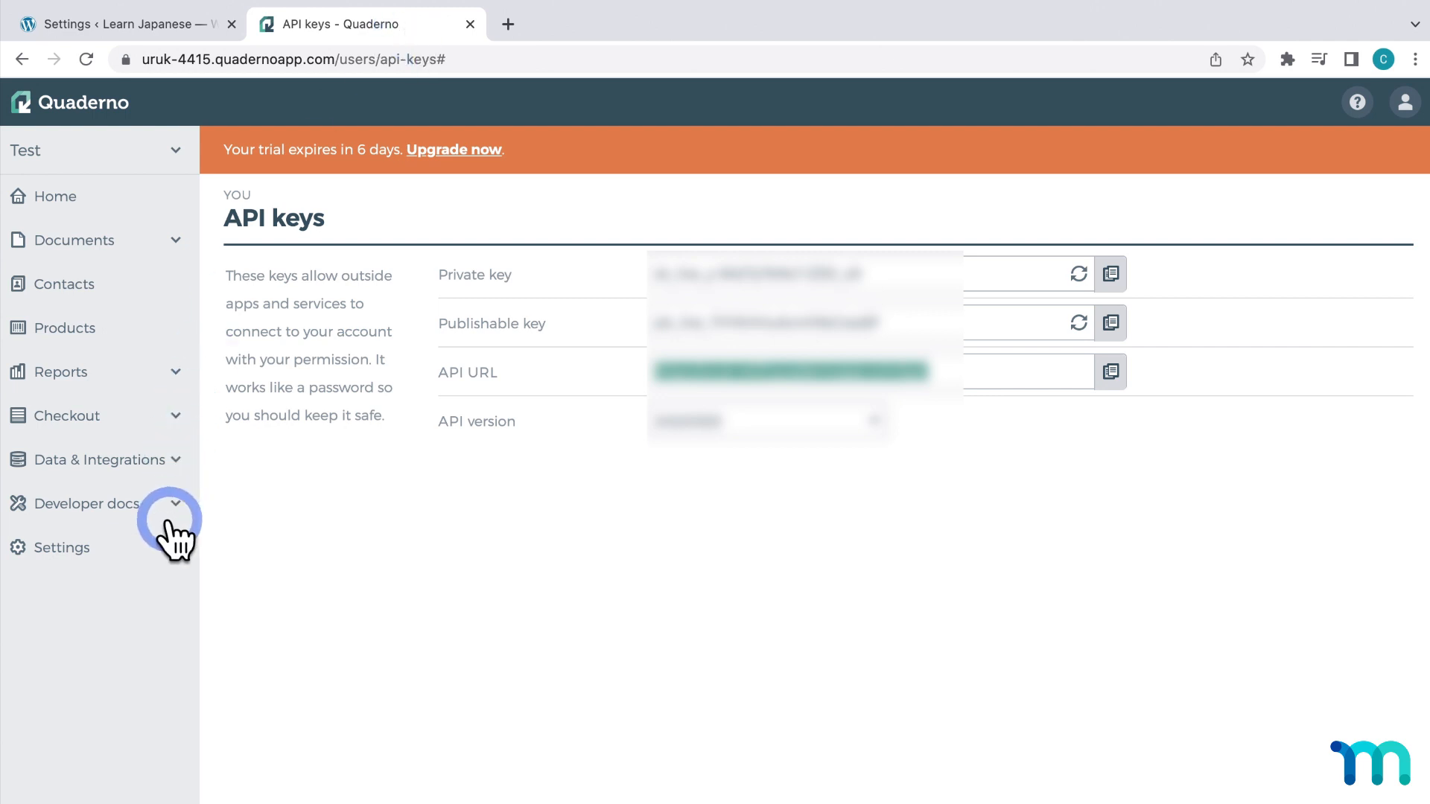
{"action": "left_click", "coordinate": [61, 547]}
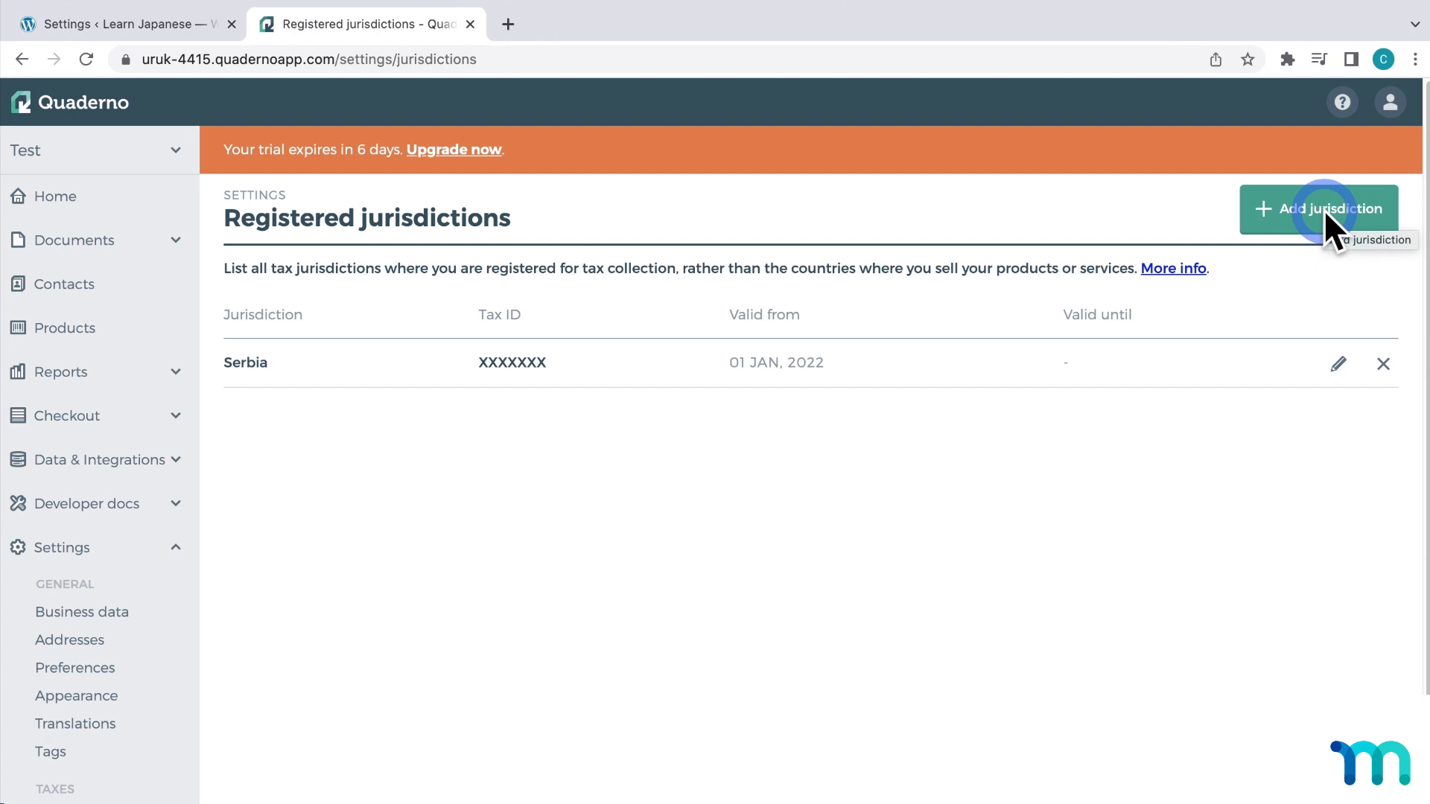
{"action": "mouse_move", "coordinate": [562, 338]}
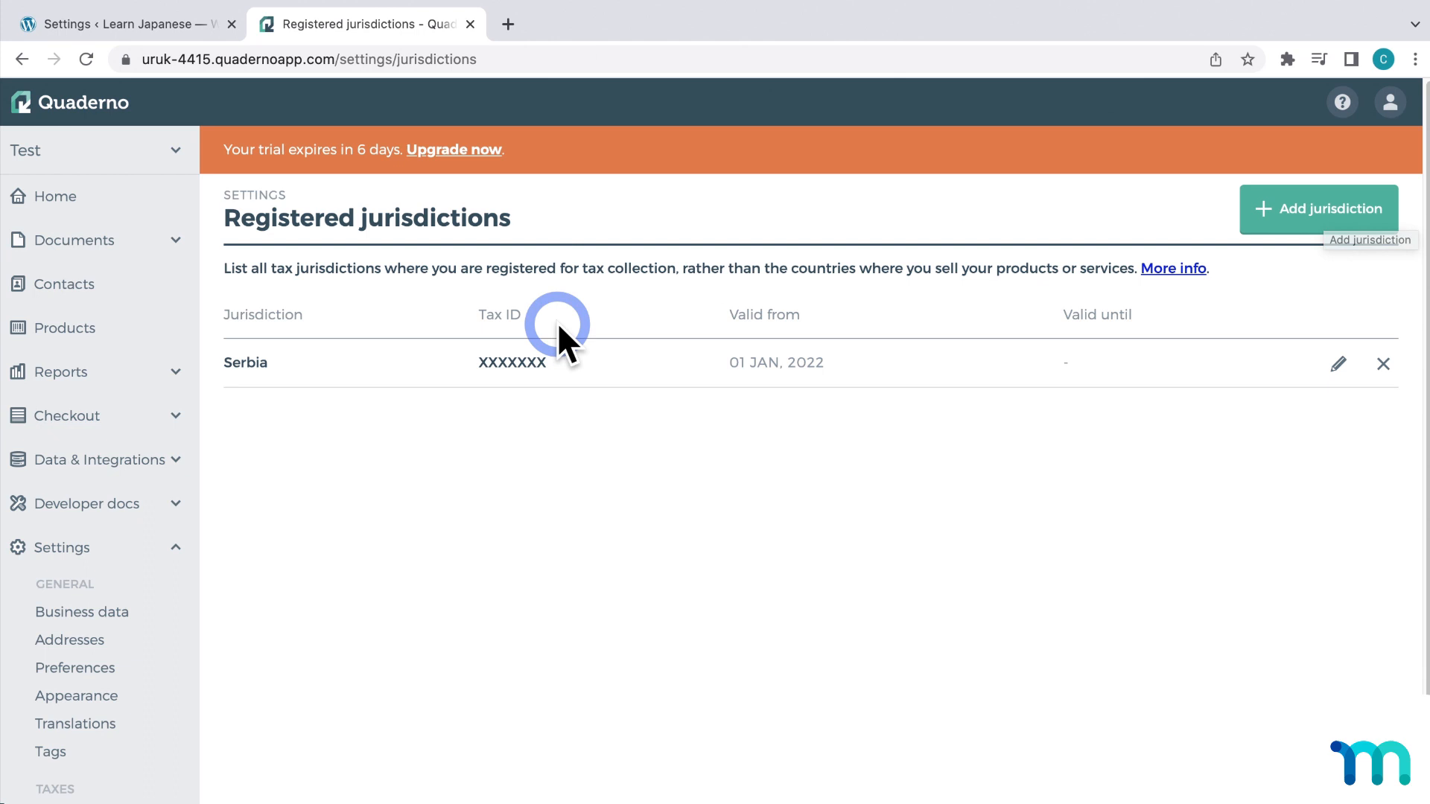
{"action": "mouse_move", "coordinate": [284, 266]}
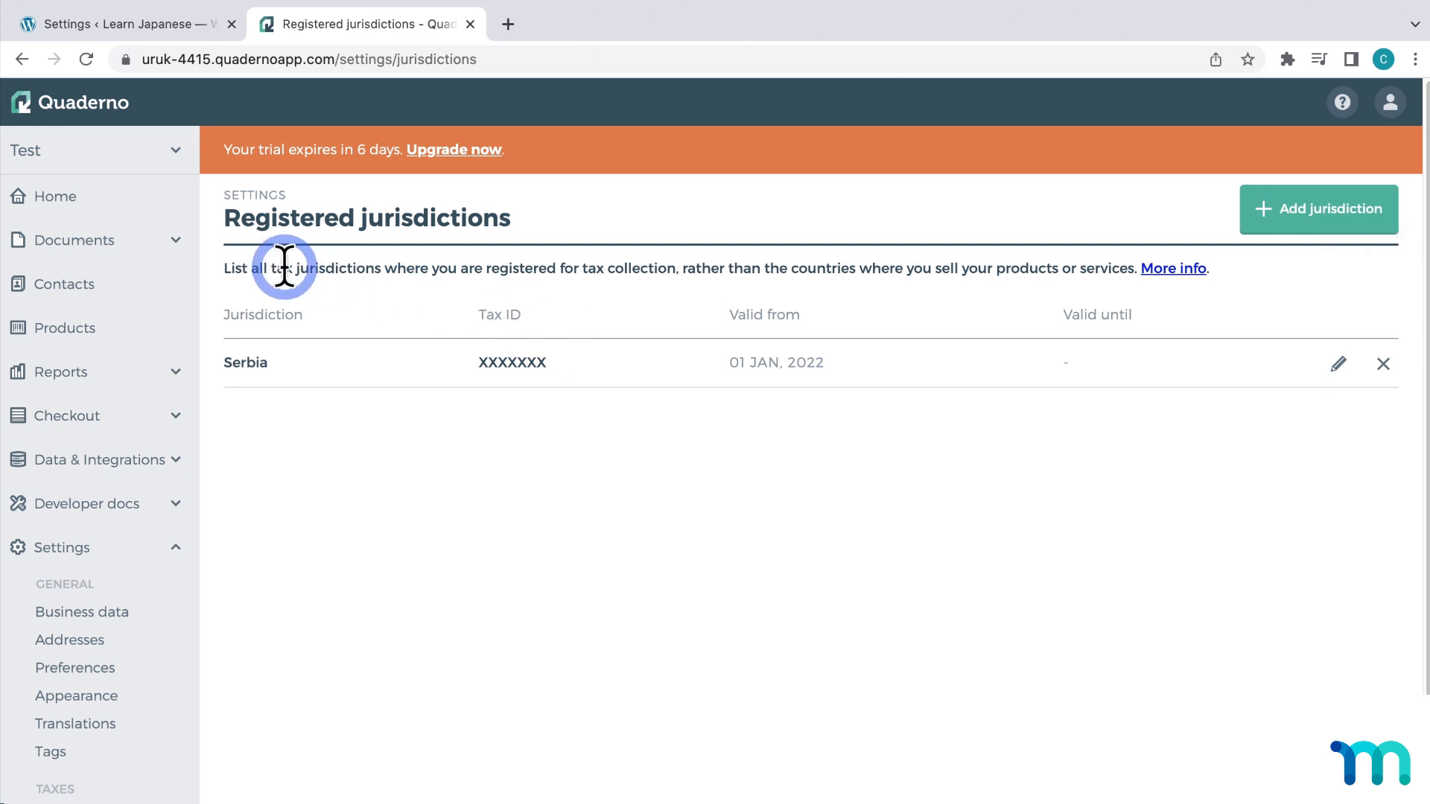
{"action": "mouse_move", "coordinate": [712, 300]}
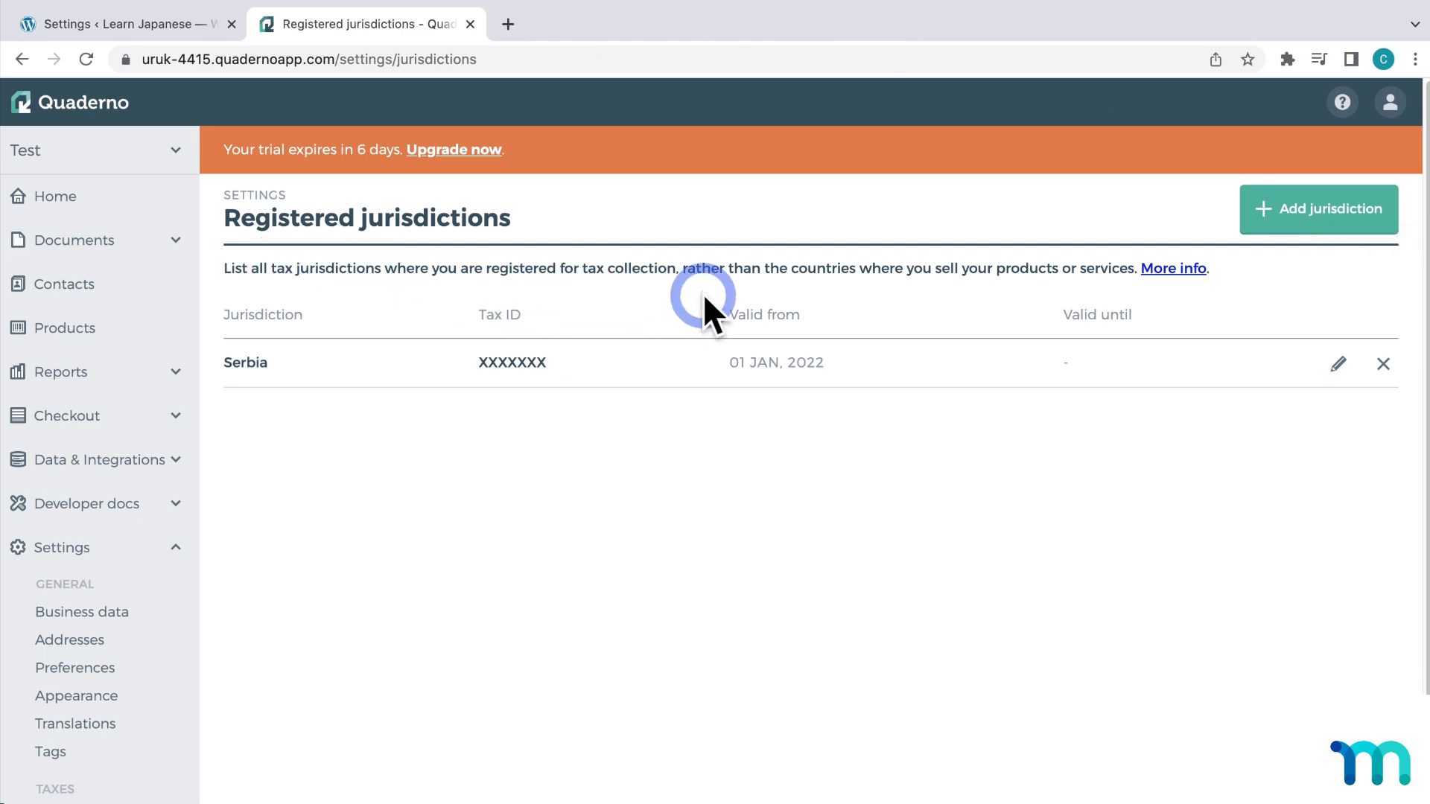
{"action": "mouse_move", "coordinate": [1172, 296]}
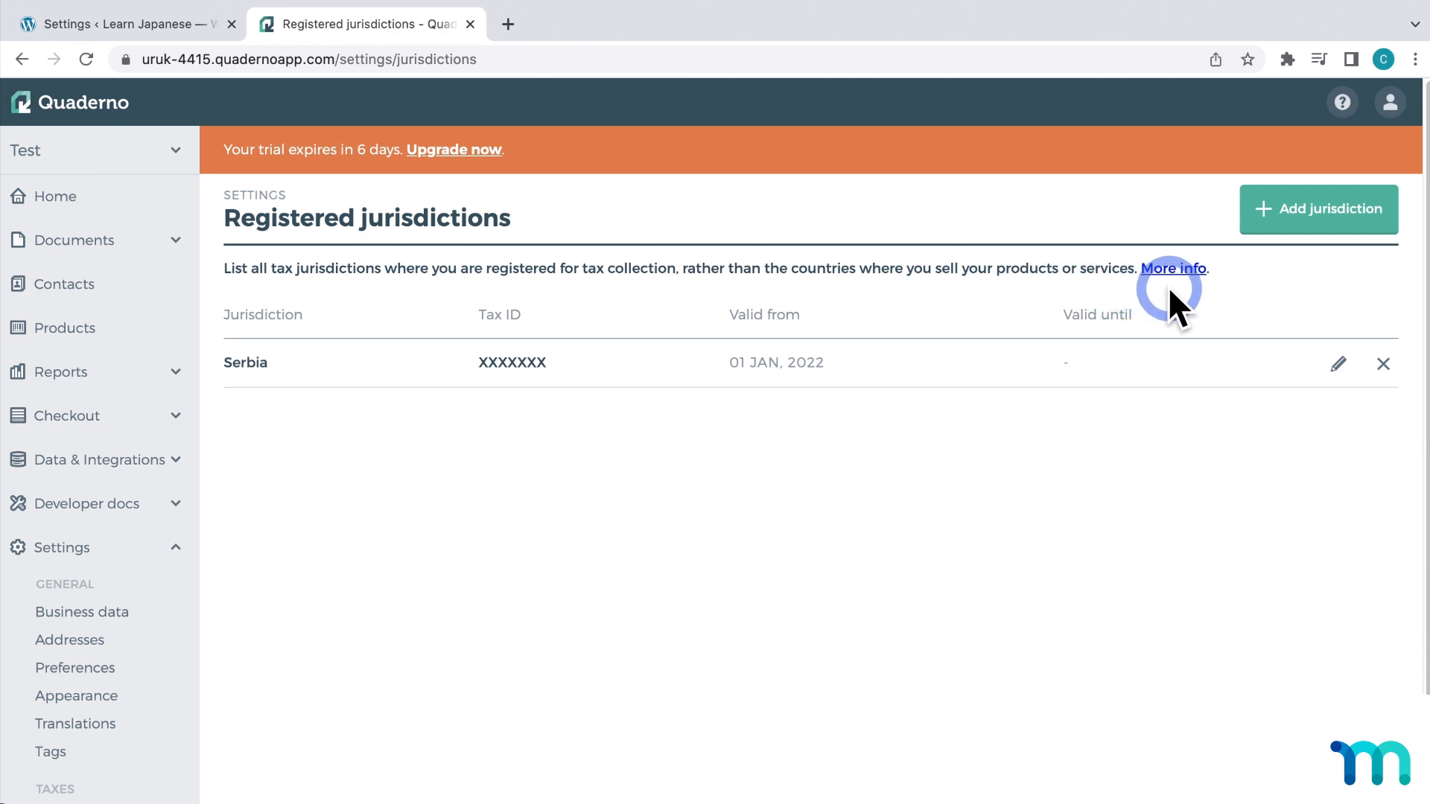
{"action": "left_click", "coordinate": [1172, 268]}
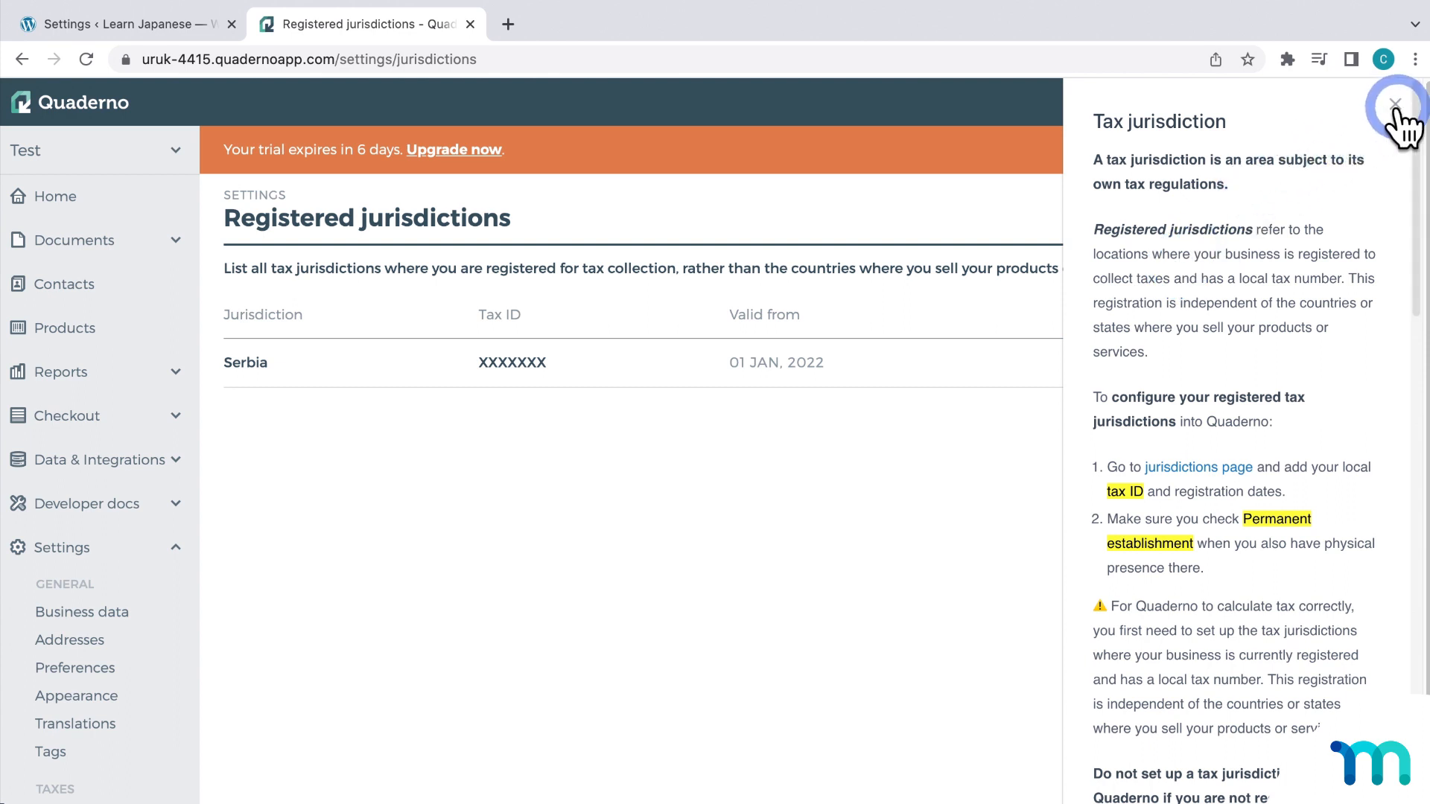
{"action": "left_click", "coordinate": [1394, 103]}
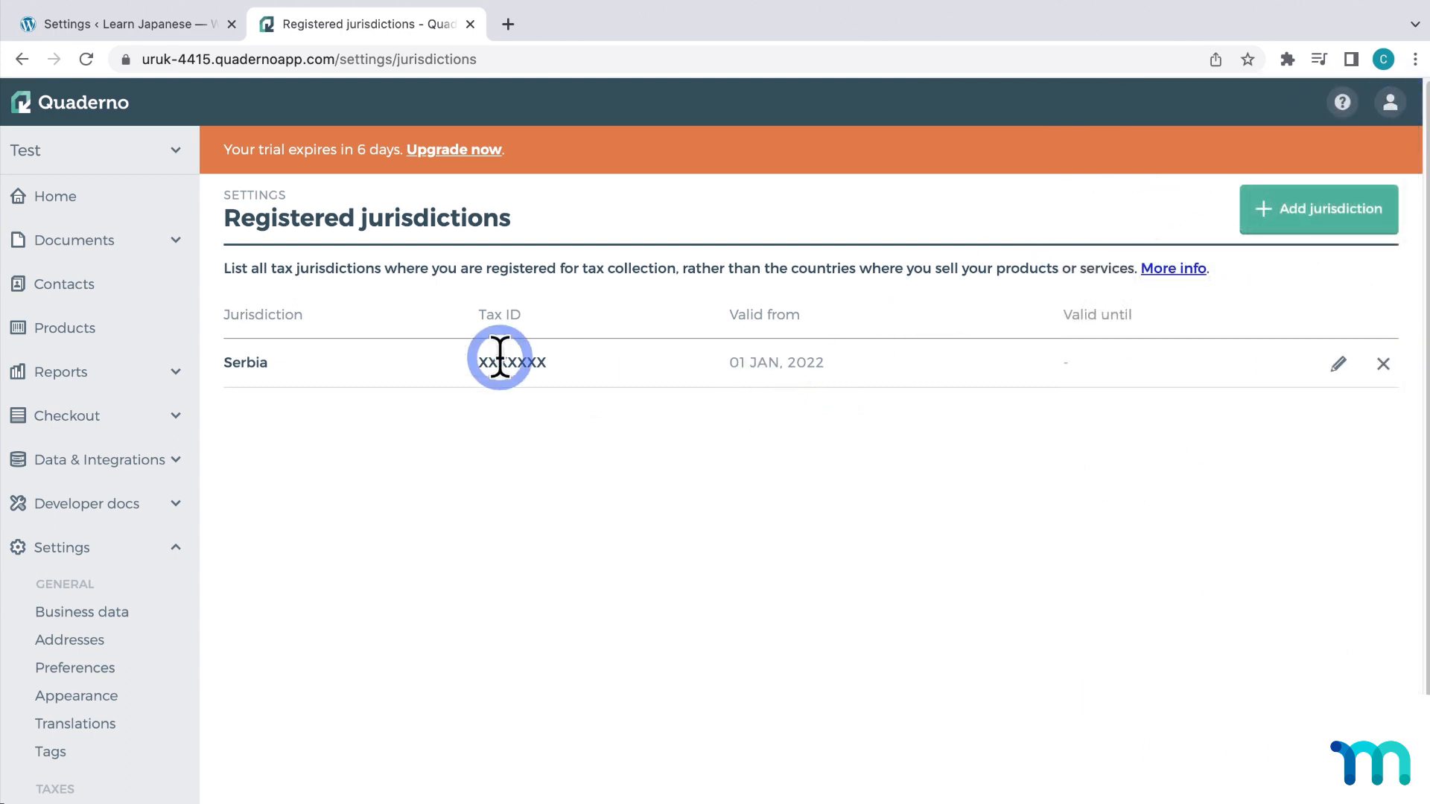
{"action": "mouse_move", "coordinate": [291, 323]}
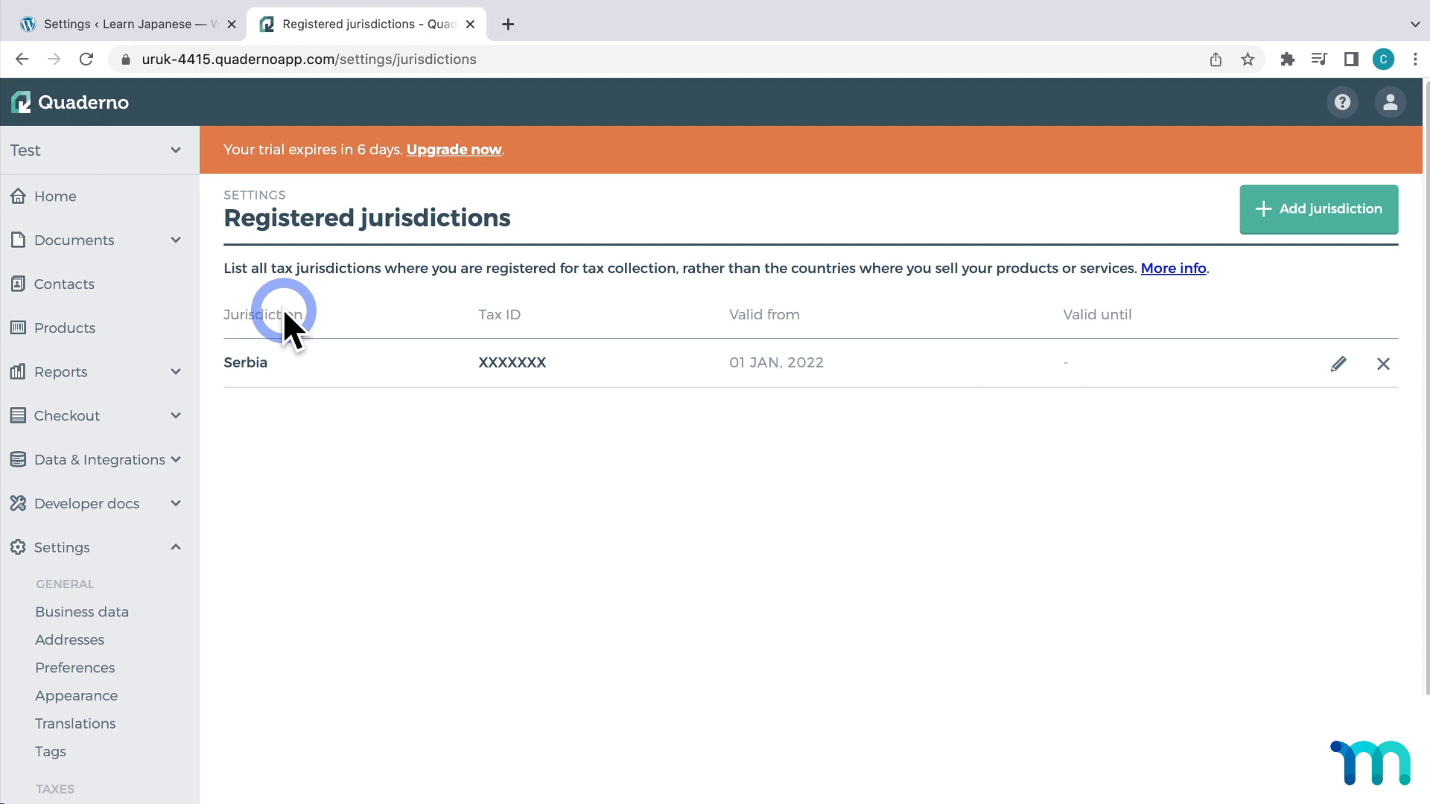
Show Quaderno's Tax Rates listing Serbia's default 20% eService rate.
{"action": "scroll", "scroll_direction": "down", "scroll_amount": 3}
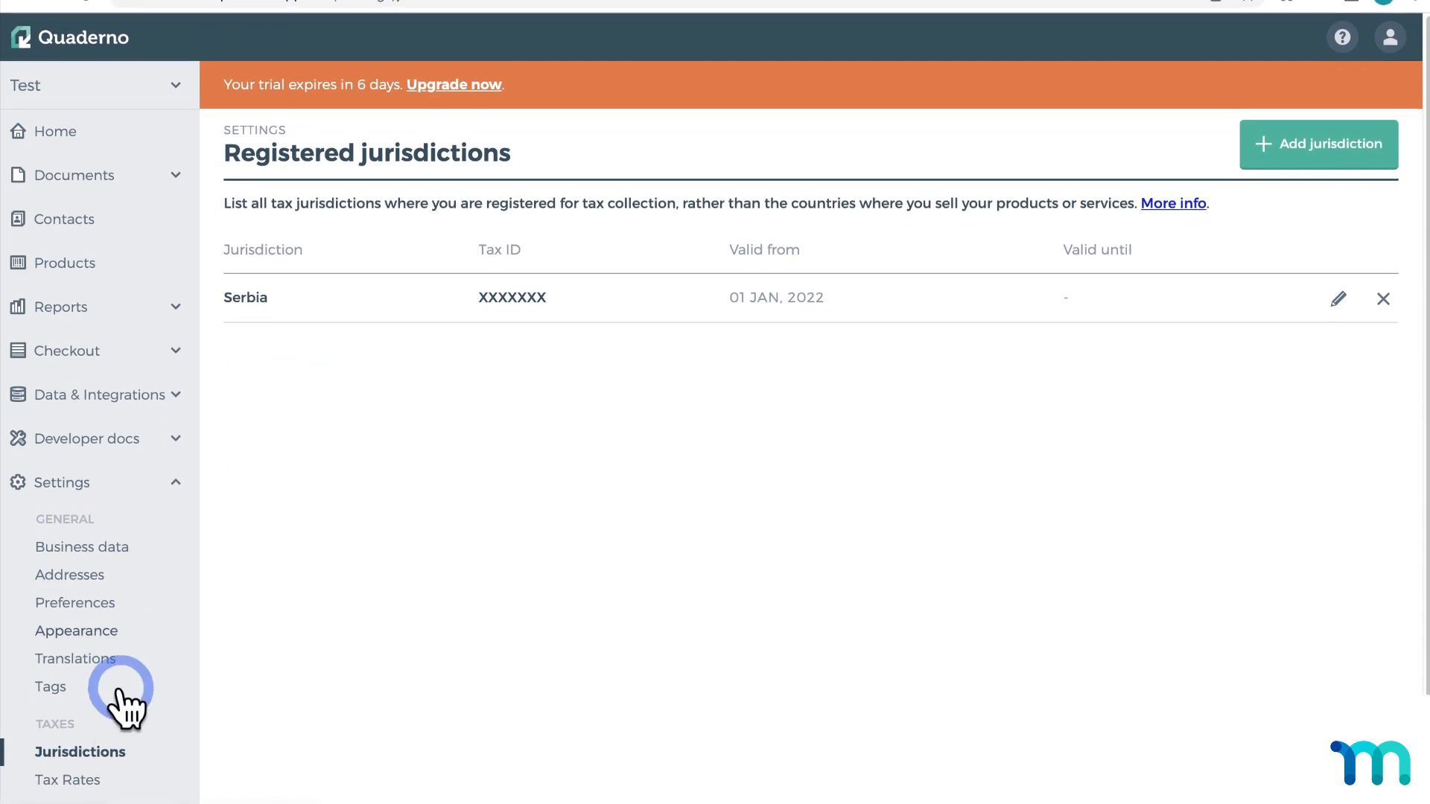
{"action": "left_click", "coordinate": [67, 779]}
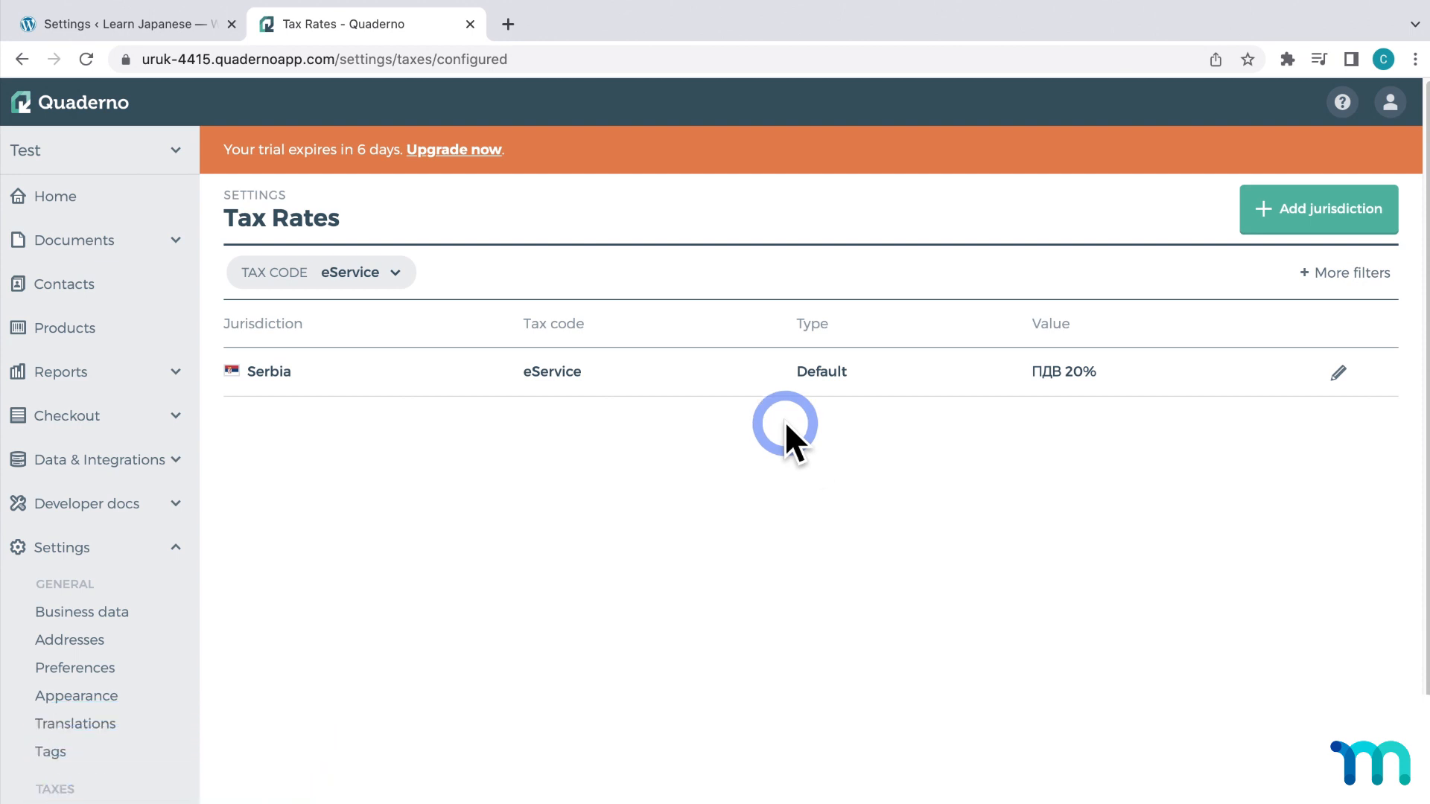
Review MemberPress's Prices Entered With Tax setting and keep prices exclusive of tax.
{"action": "left_click", "coordinate": [120, 24]}
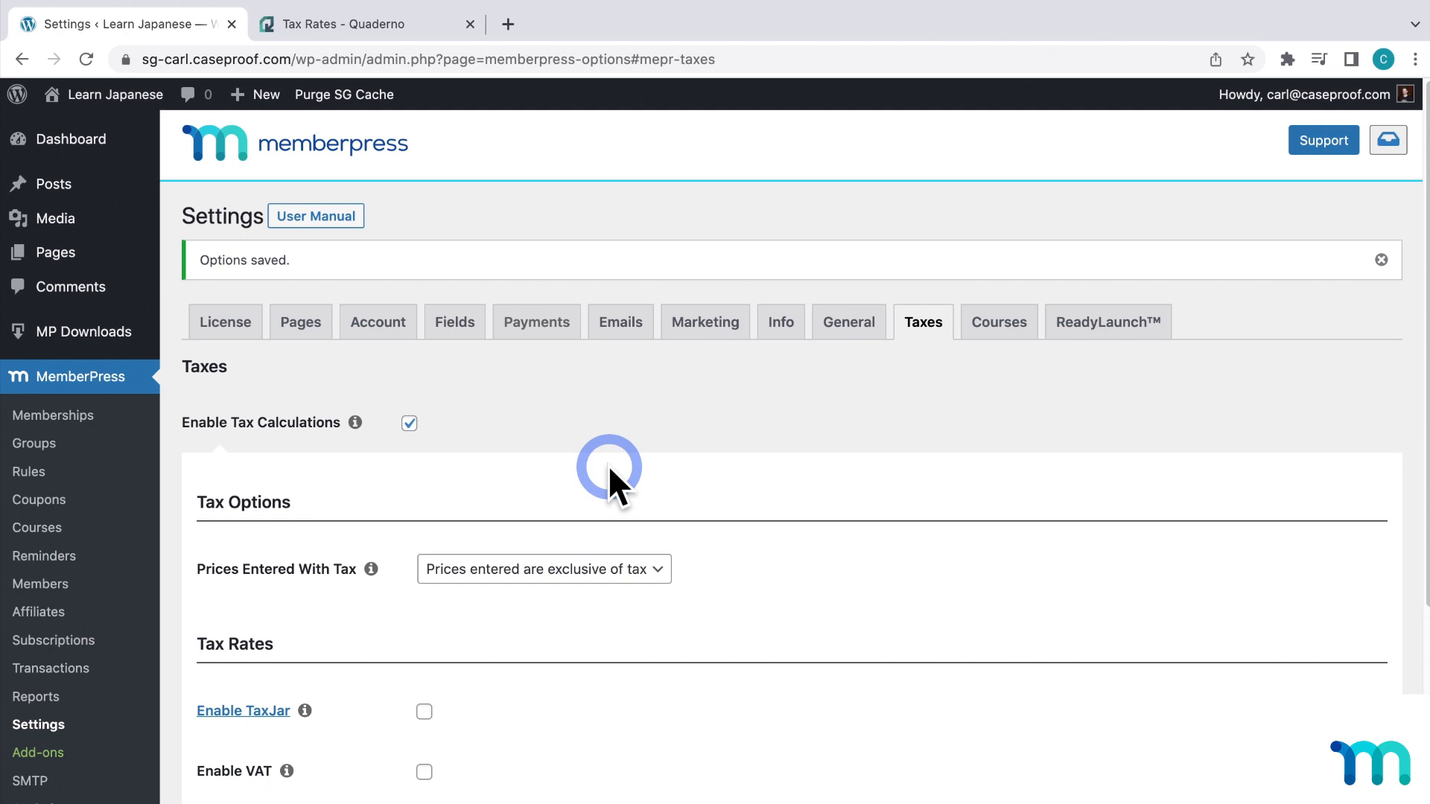
{"action": "mouse_move", "coordinate": [465, 580]}
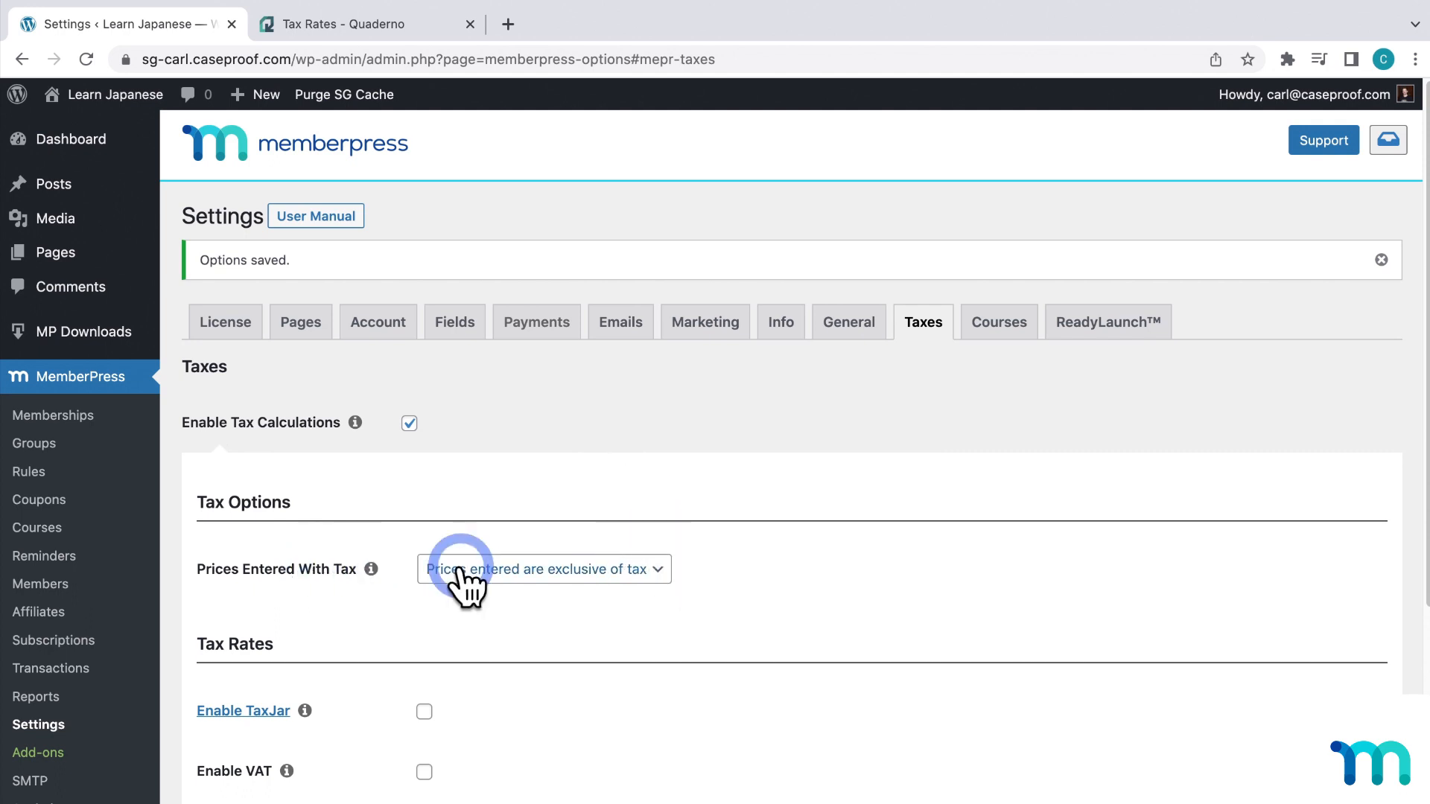
{"action": "left_click", "coordinate": [544, 568]}
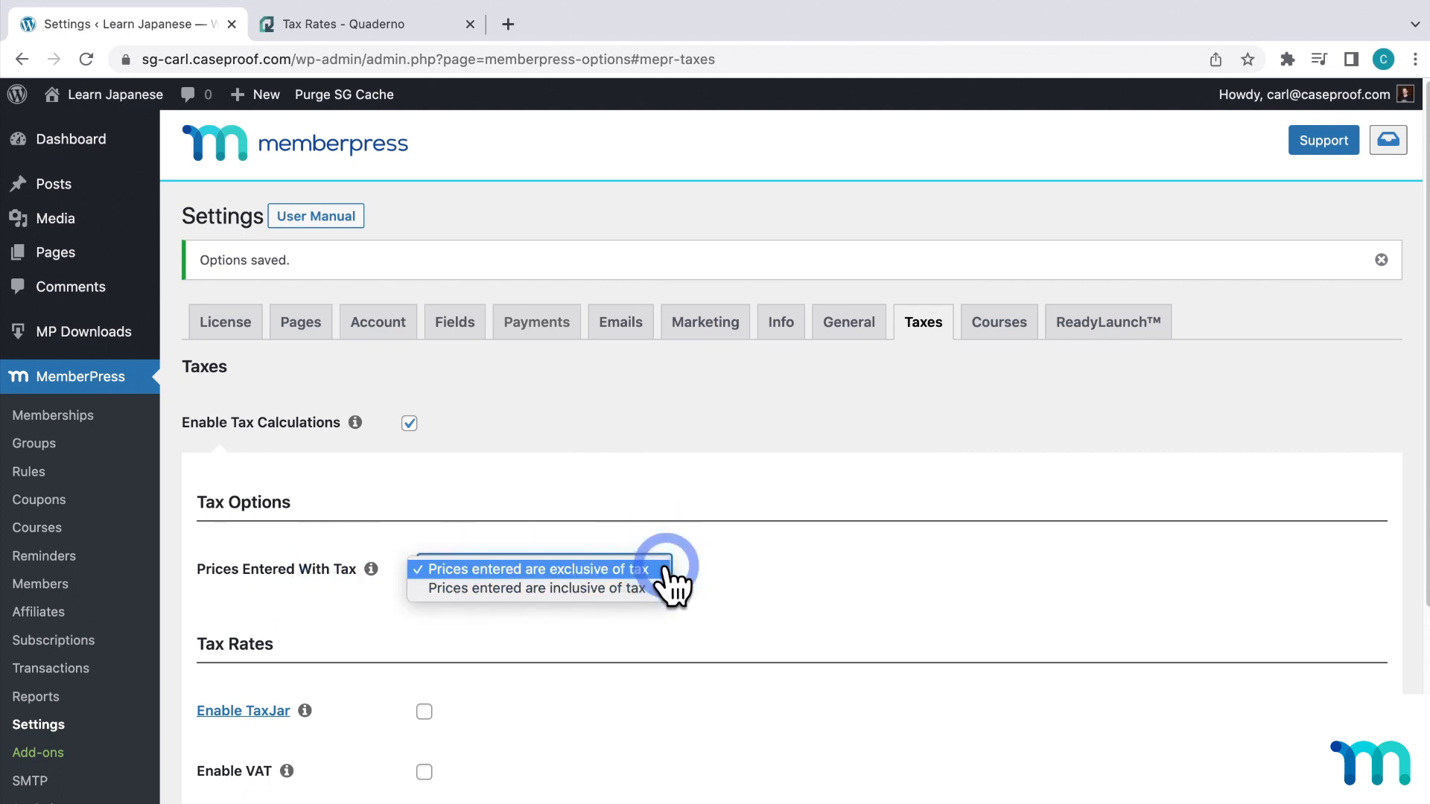
{"action": "mouse_move", "coordinate": [597, 588]}
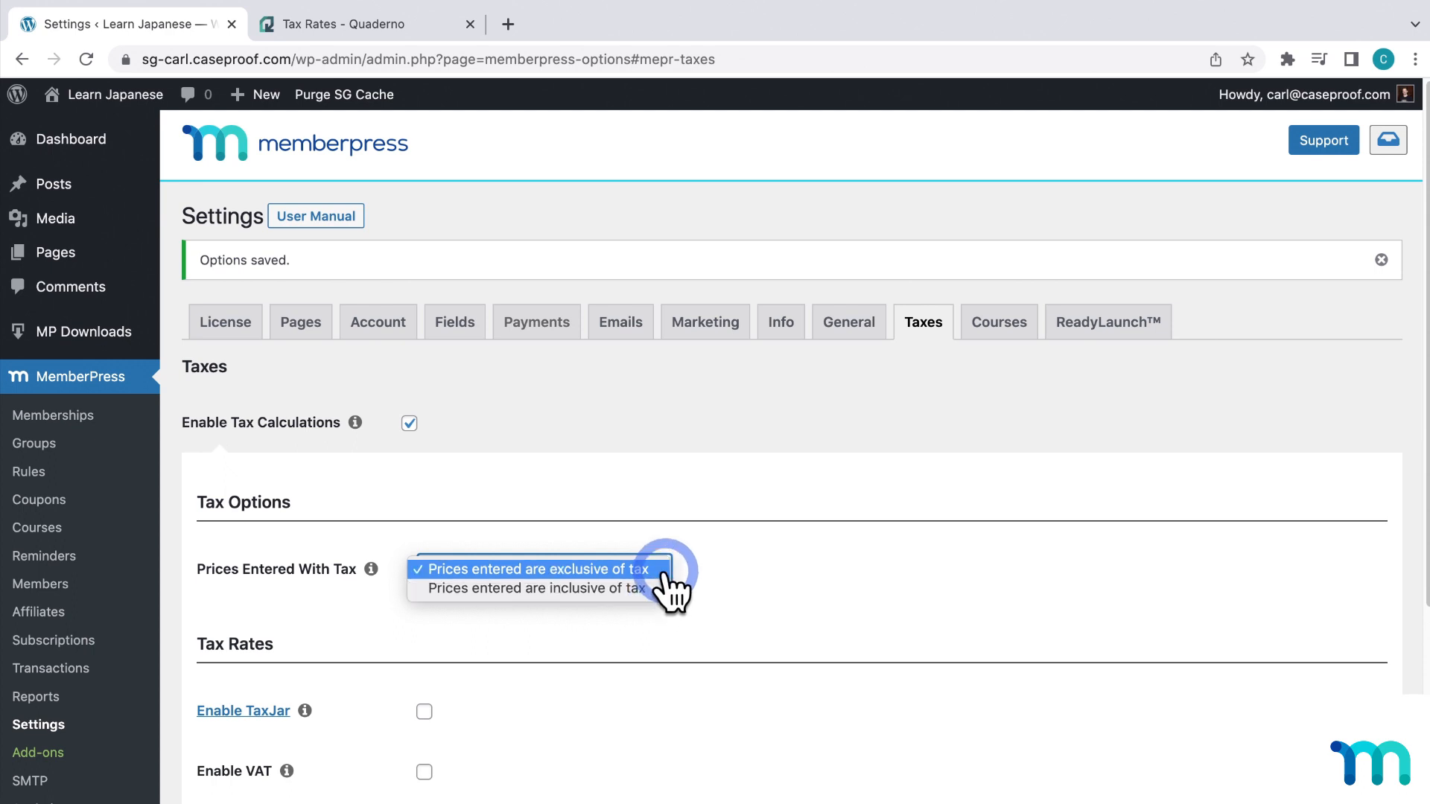
{"action": "left_click", "coordinate": [532, 567]}
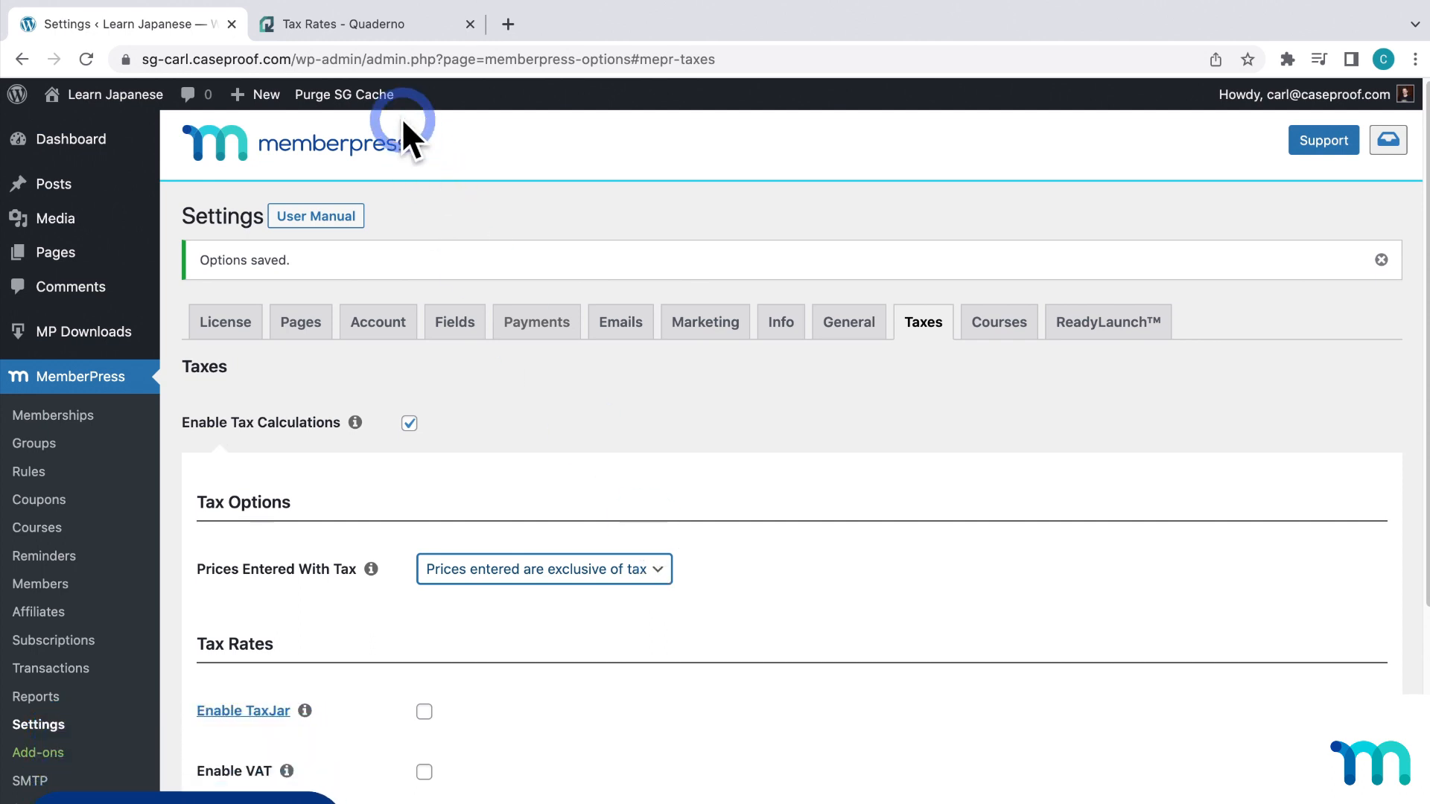
Check Quaderno Preferences, keeping default tax class e-Service and default product type Services.
{"action": "left_click", "coordinate": [362, 24]}
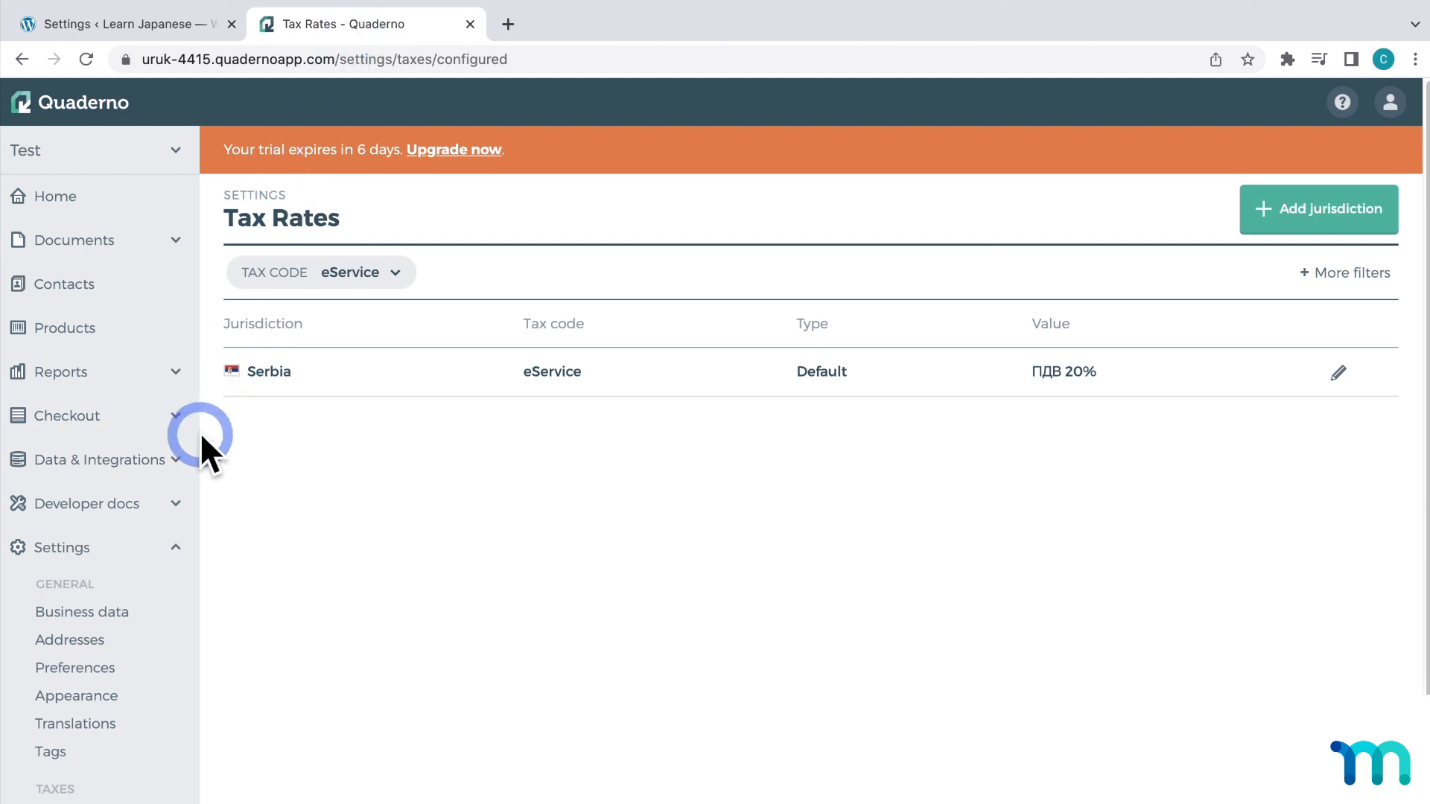
{"action": "left_click", "coordinate": [75, 667]}
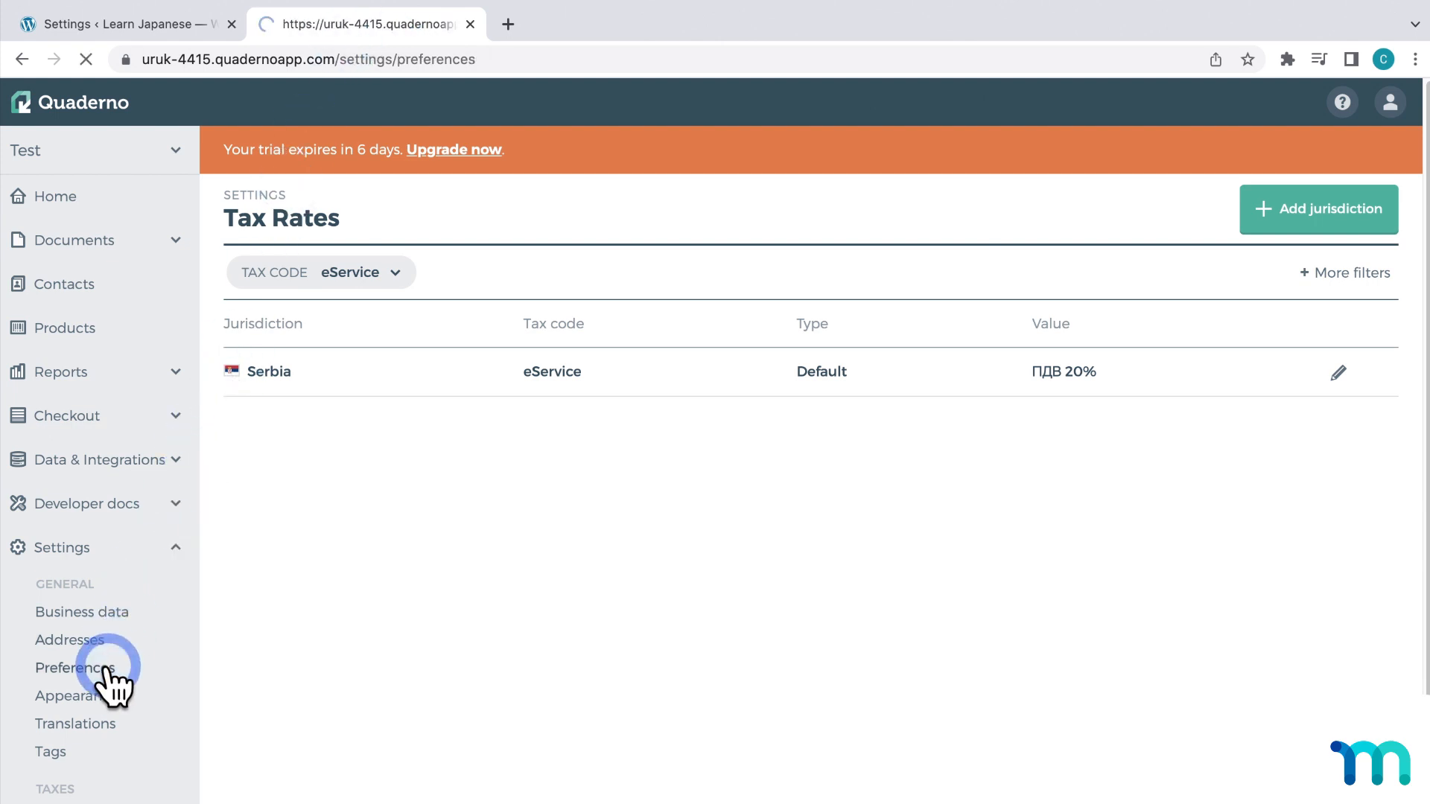
{"action": "left_click", "coordinate": [76, 667]}
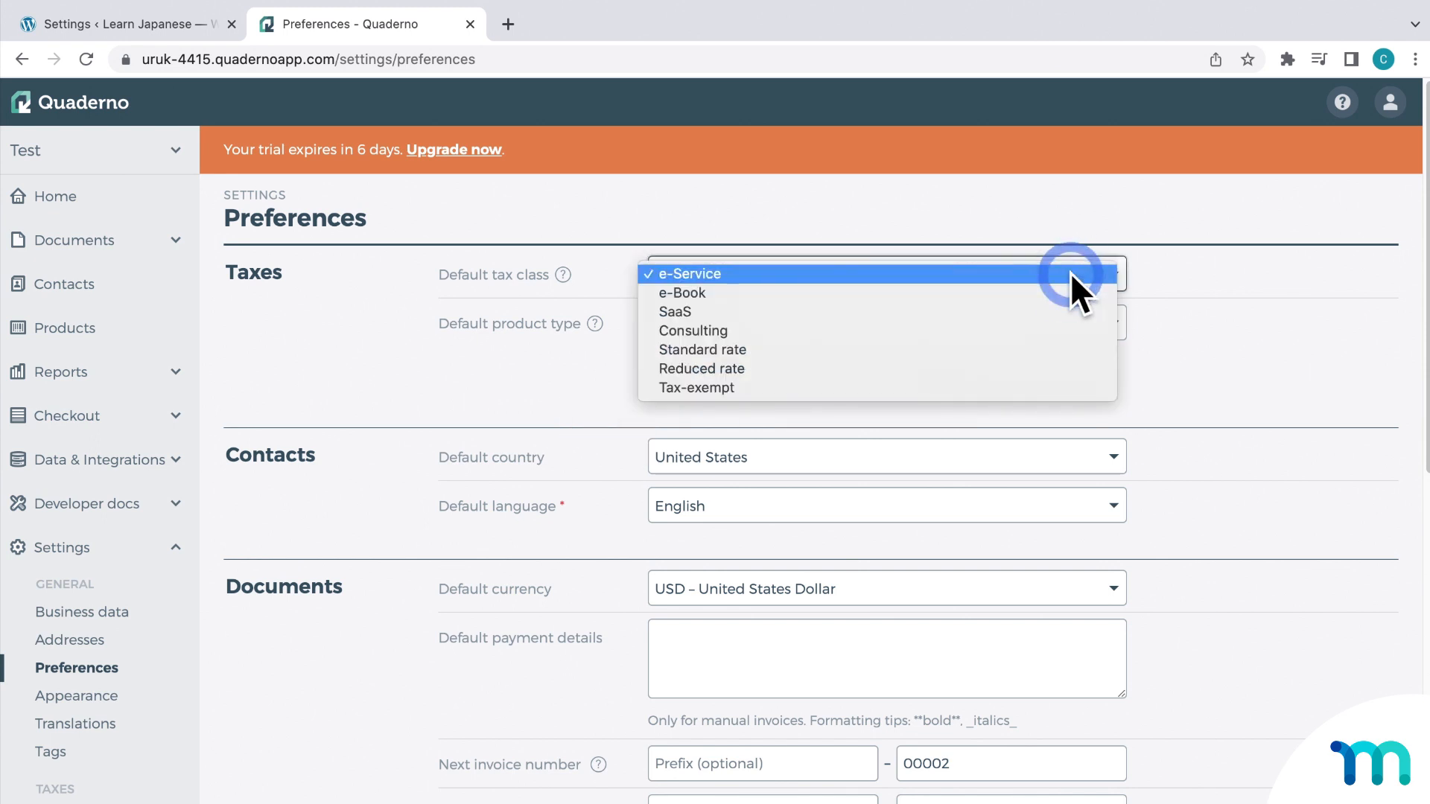
{"action": "left_click", "coordinate": [688, 274]}
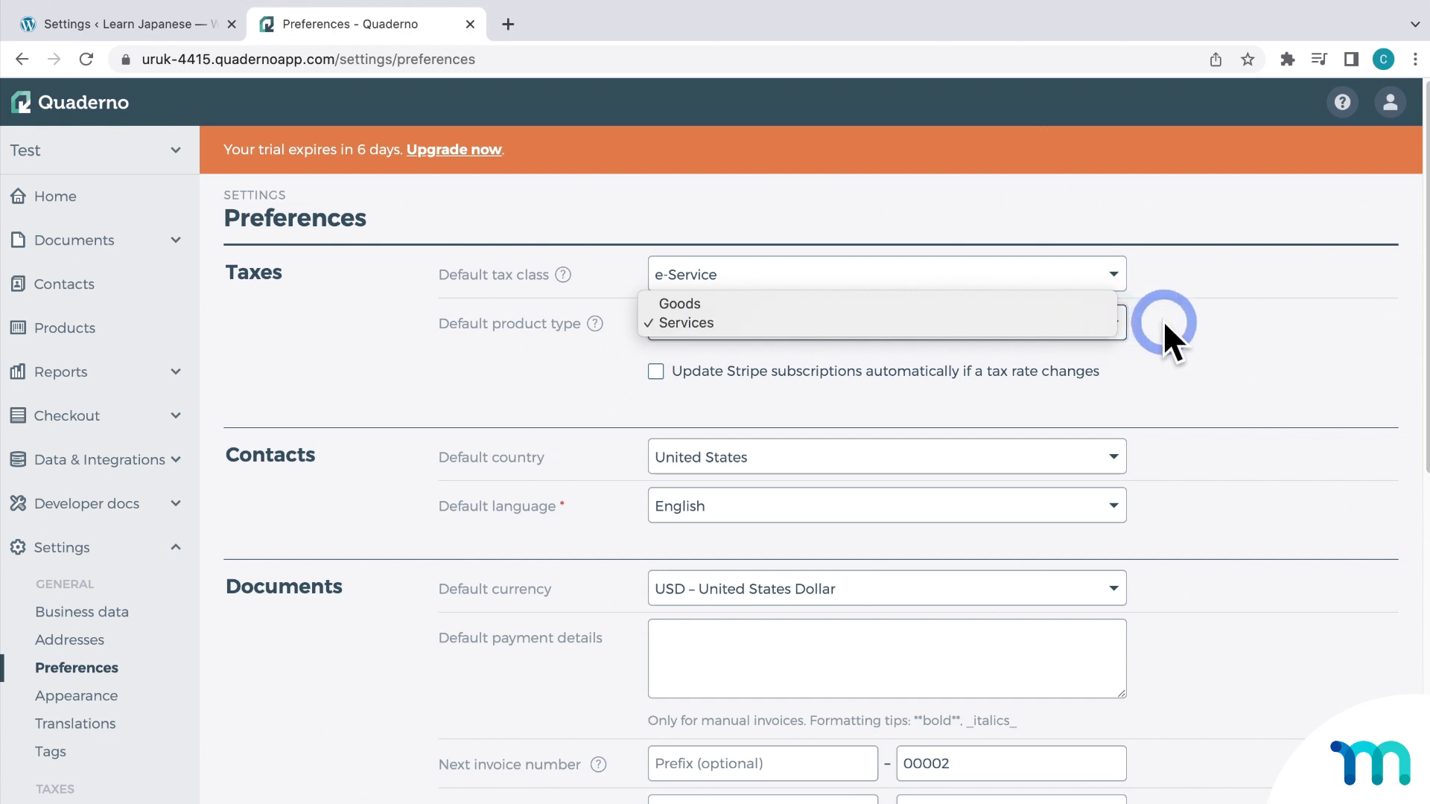
{"action": "left_click", "coordinate": [684, 322]}
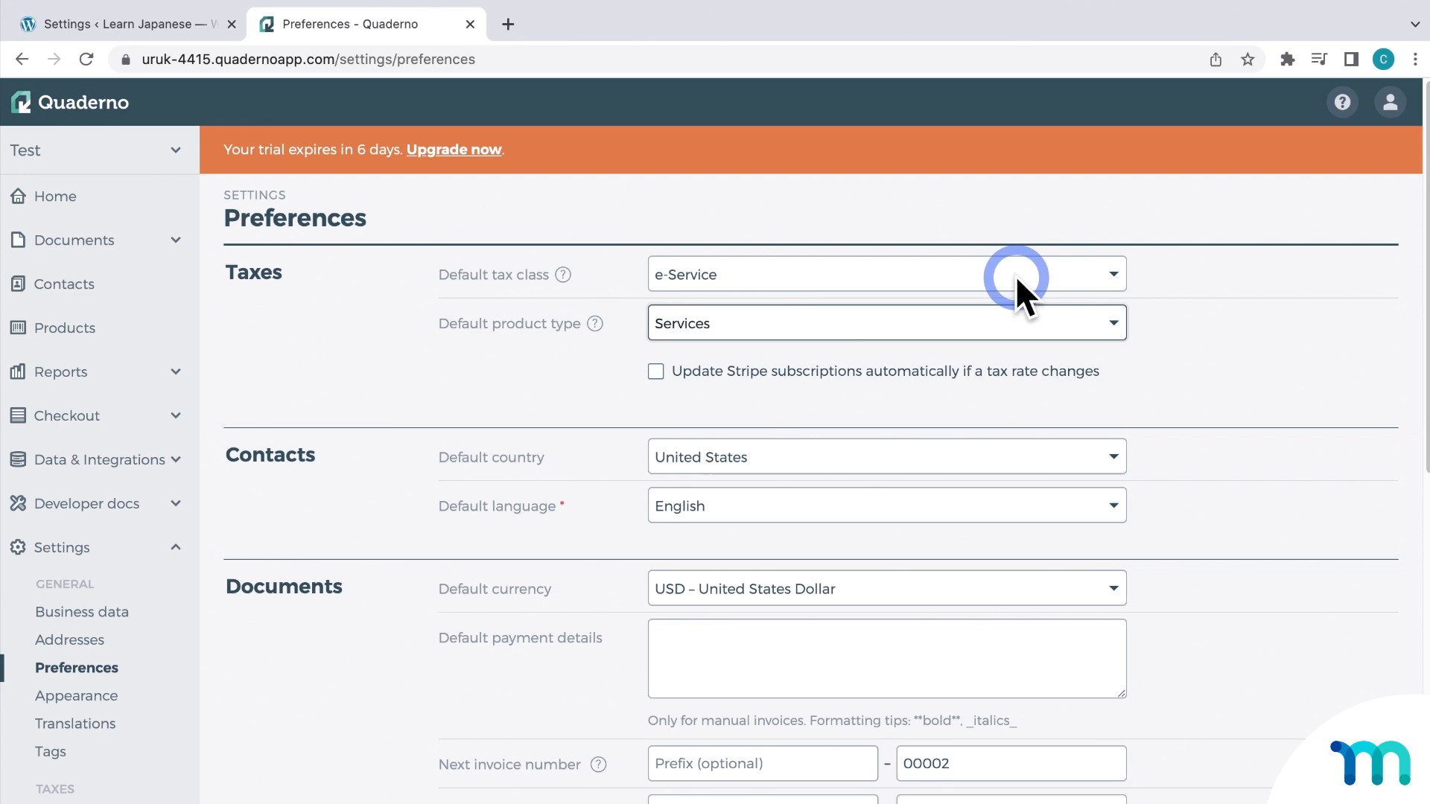
Edit the Monthly membership in MemberPress and show its Advanced options.
{"action": "left_click", "coordinate": [128, 24]}
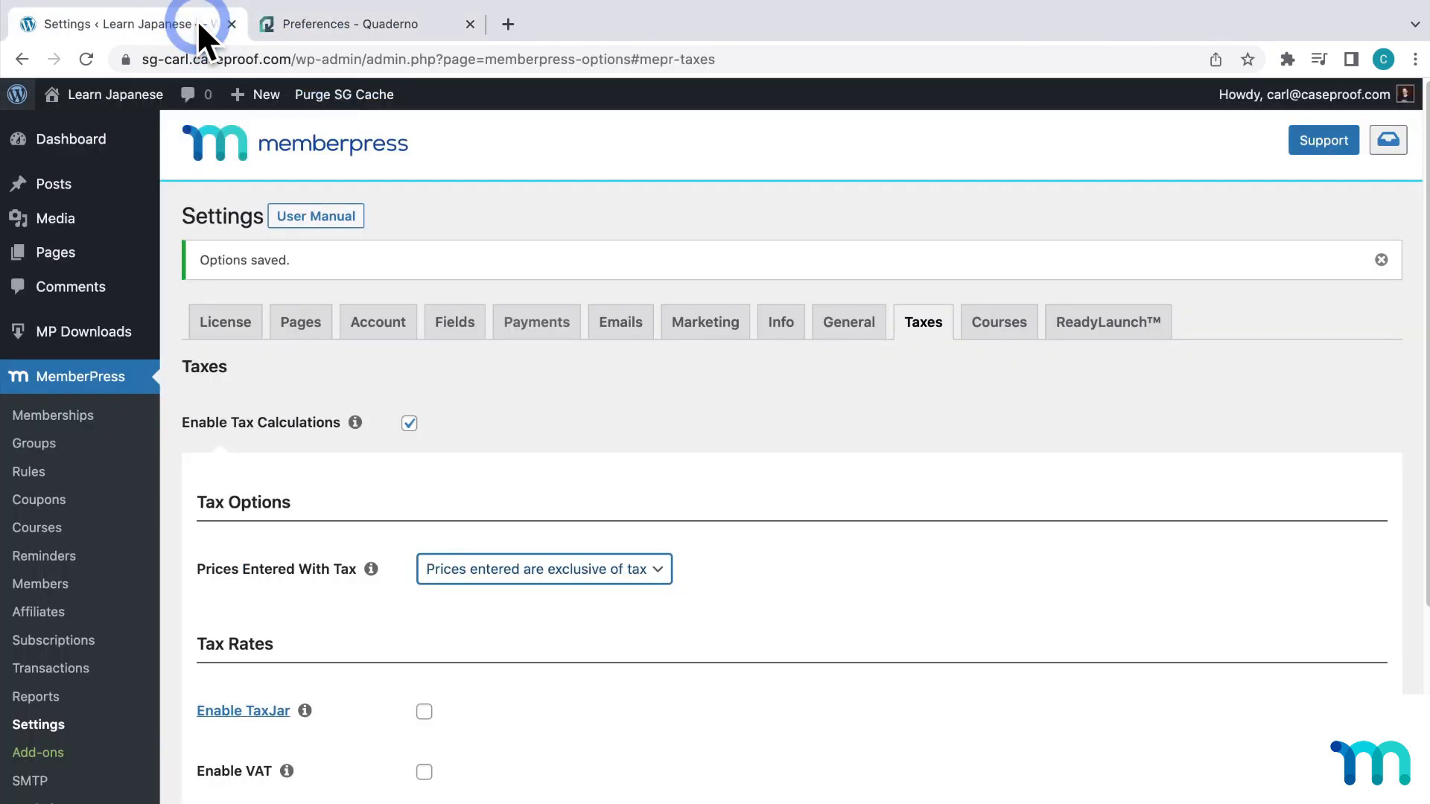
{"action": "left_click", "coordinate": [54, 416]}
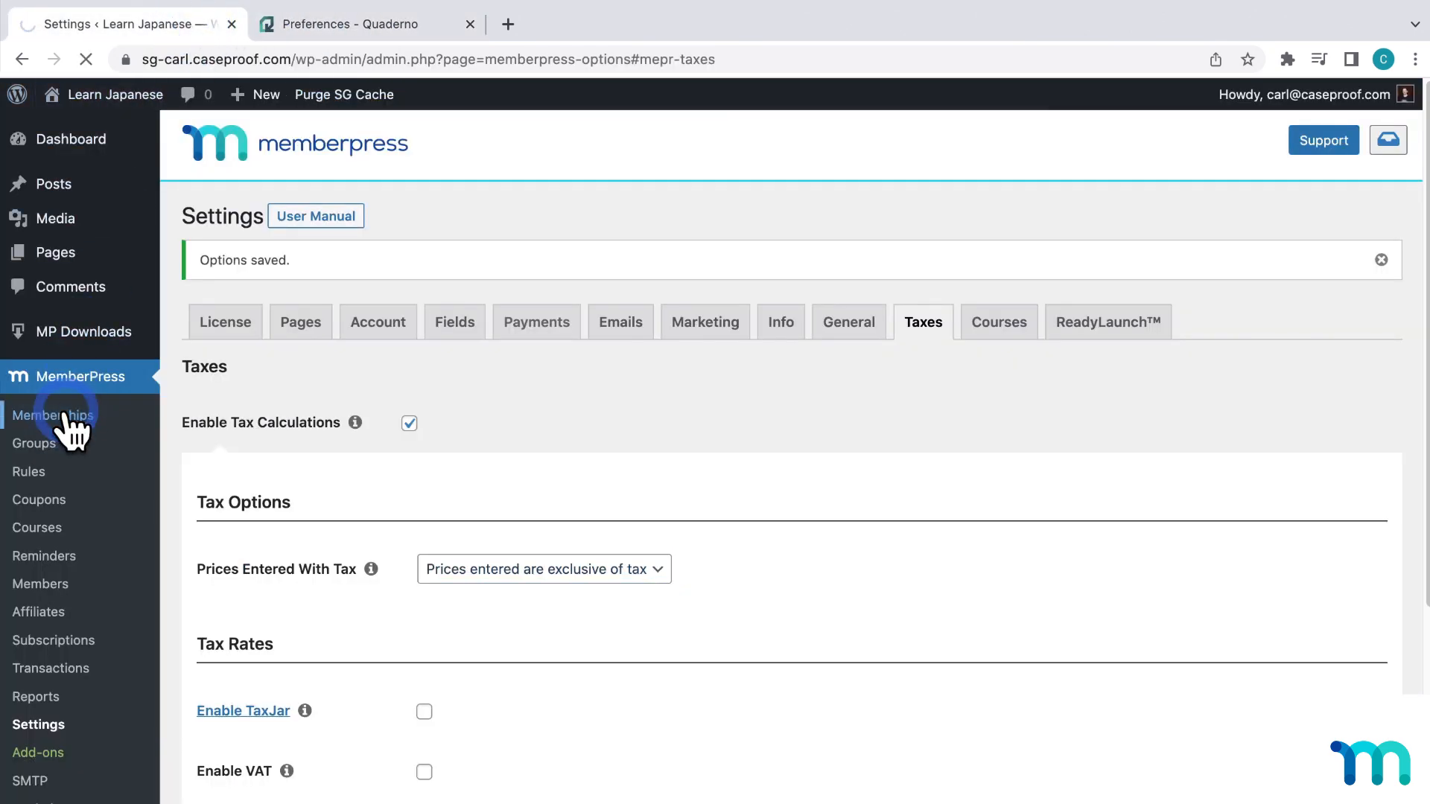
{"action": "left_click", "coordinate": [54, 416]}
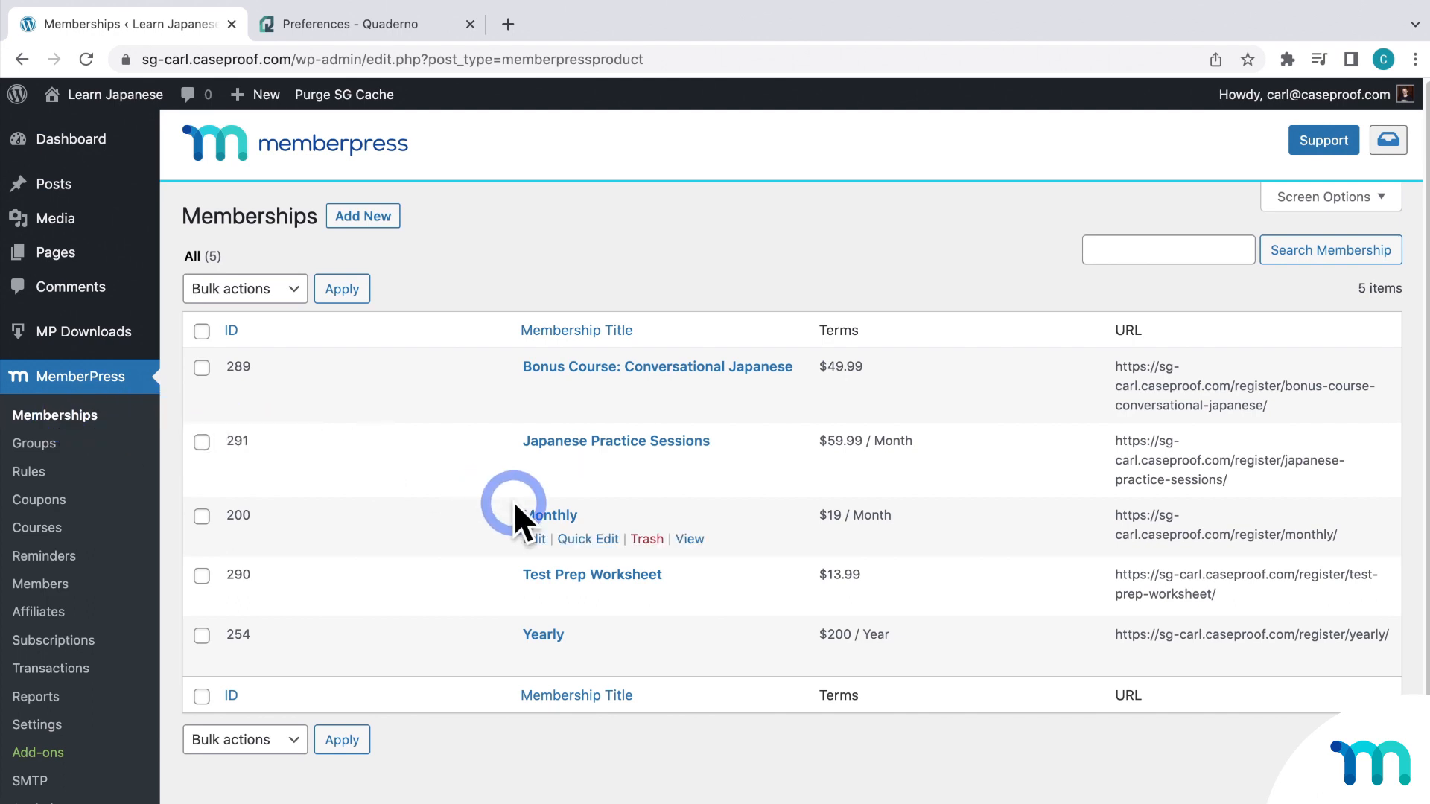
{"action": "left_click", "coordinate": [550, 516]}
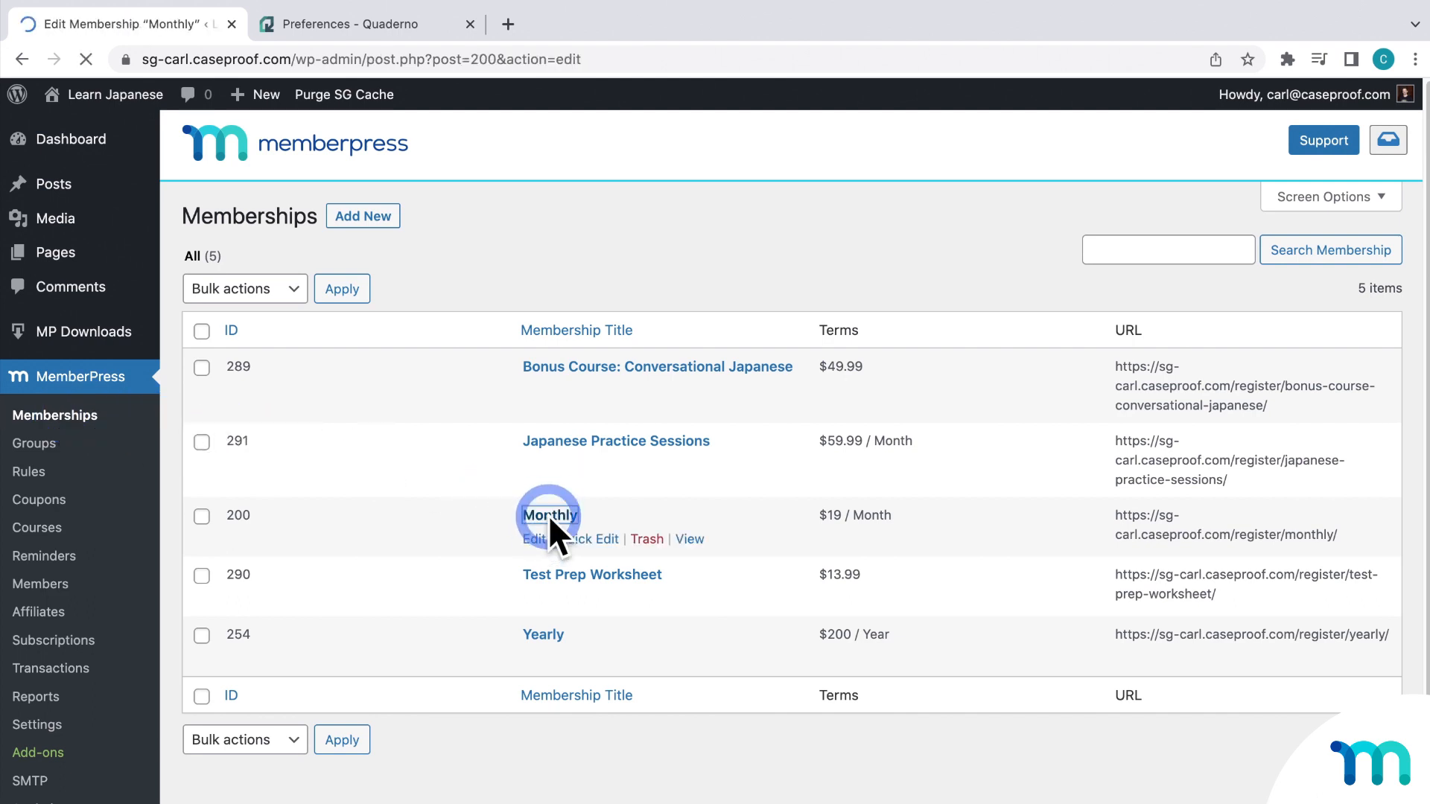
{"action": "left_click", "coordinate": [550, 516]}
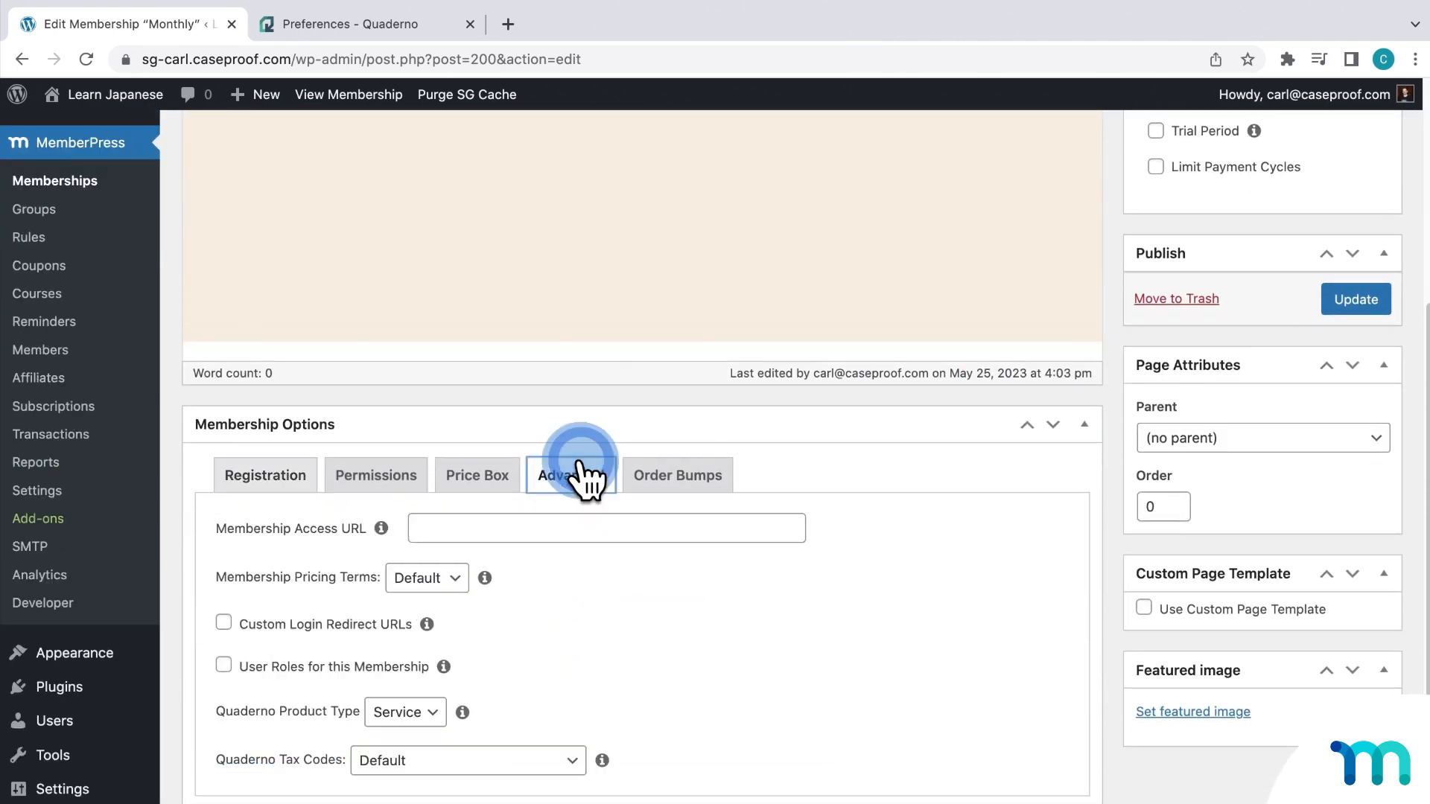
Review the Quaderno product type (Service) and keep the Default Quaderno tax code.
{"action": "scroll", "scroll_direction": "down", "scroll_amount": 3}
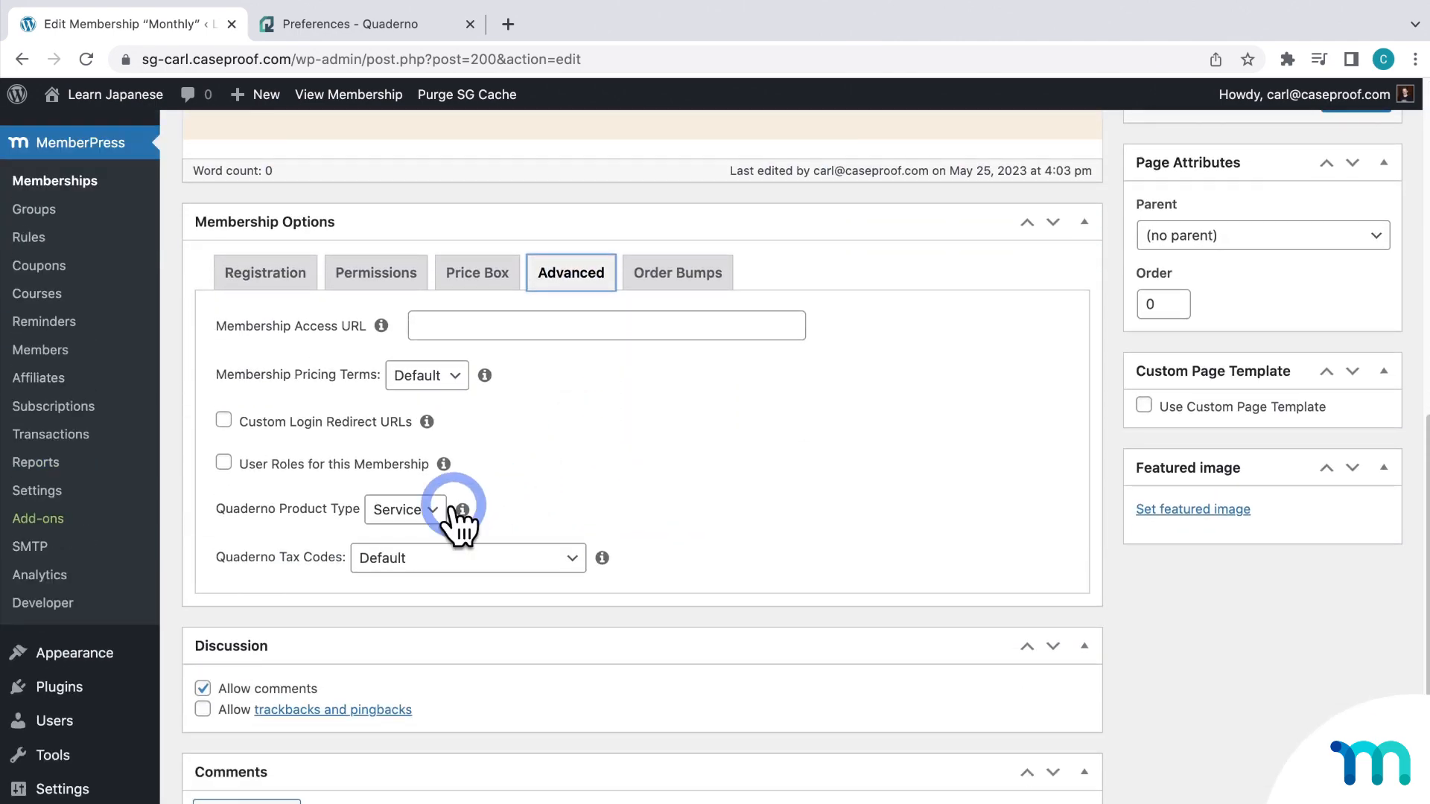
{"action": "left_click", "coordinate": [403, 509]}
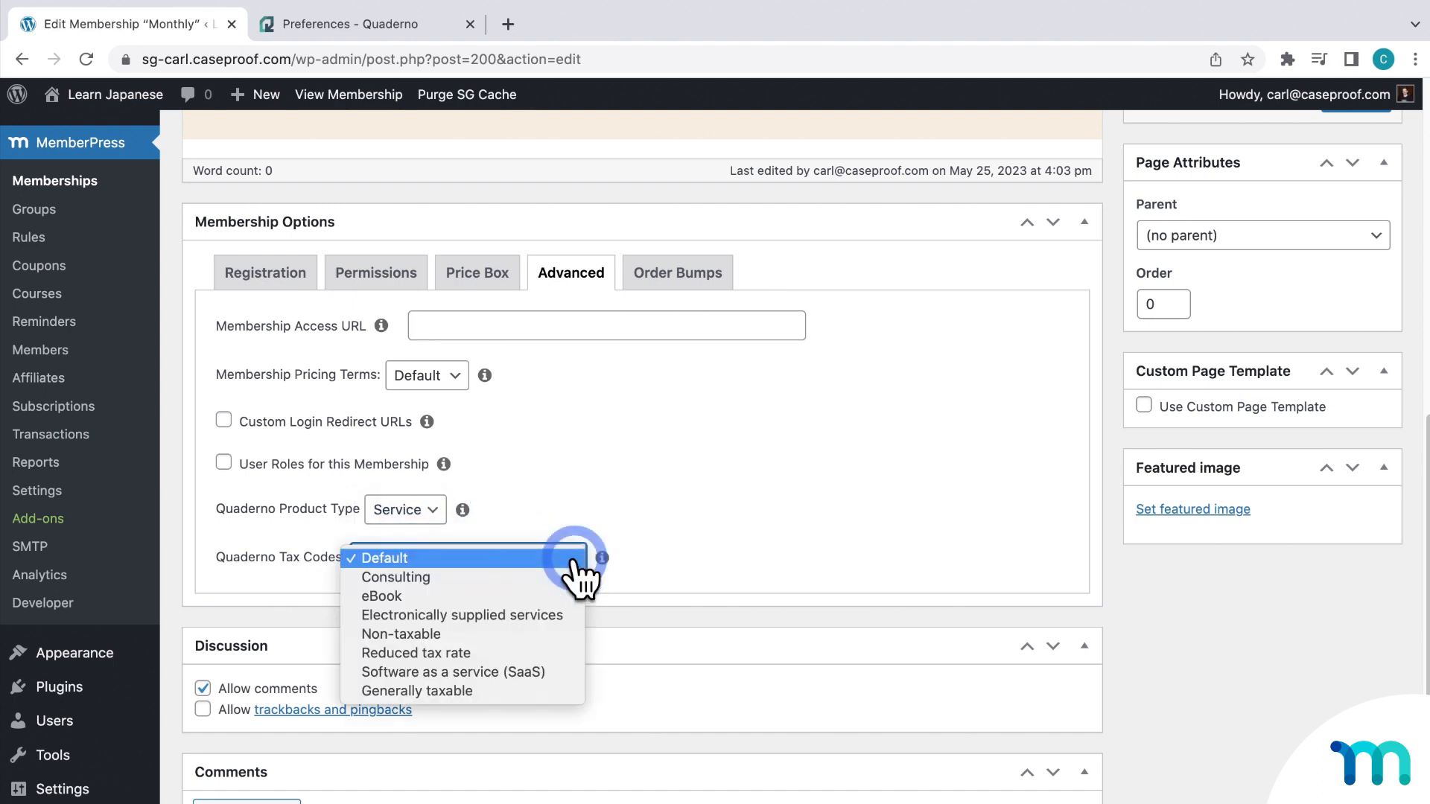
{"action": "left_click", "coordinate": [384, 557]}
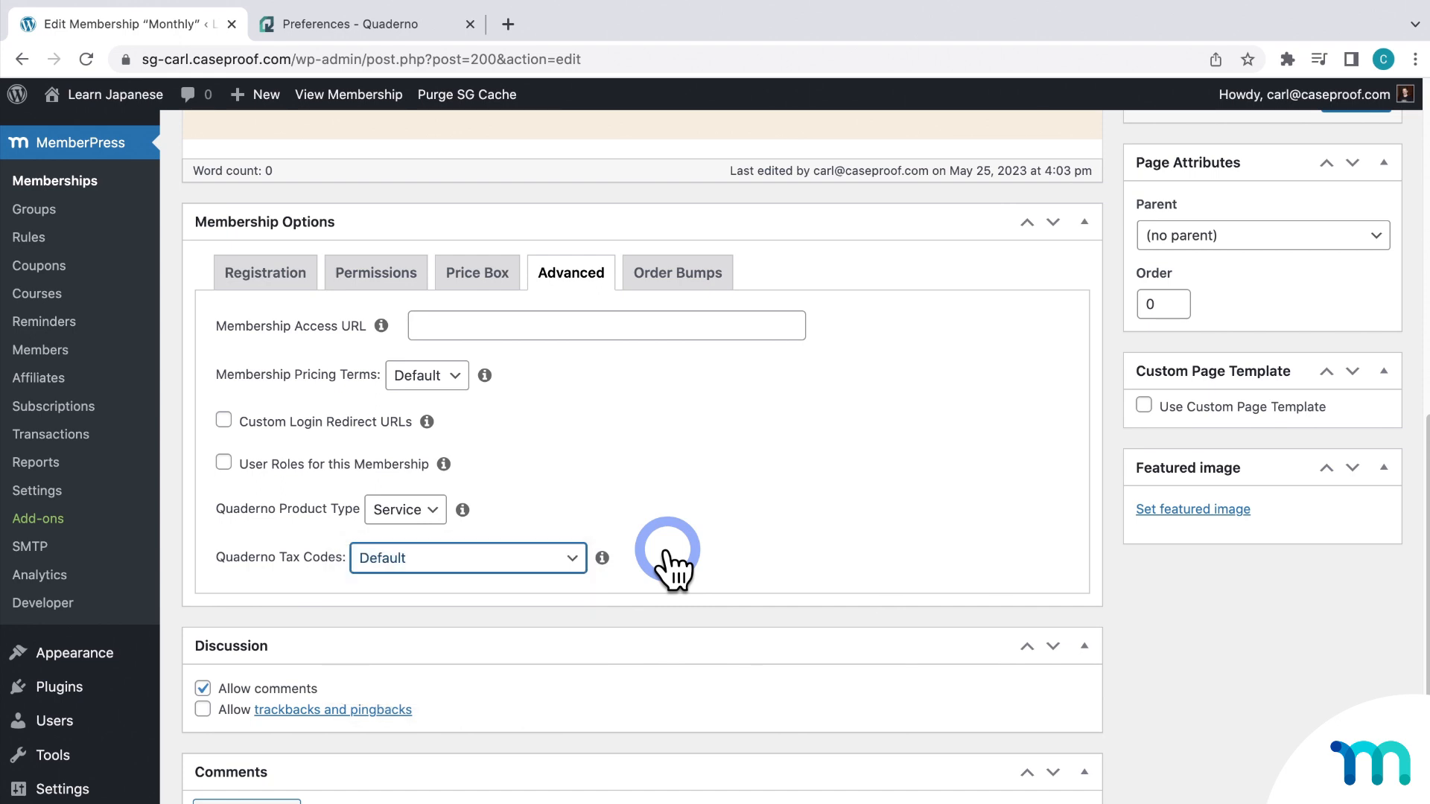
{"action": "mouse_move", "coordinate": [113, 94]}
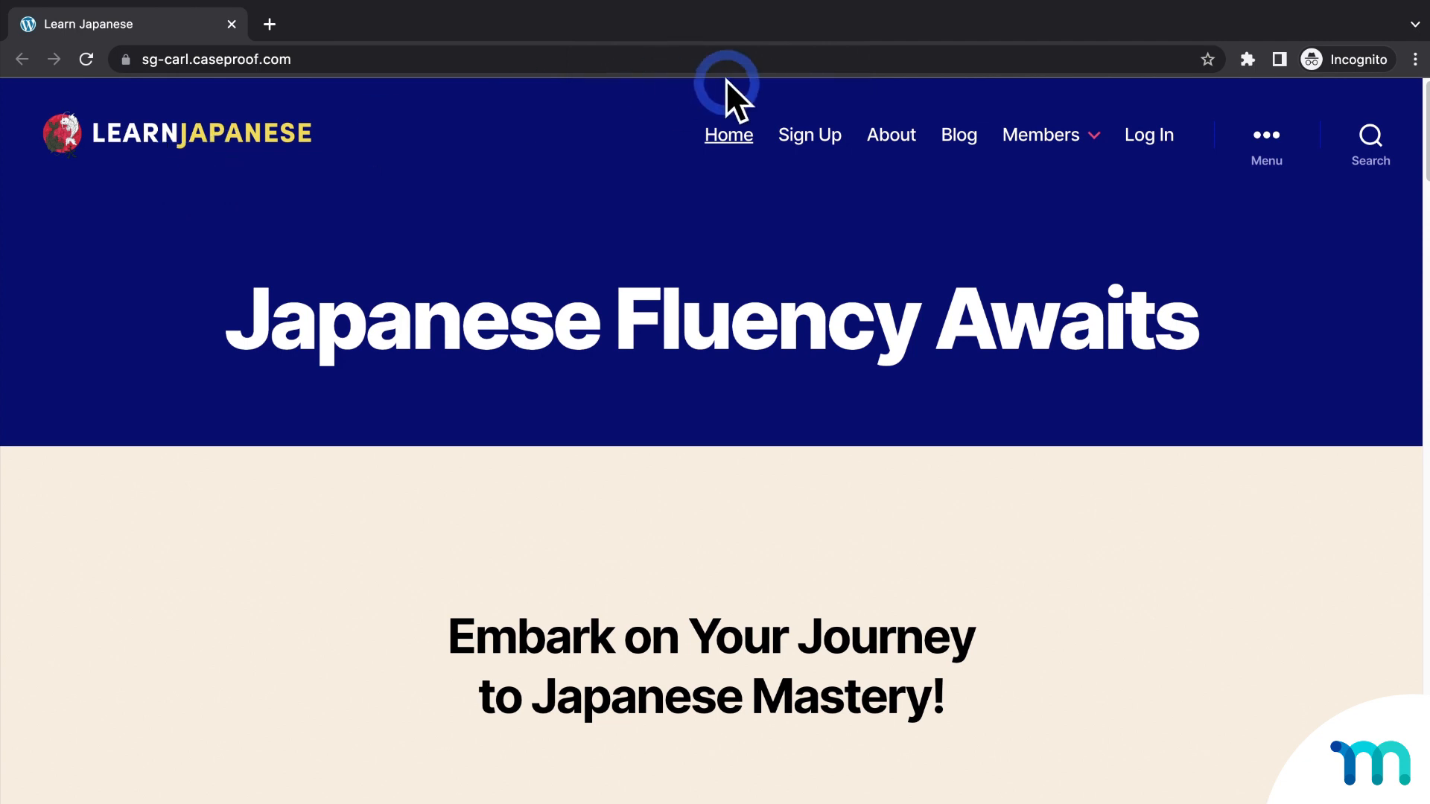
Start a Yearly plan sign-up on the Learn Japanese site with buyer name Johnny.
{"action": "left_click", "coordinate": [809, 136]}
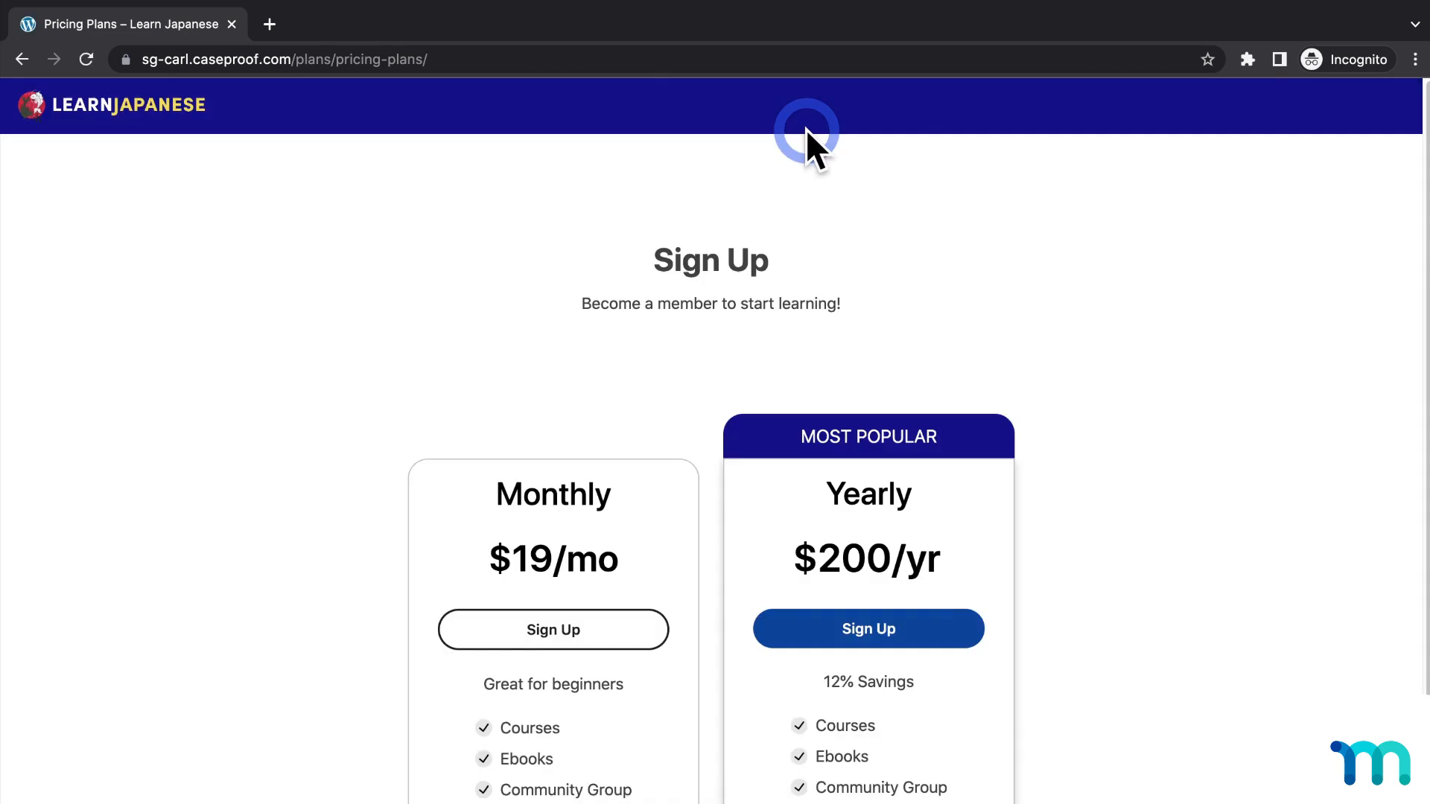
{"action": "left_click", "coordinate": [867, 629]}
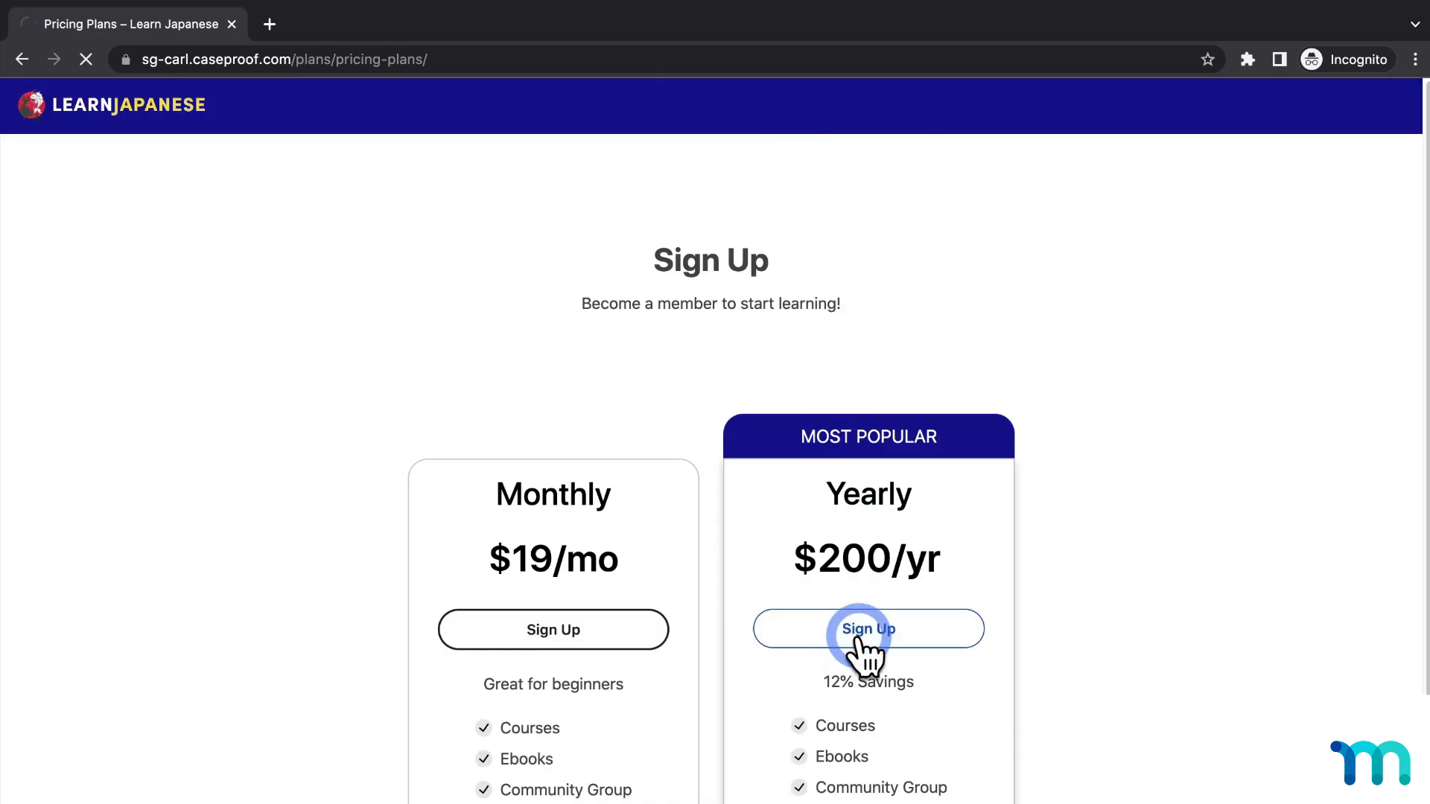
{"action": "left_click", "coordinate": [867, 629]}
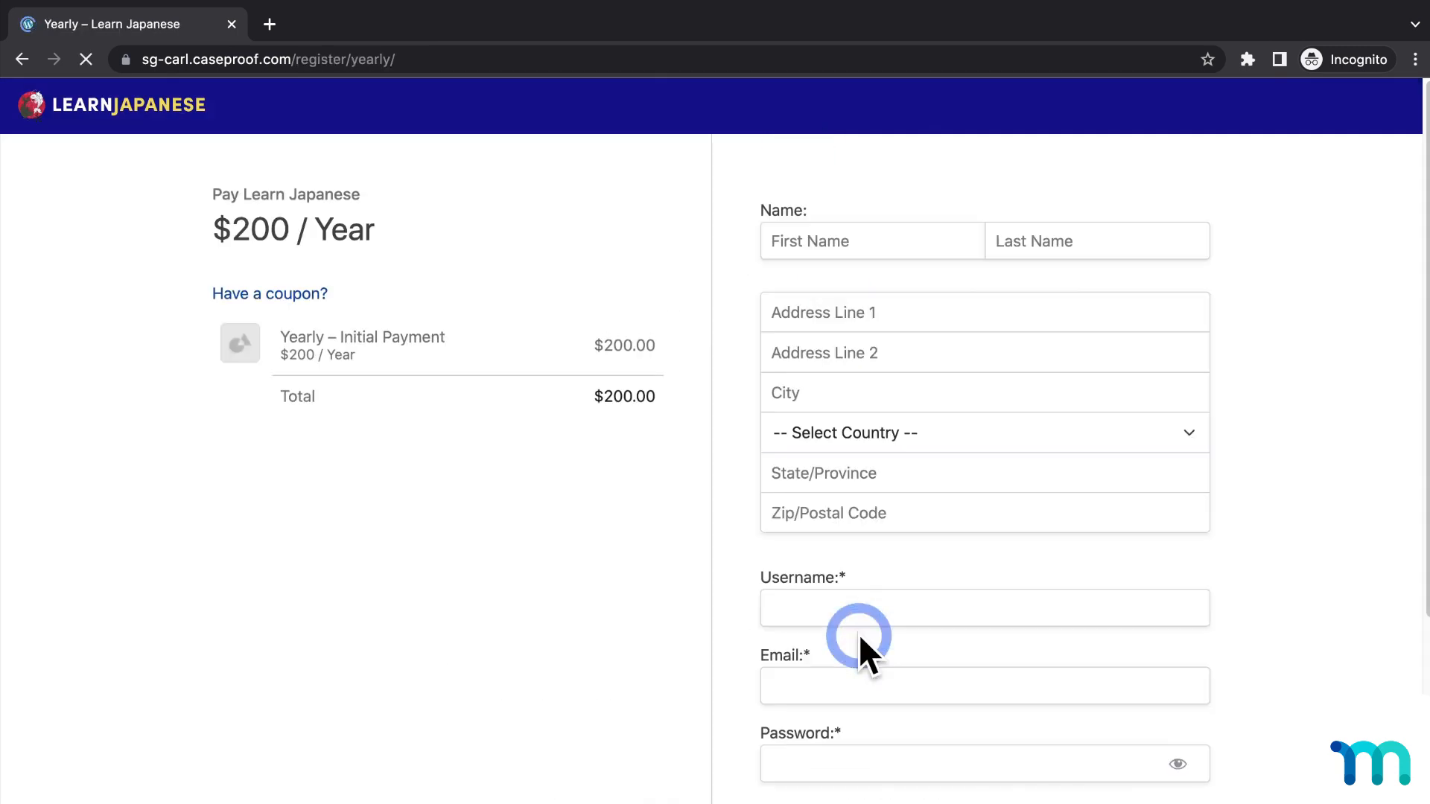
{"action": "type", "text": "Johnny"}
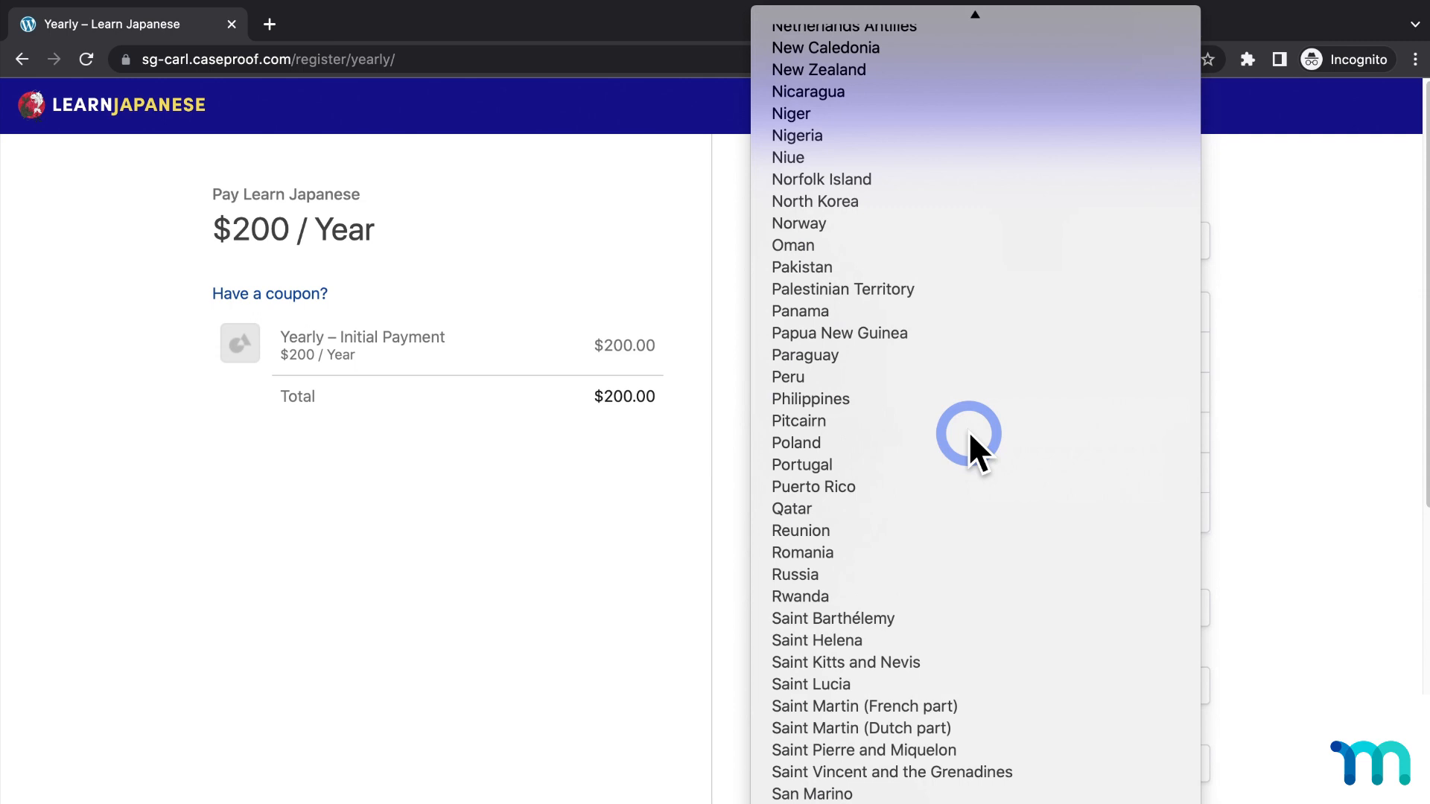
Set billing to Serbia, Belgrade 11000 for 20% tax and a $240 total, with username johnnyq.
{"action": "scroll", "scroll_direction": "down", "scroll_amount": 3}
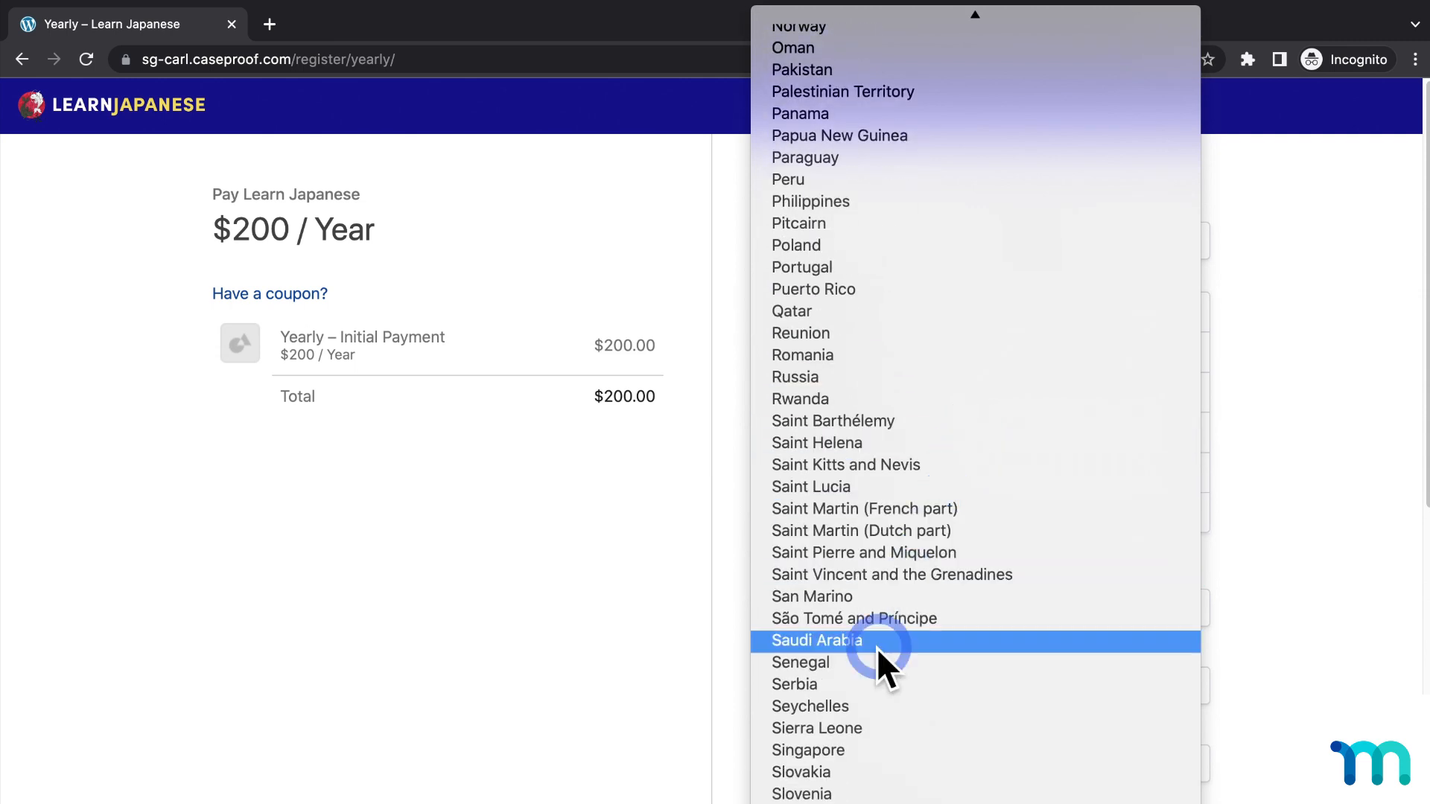
{"action": "left_click", "coordinate": [794, 684]}
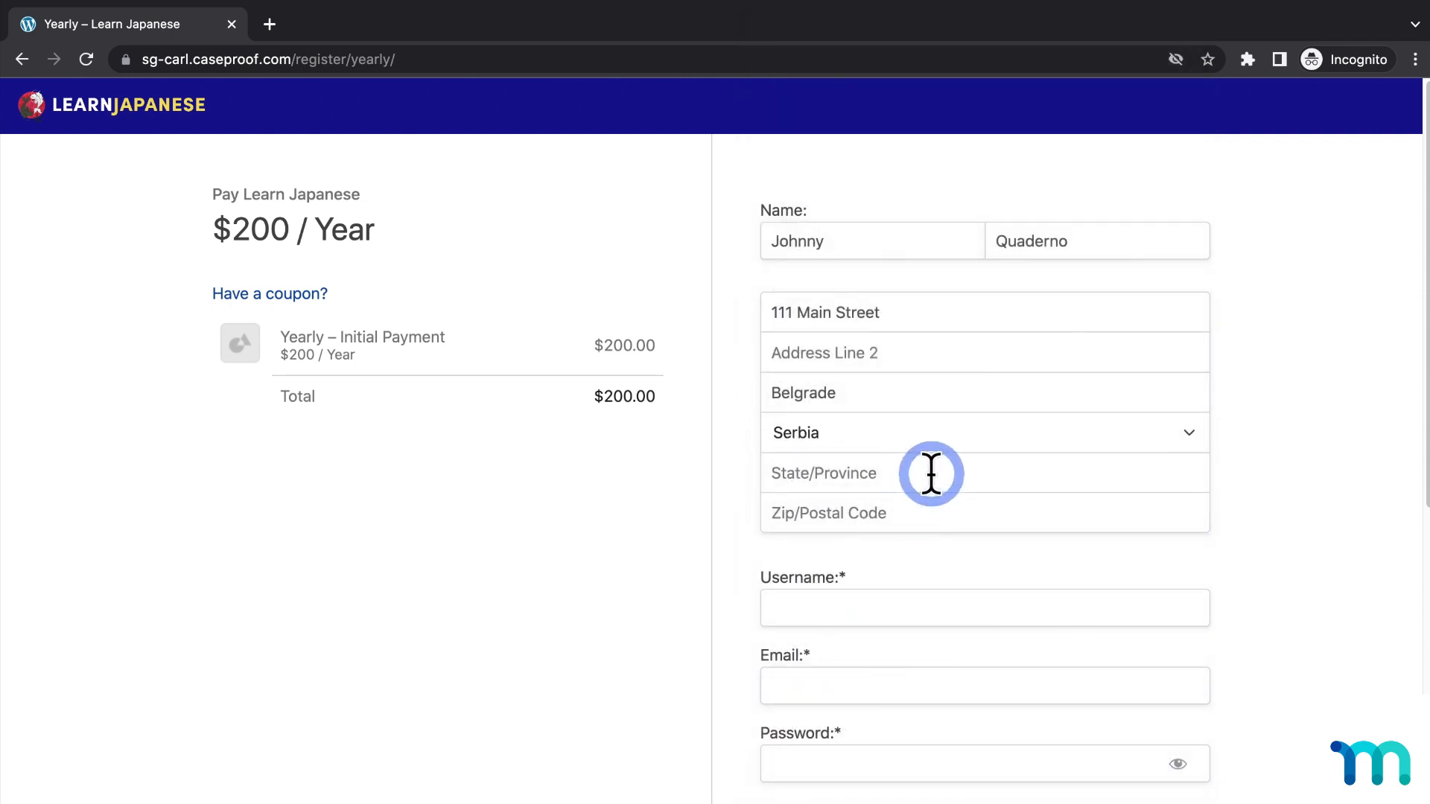
{"action": "type", "text": "Belgrade"}
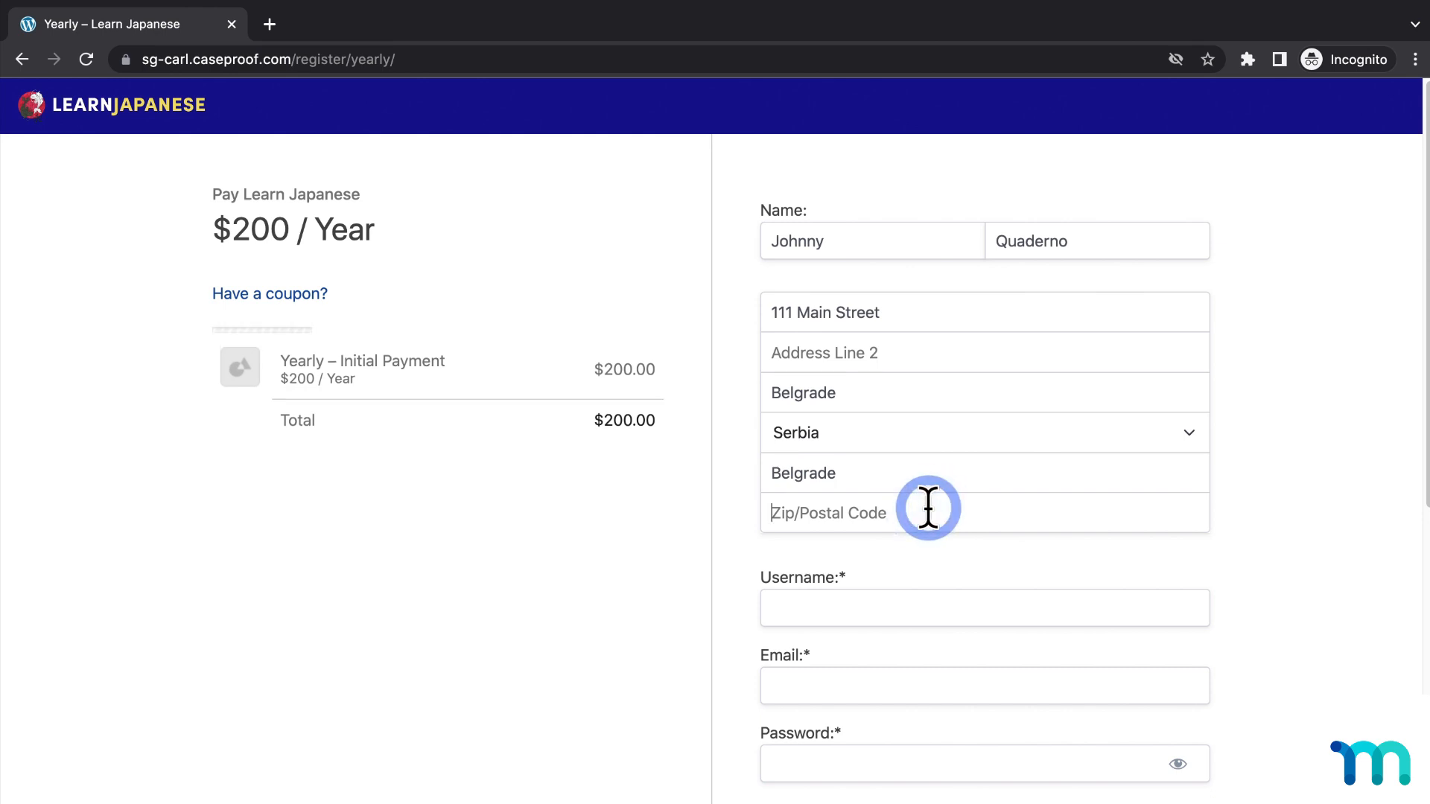
{"action": "type", "text": "11000"}
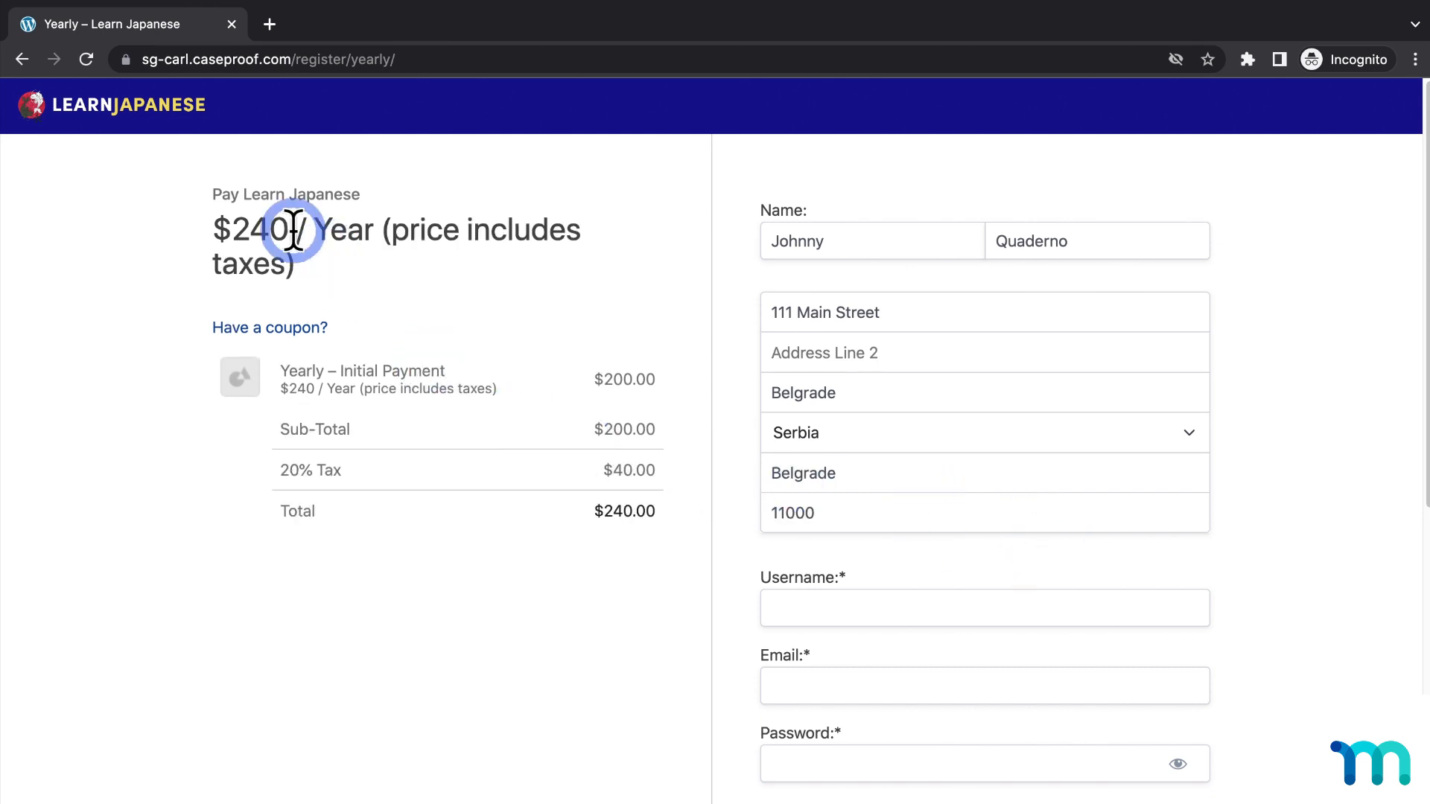
{"action": "mouse_move", "coordinate": [438, 474]}
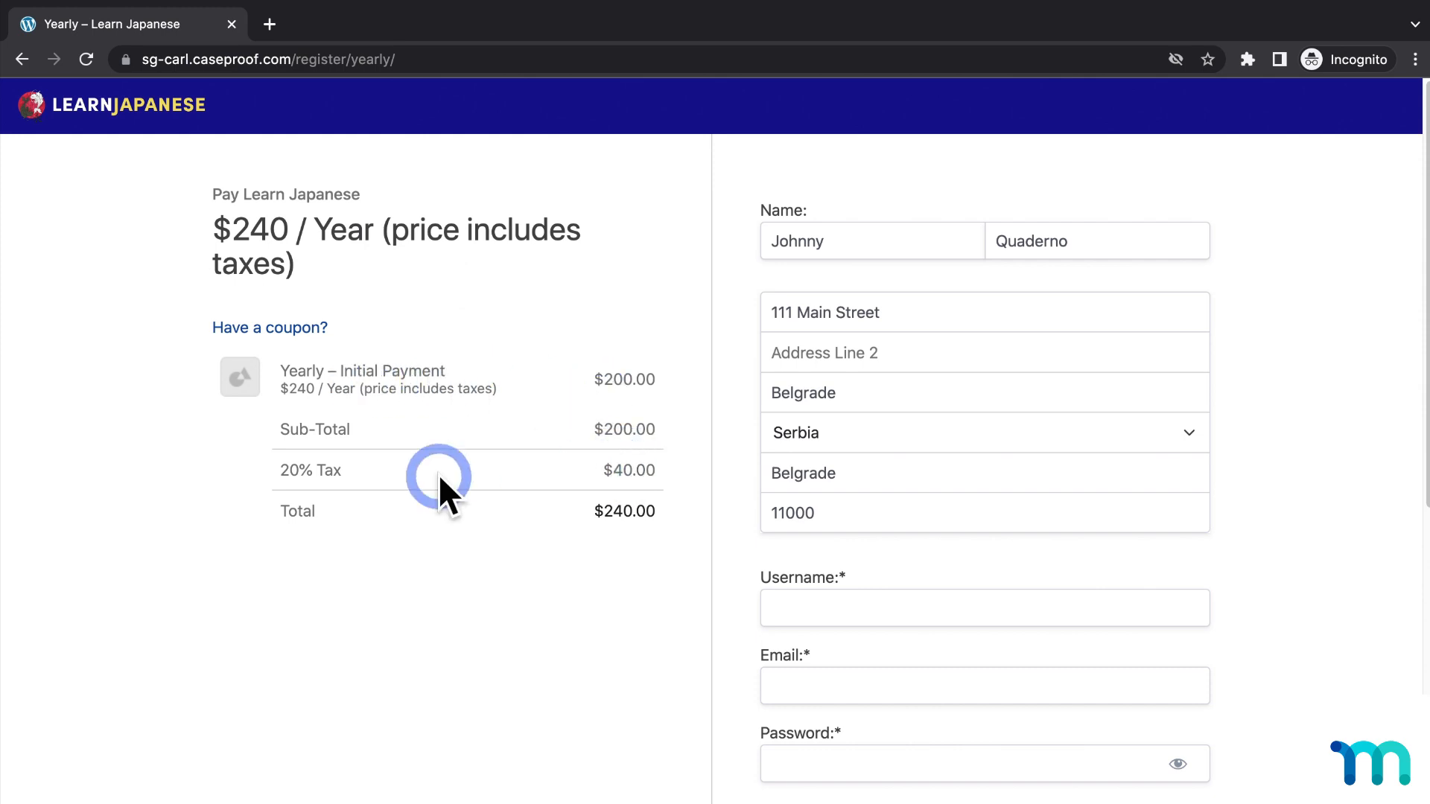
{"action": "mouse_move", "coordinate": [620, 533]}
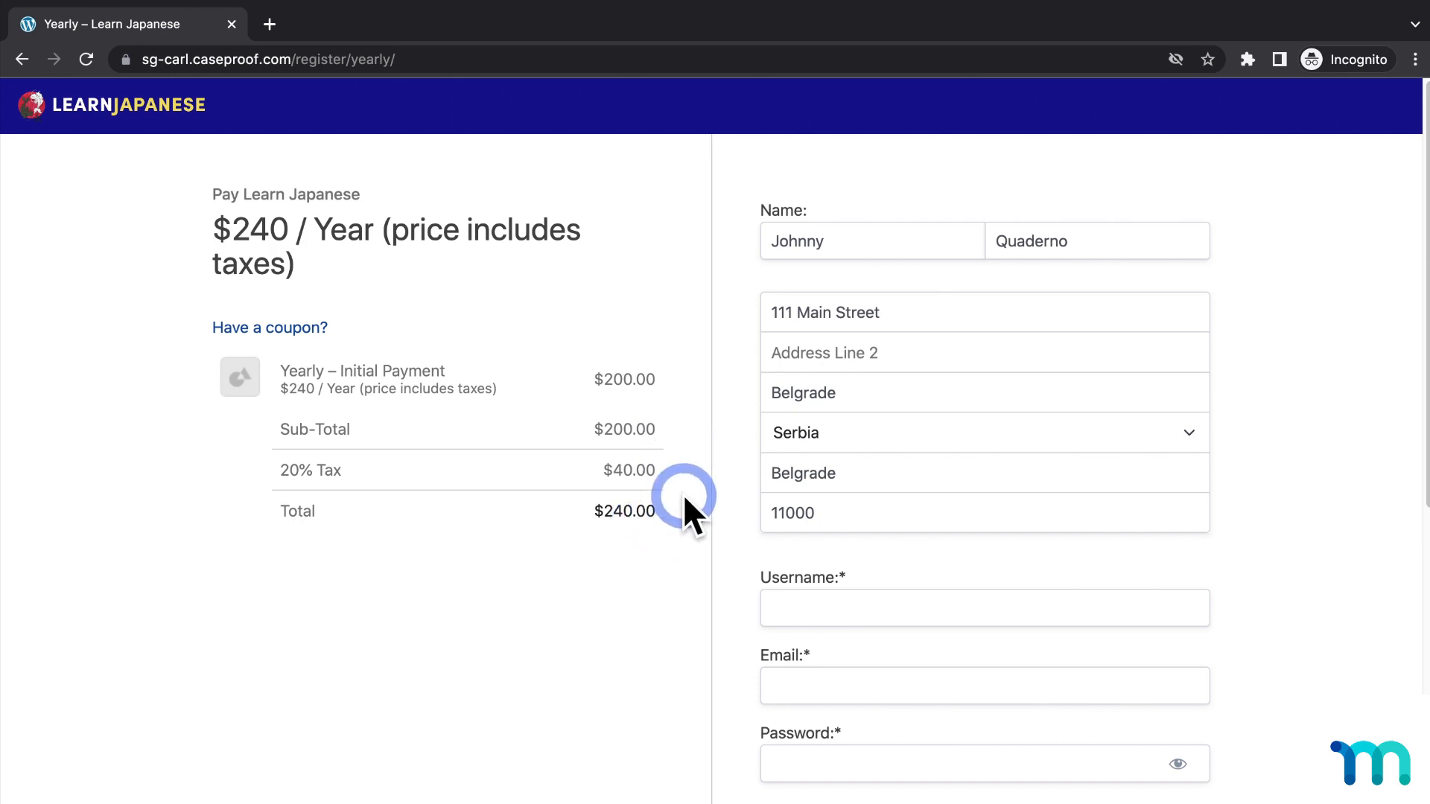
{"action": "type", "text": "johnnyquaderno"}
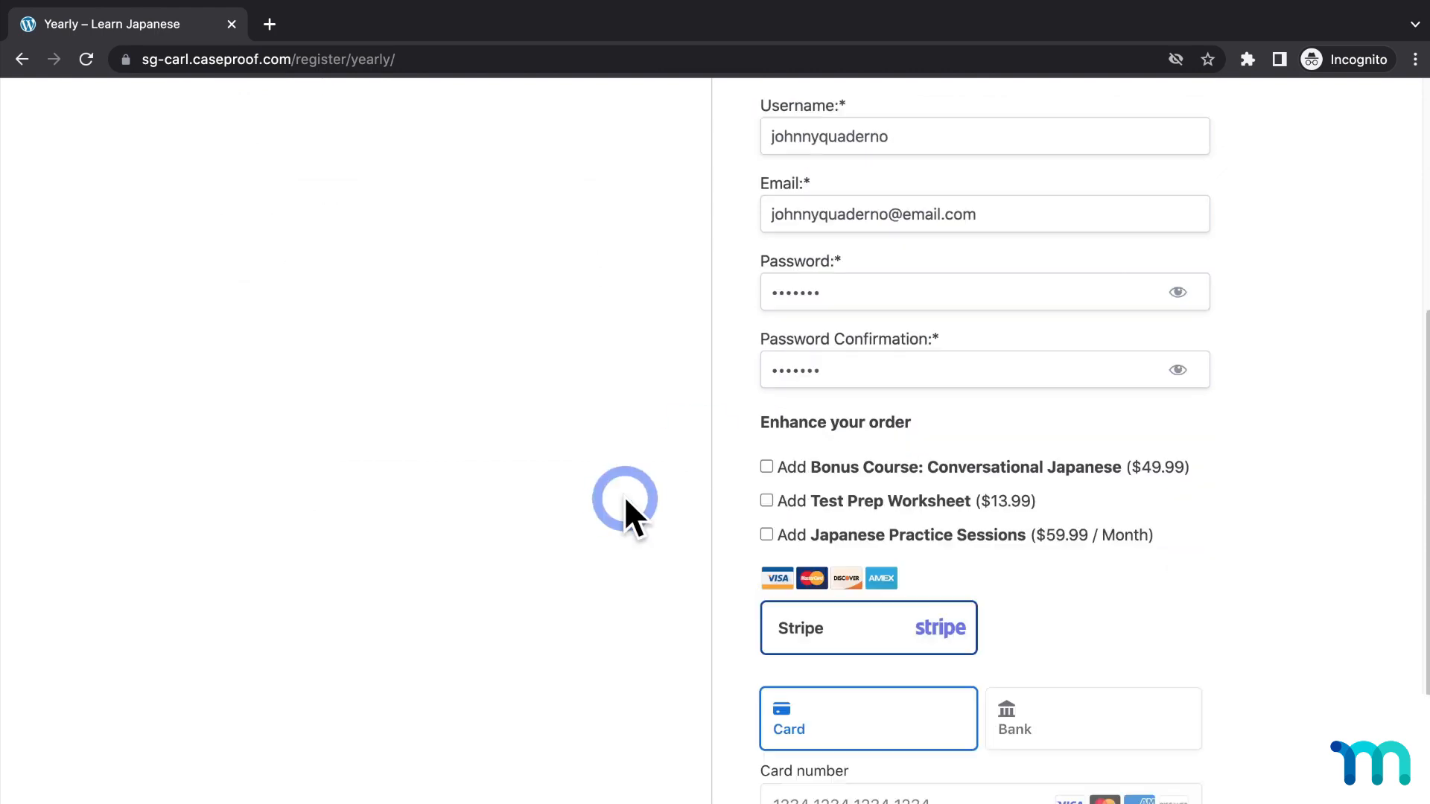
Submit the Yearly order, reaching the Payment Successful page for $240 including 20% tax.
{"action": "scroll", "scroll_direction": "down", "scroll_amount": 3}
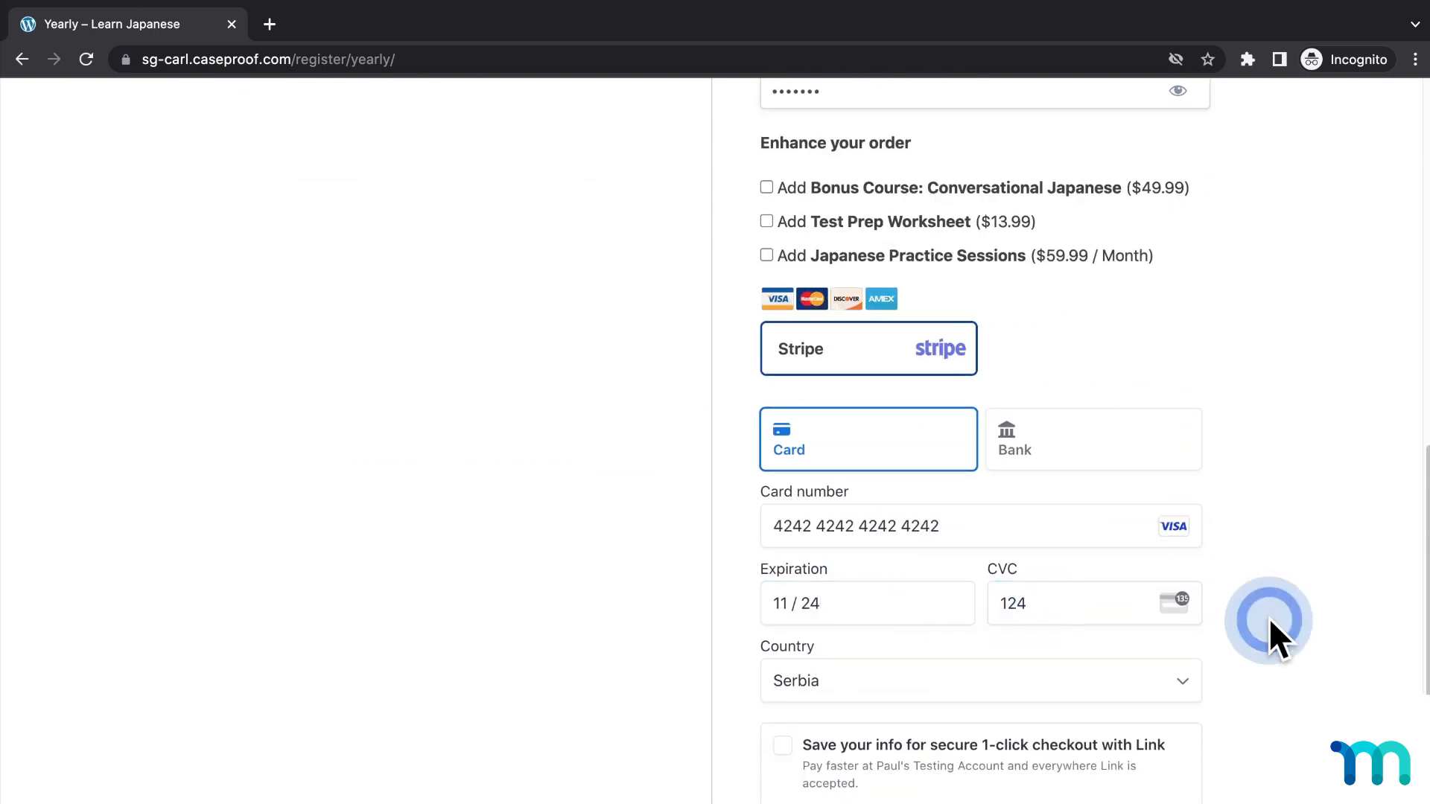
{"action": "scroll", "scroll_direction": "down", "scroll_amount": 3}
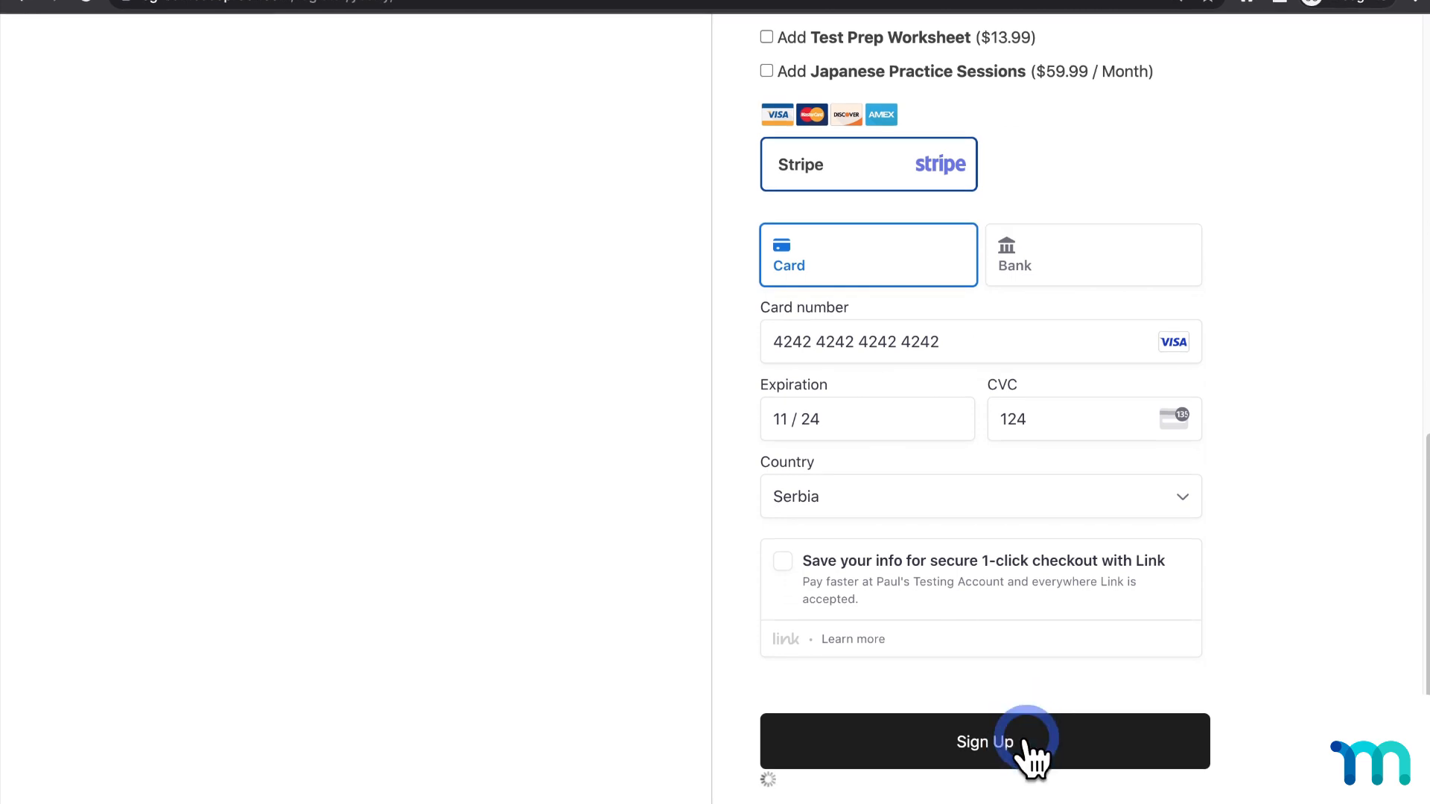
{"action": "left_click", "coordinate": [985, 740]}
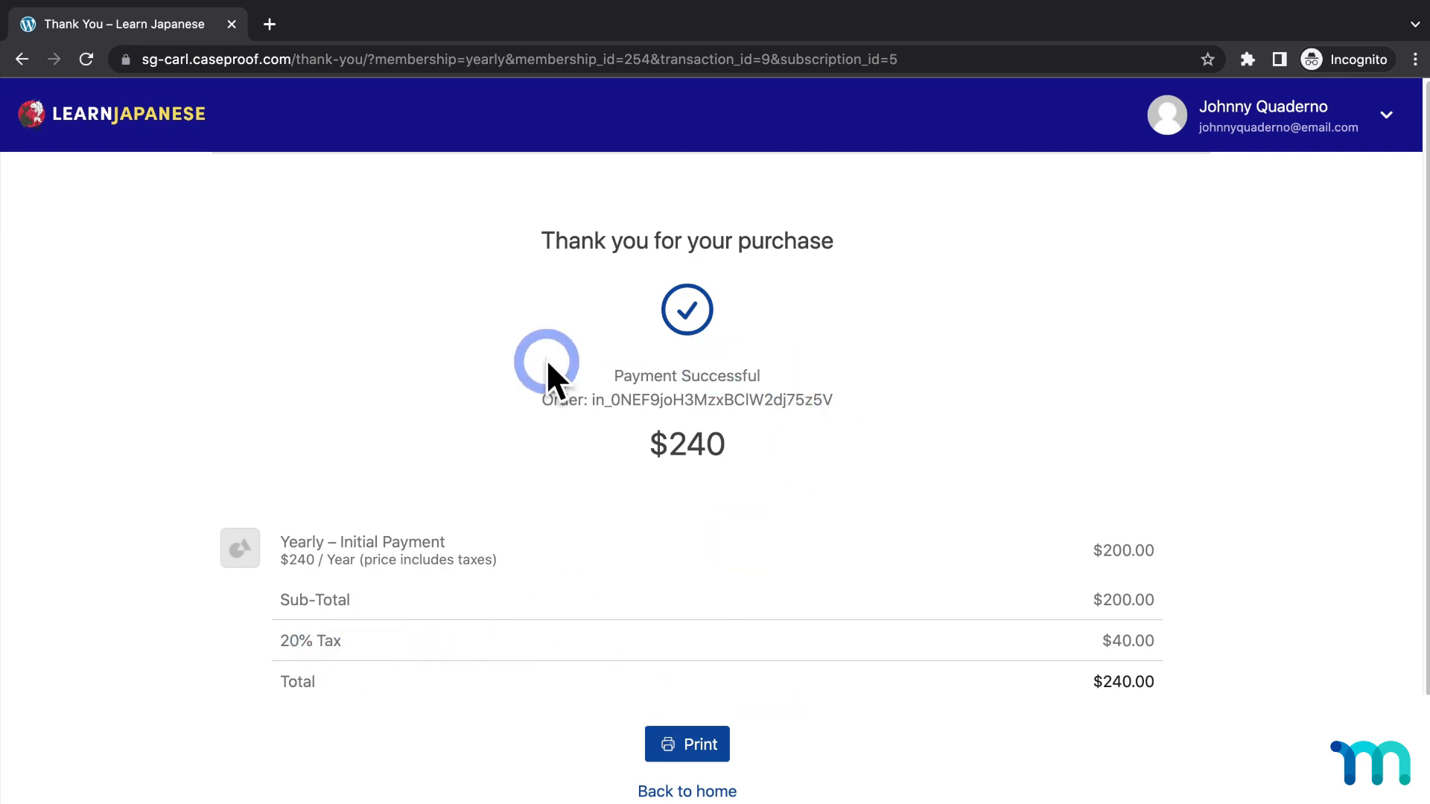
{"action": "mouse_move", "coordinate": [562, 644]}
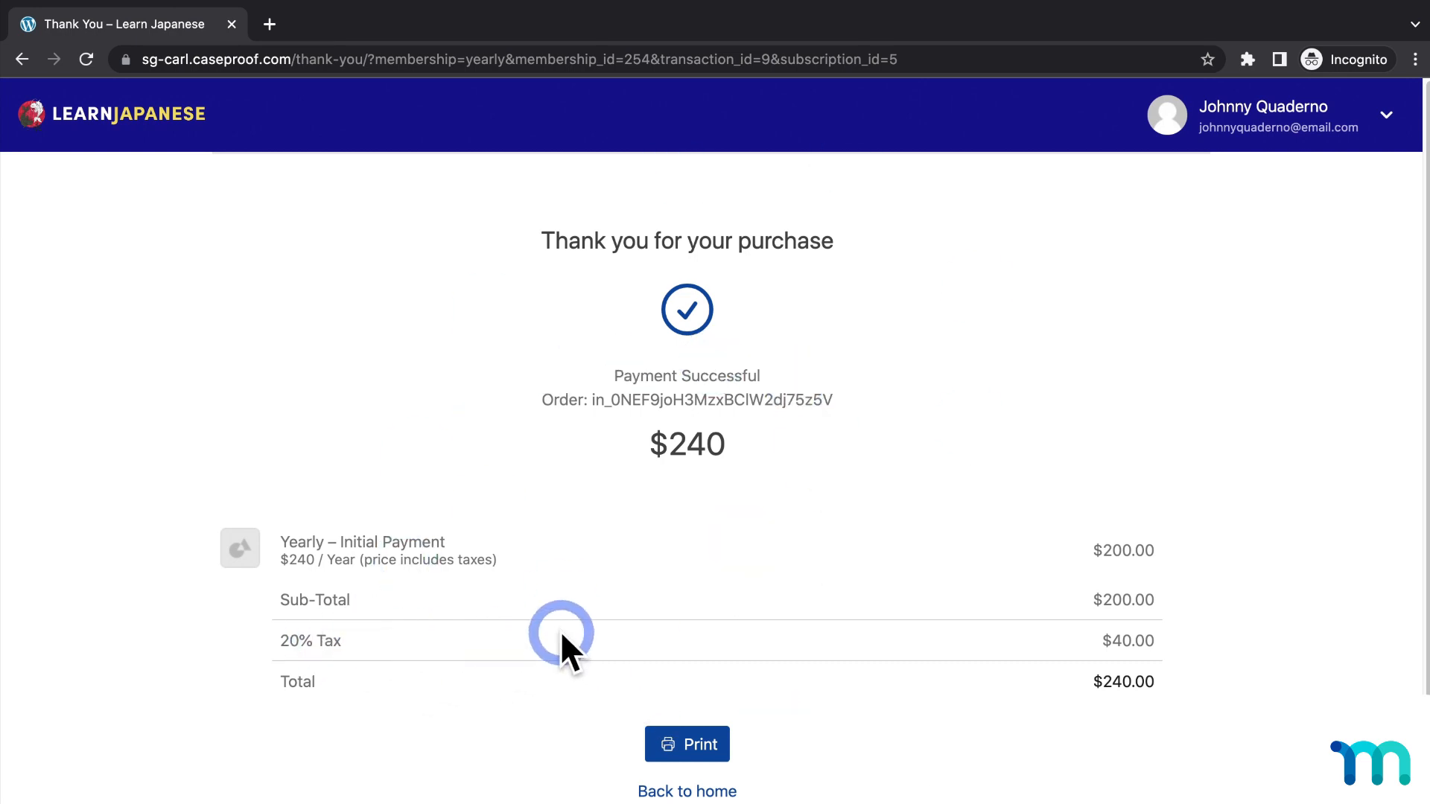
{"action": "mouse_move", "coordinate": [599, 598]}
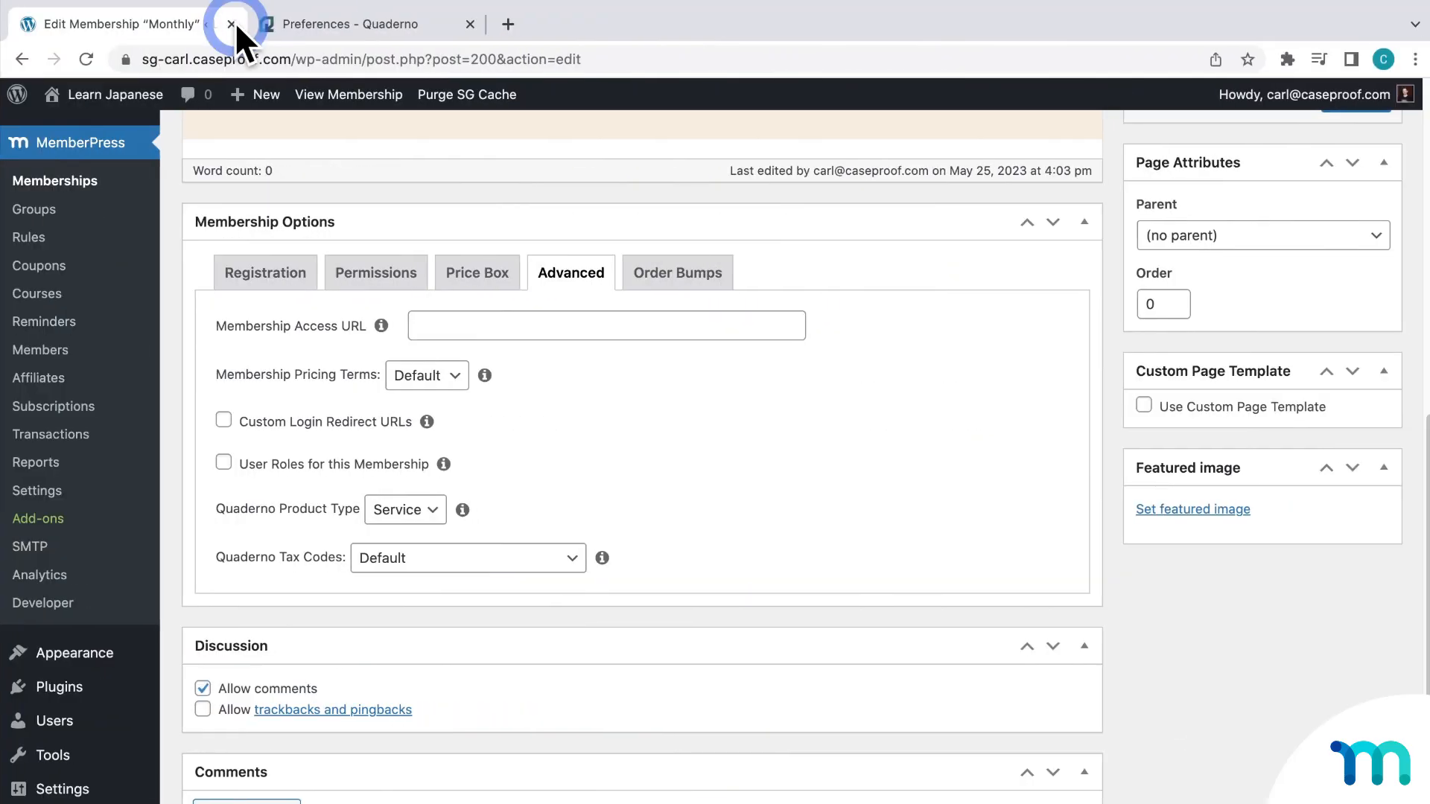
In Quaderno, open invoice 00002 from Documents > Invoices (Yearly 200.00, 20% tax, 240.00 USD paid).
{"action": "left_click", "coordinate": [356, 24]}
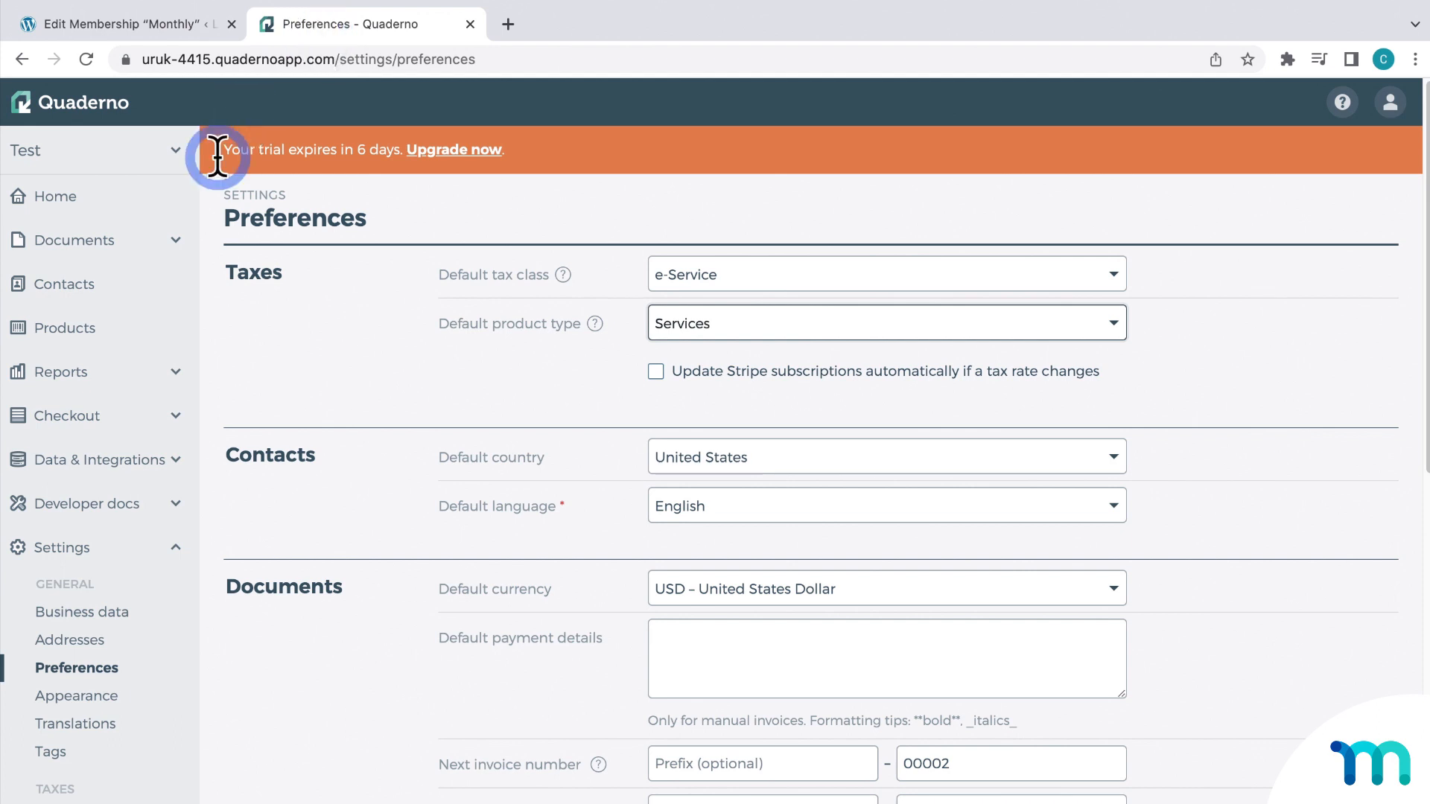
{"action": "left_click", "coordinate": [75, 240]}
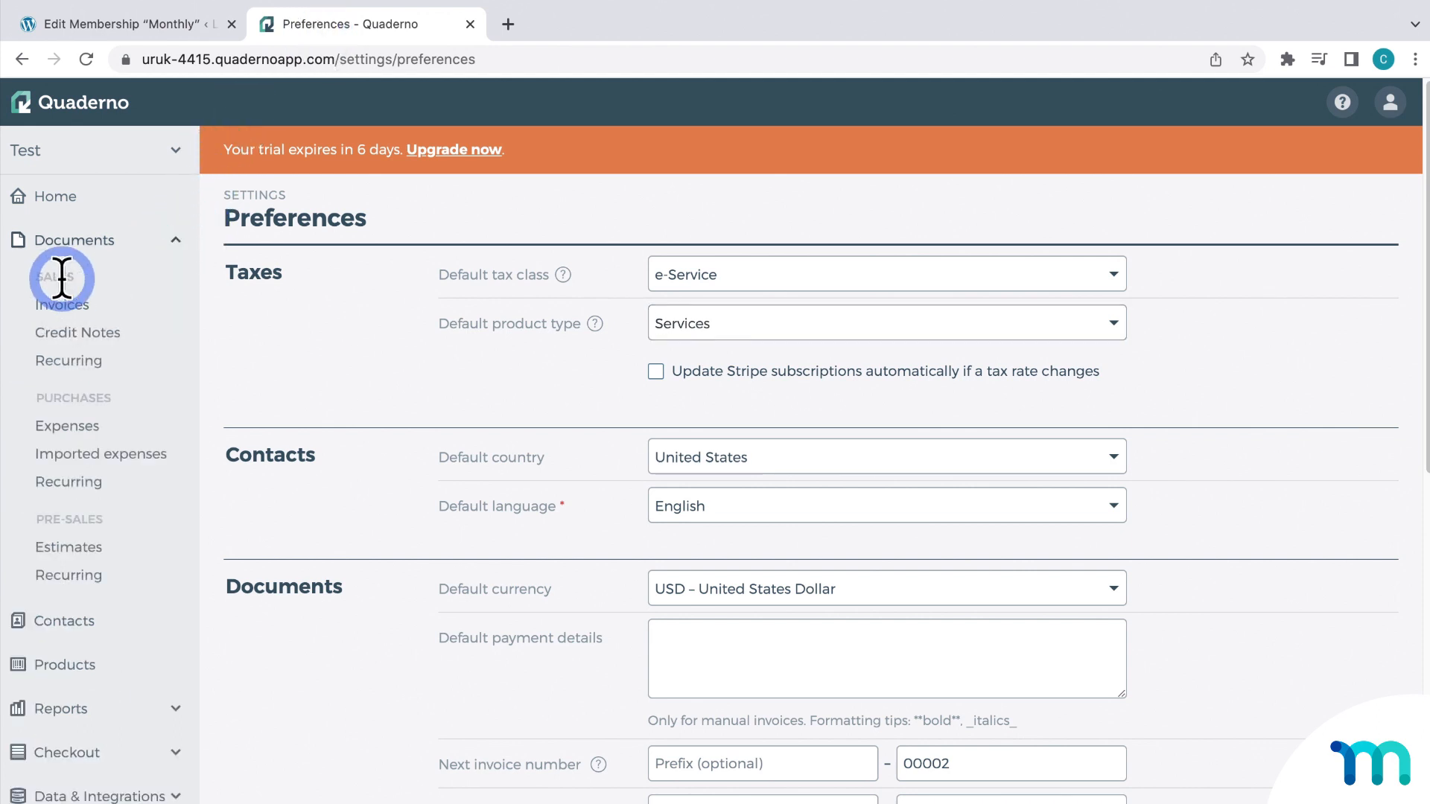
{"action": "left_click", "coordinate": [61, 304]}
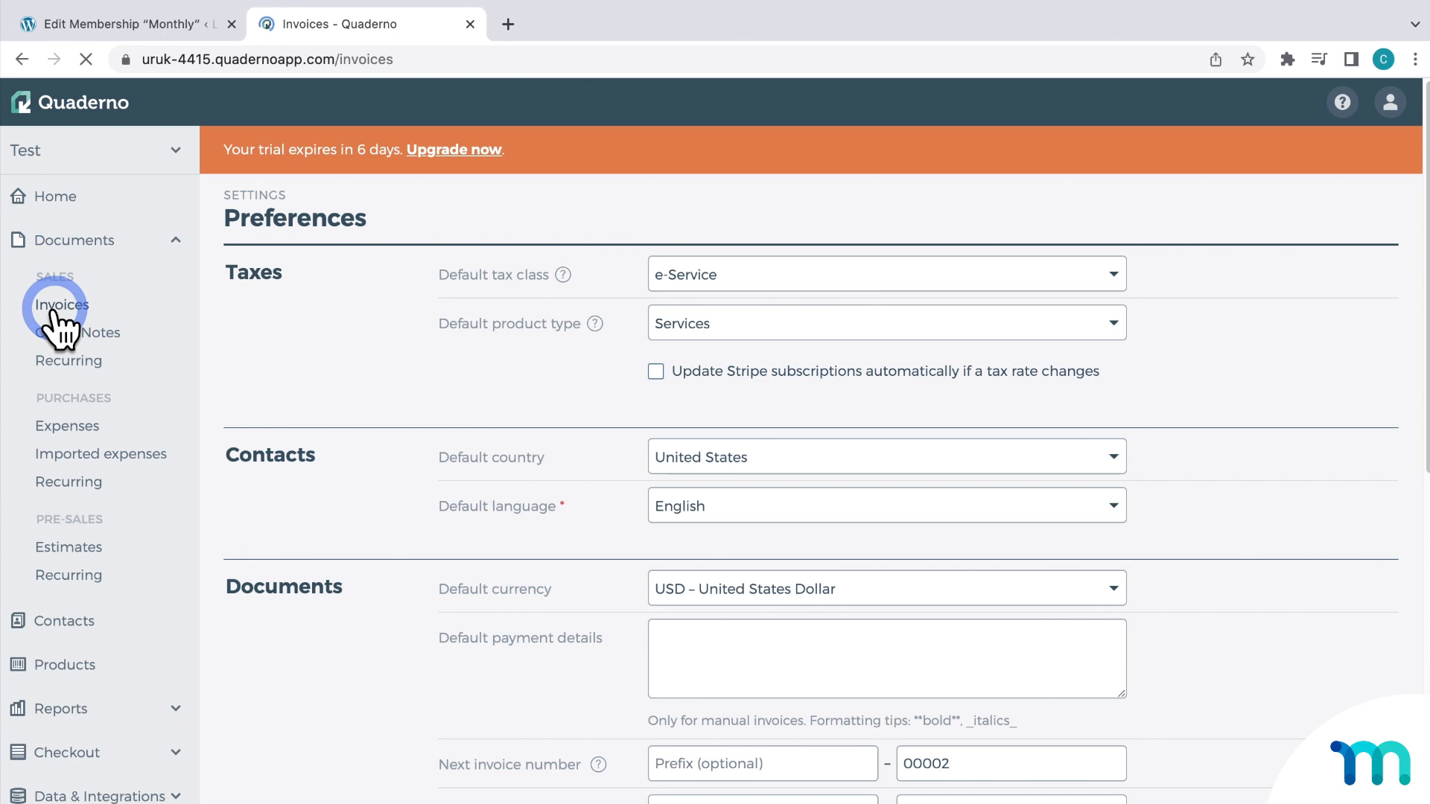
{"action": "left_click", "coordinate": [61, 304]}
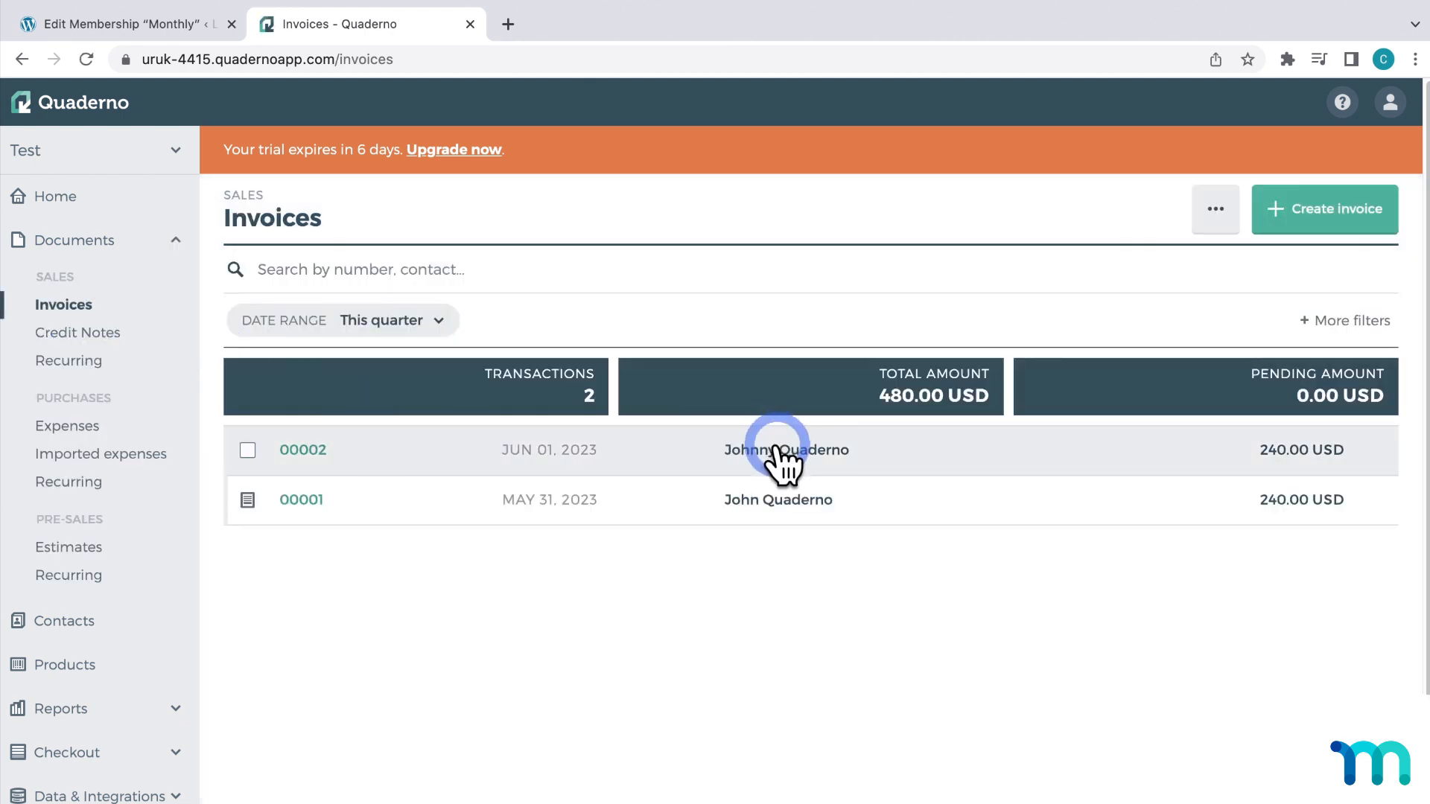
{"action": "left_click", "coordinate": [302, 449]}
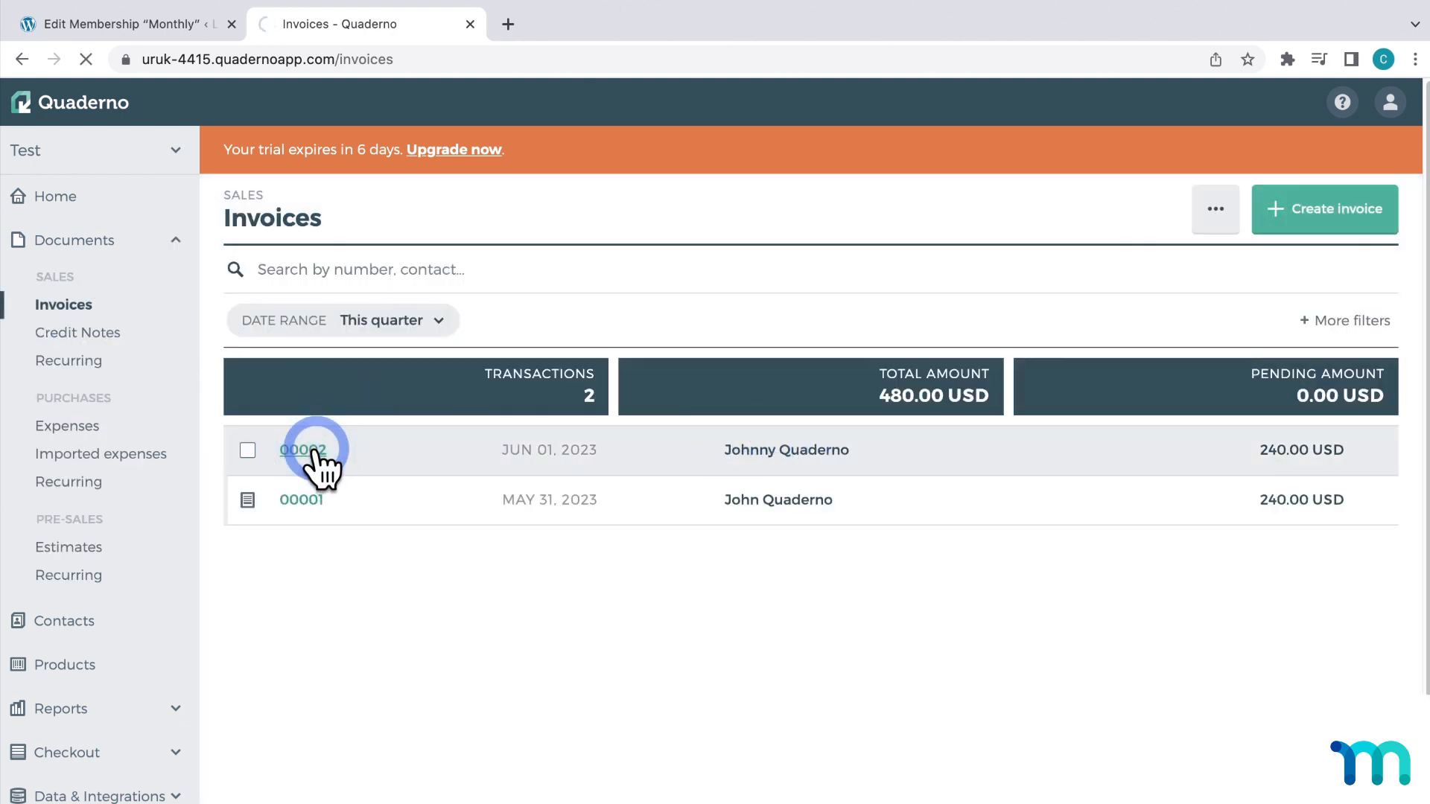
{"action": "left_click", "coordinate": [301, 448]}
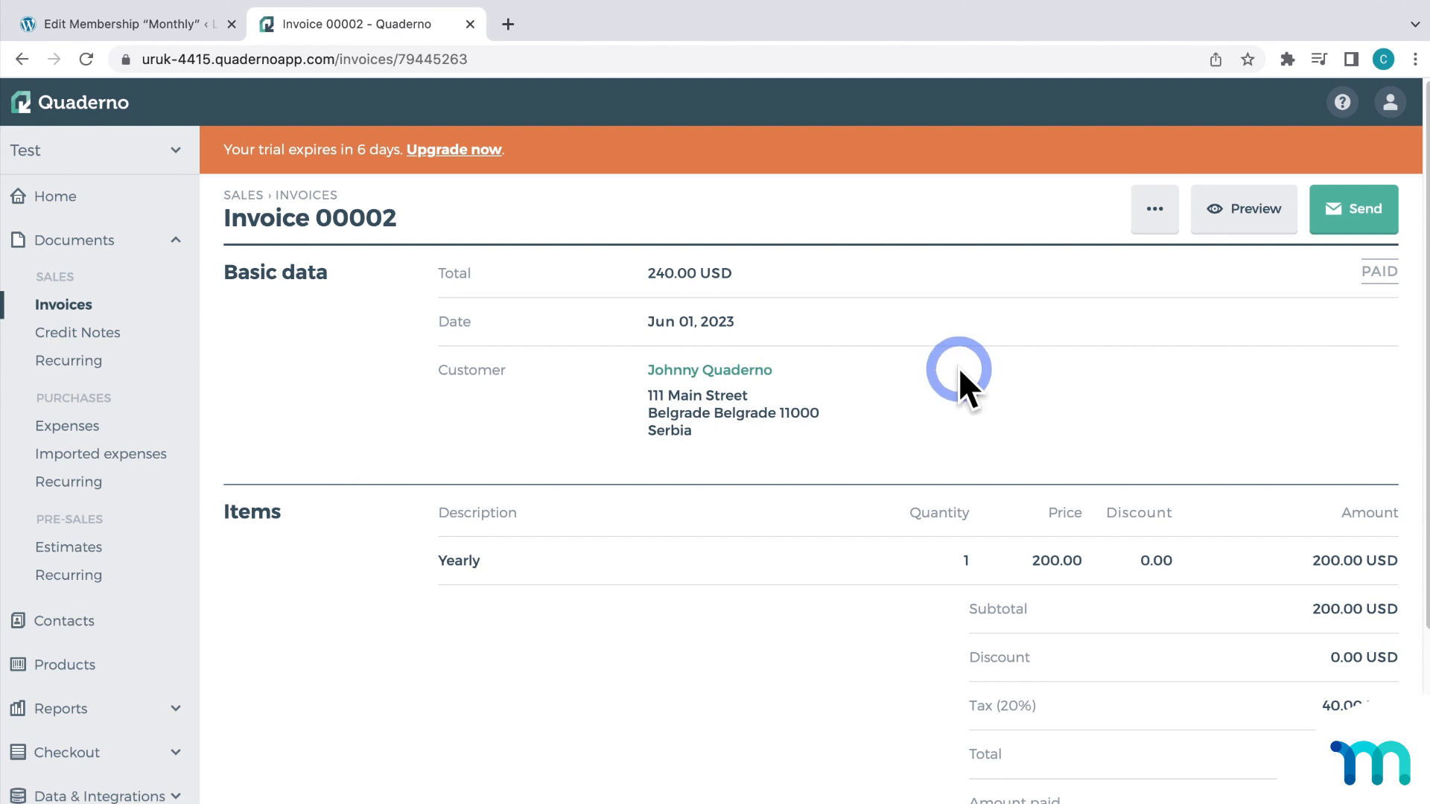
Preview invoice 00002 as the customer sees it and download it as a PDF.
{"action": "left_click", "coordinate": [1153, 209]}
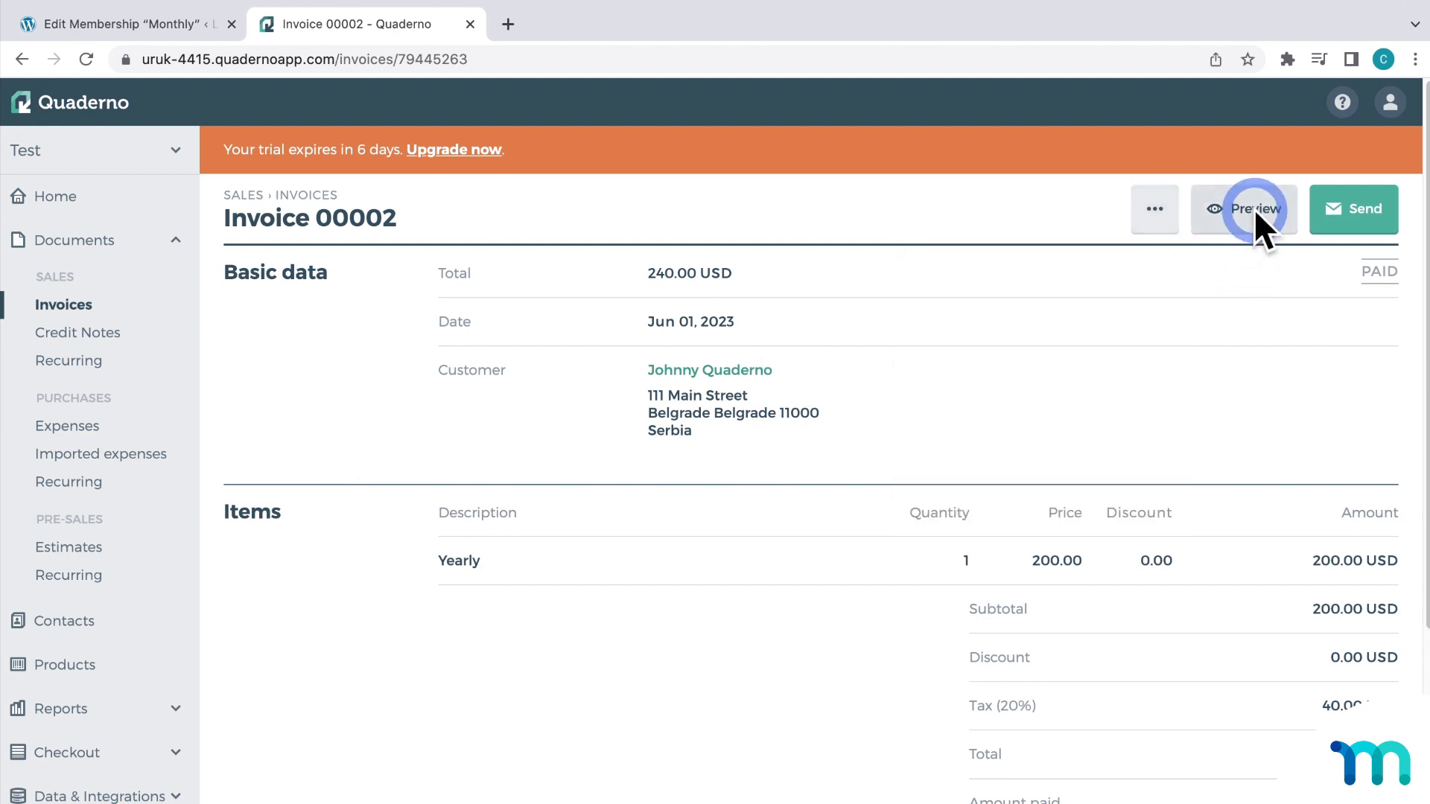
{"action": "left_click", "coordinate": [1242, 209]}
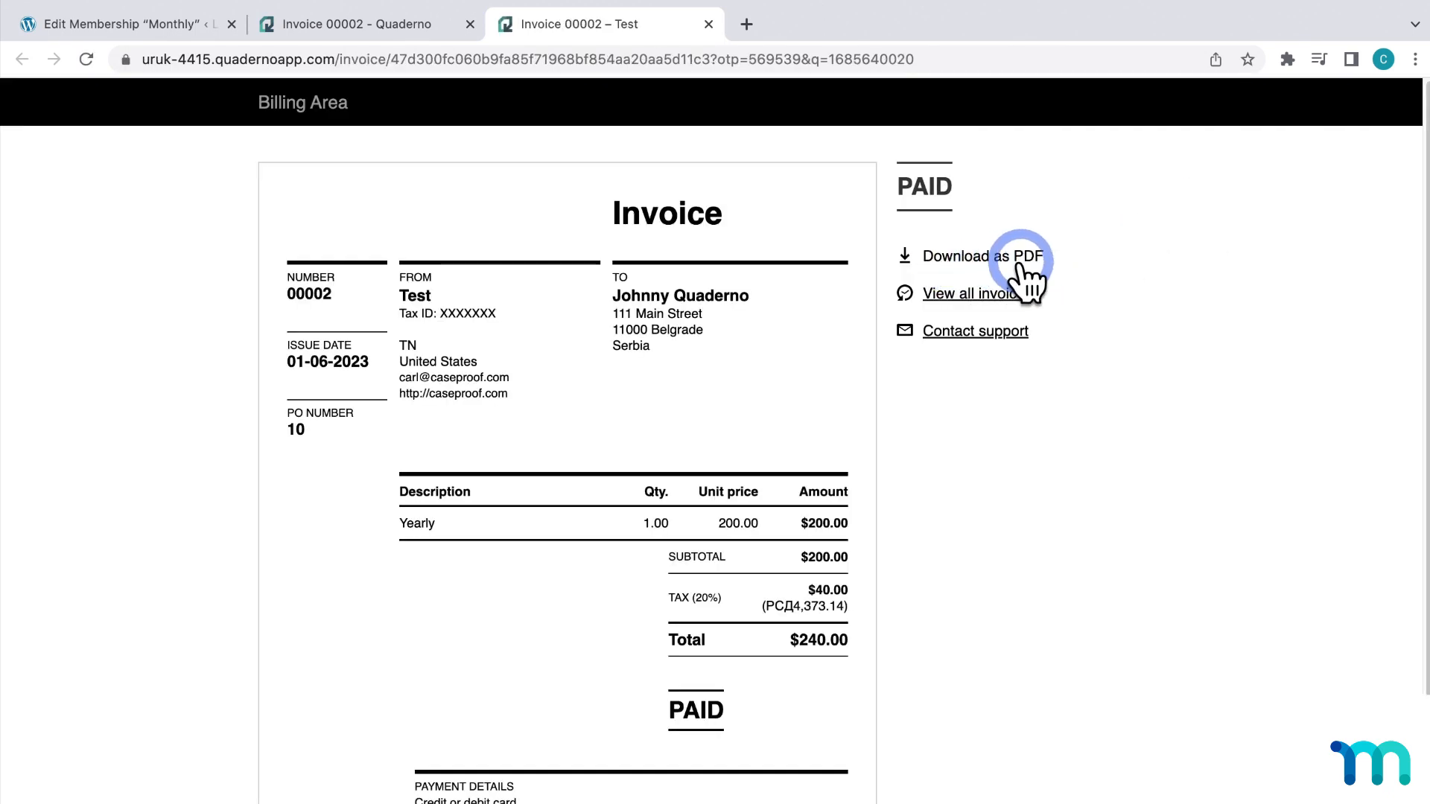
{"action": "left_click", "coordinate": [707, 23]}
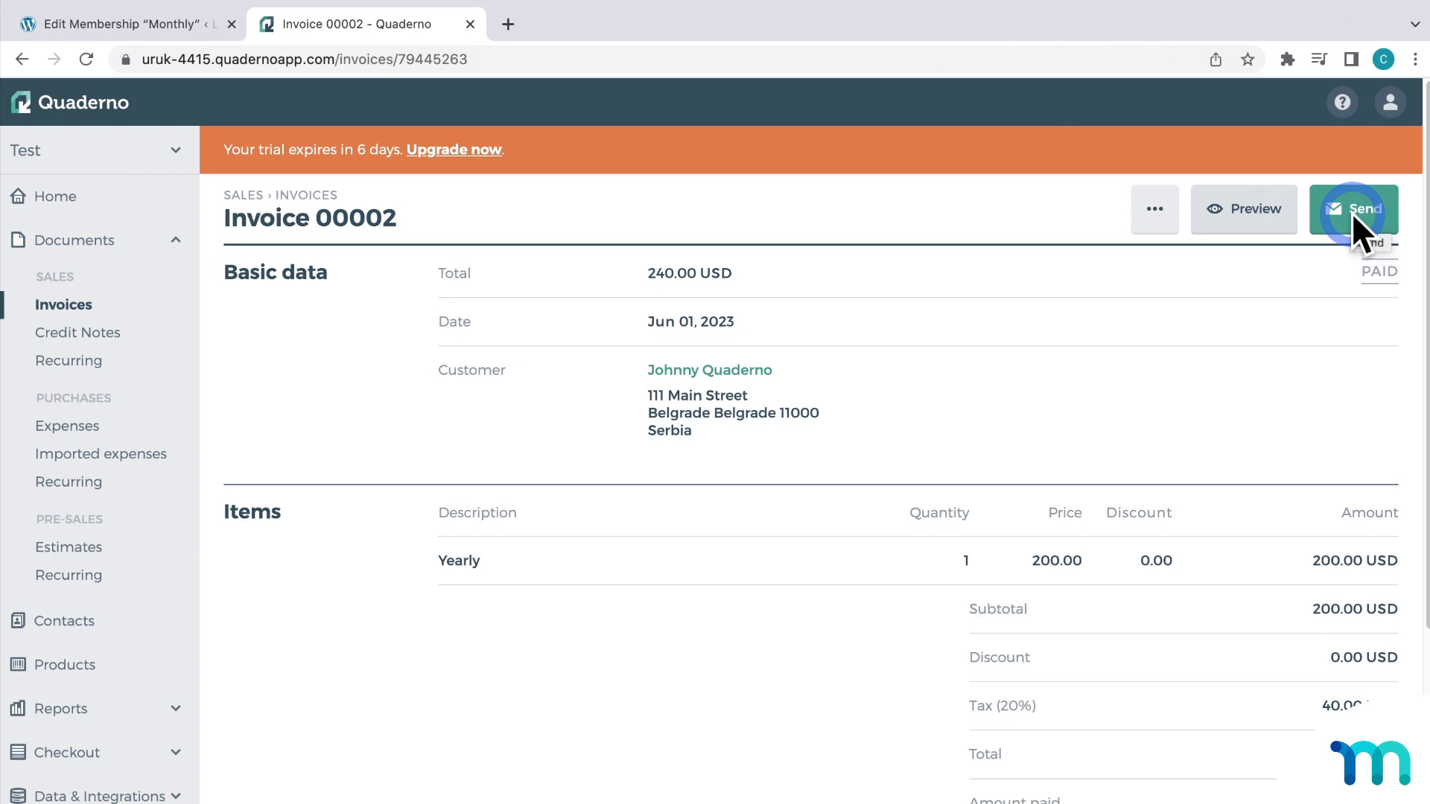
In Settings > Preferences billing, enable autosending automatic invoices and credit notes and attaching them as PDFs.
{"action": "left_click", "coordinate": [1354, 209]}
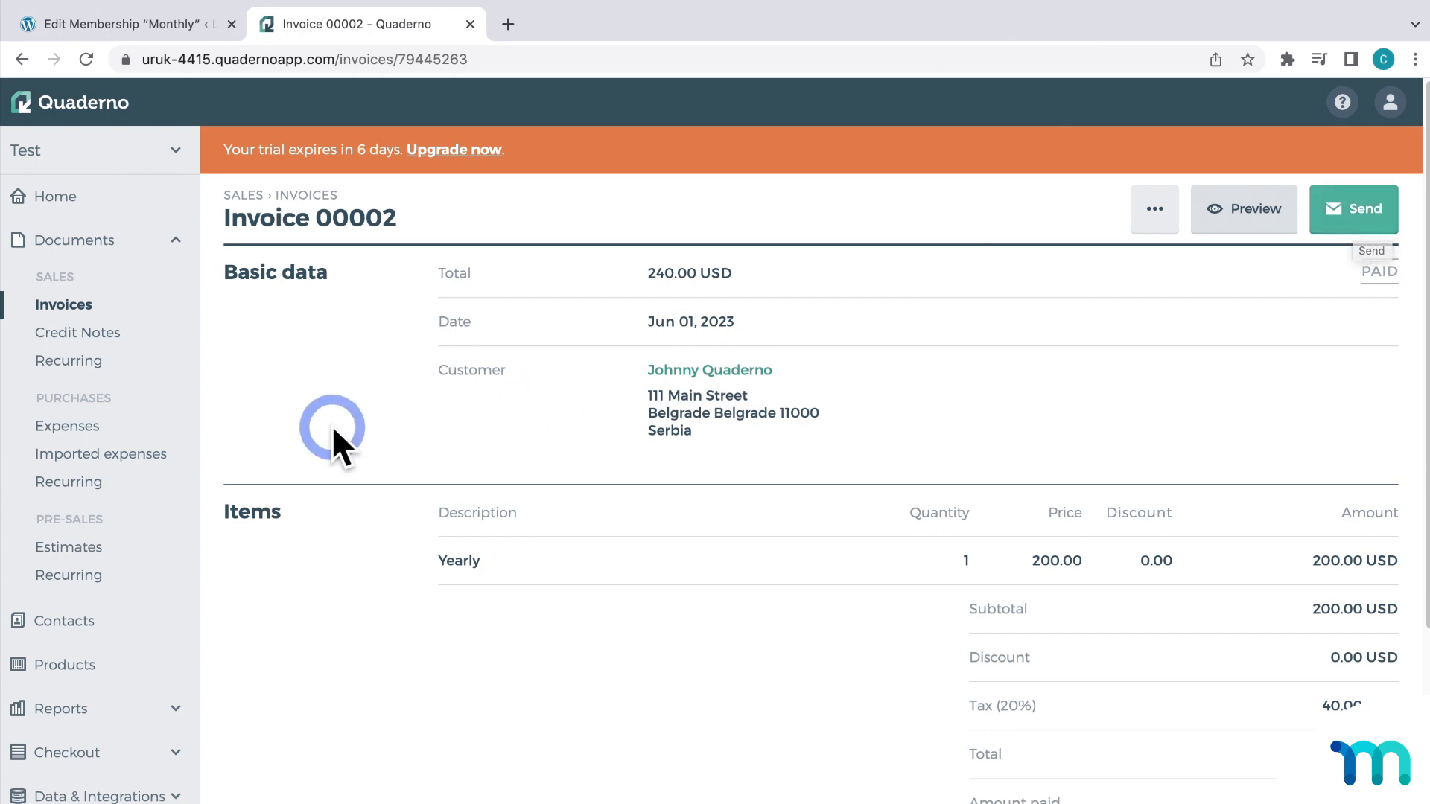
{"action": "scroll", "scroll_direction": "down", "scroll_amount": 3}
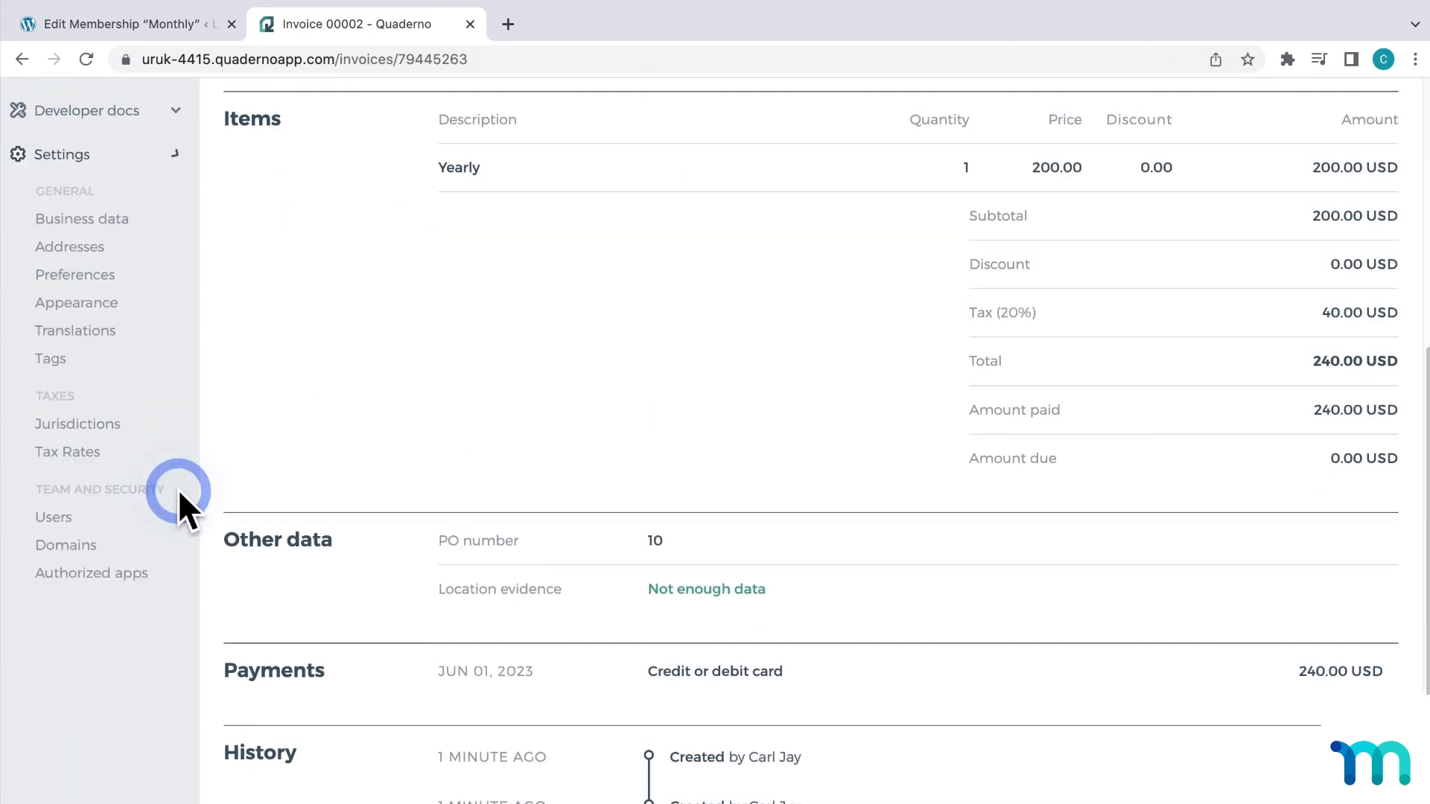
{"action": "left_click", "coordinate": [74, 274]}
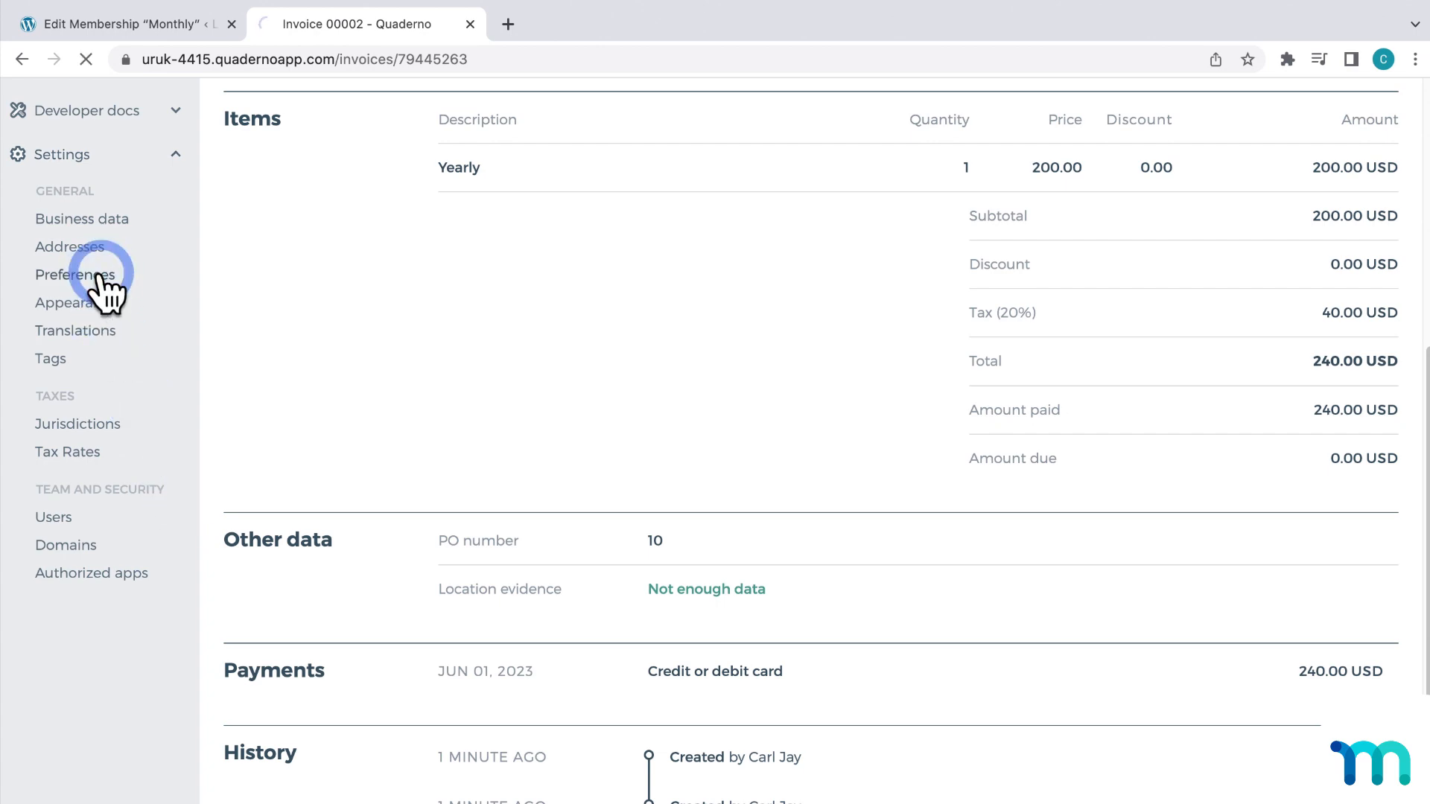
{"action": "left_click", "coordinate": [76, 274]}
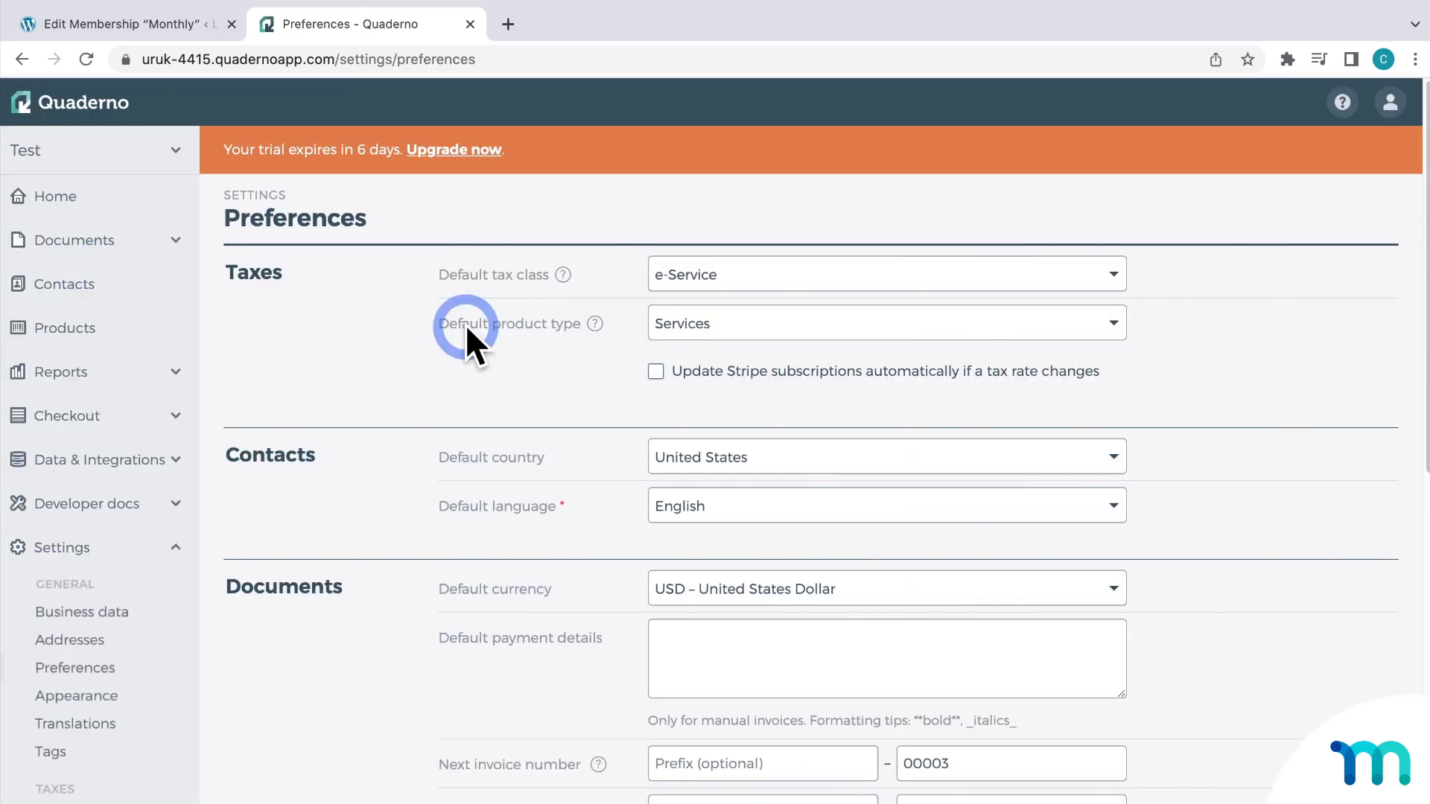
{"action": "scroll", "scroll_direction": "down", "scroll_amount": 3}
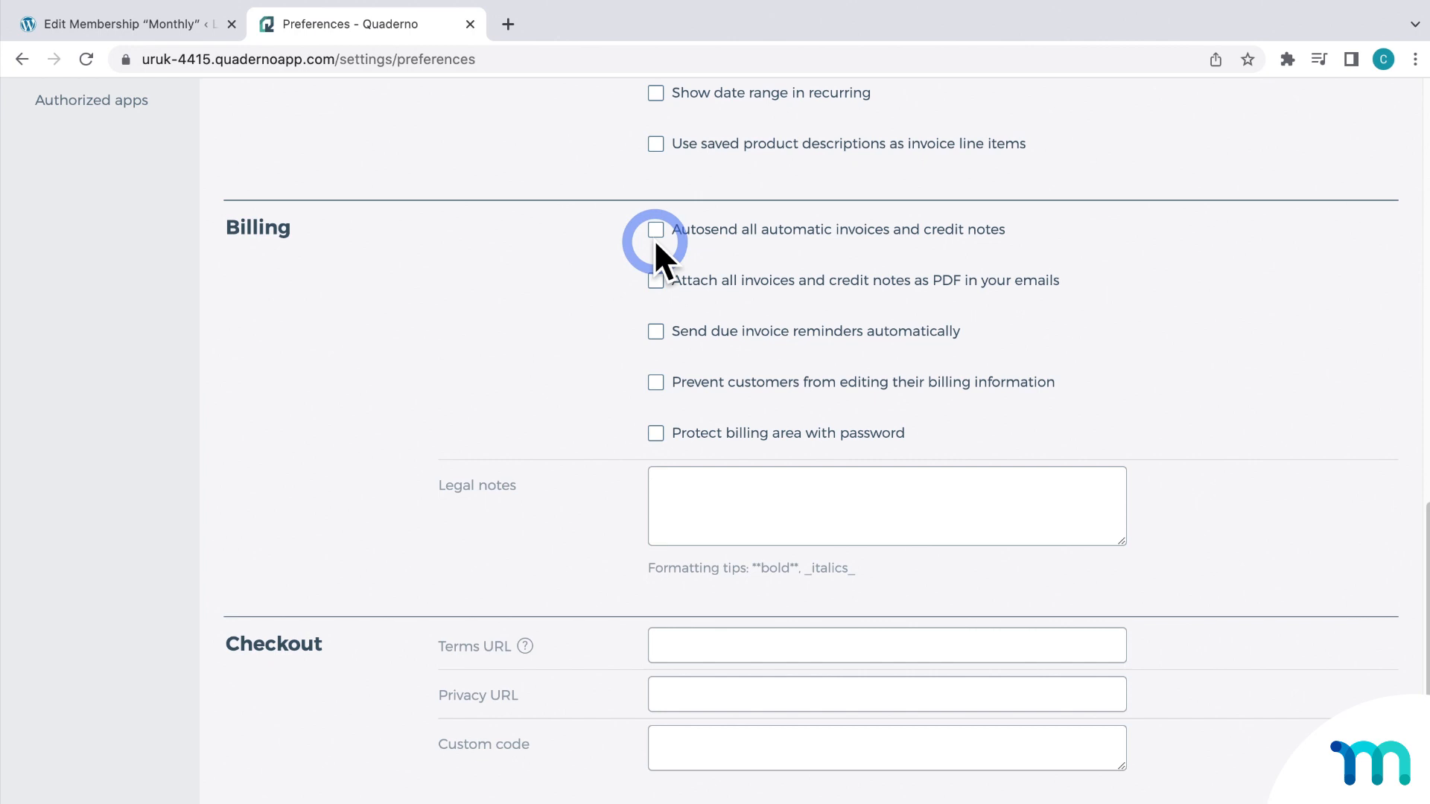
{"action": "left_click", "coordinate": [655, 229]}
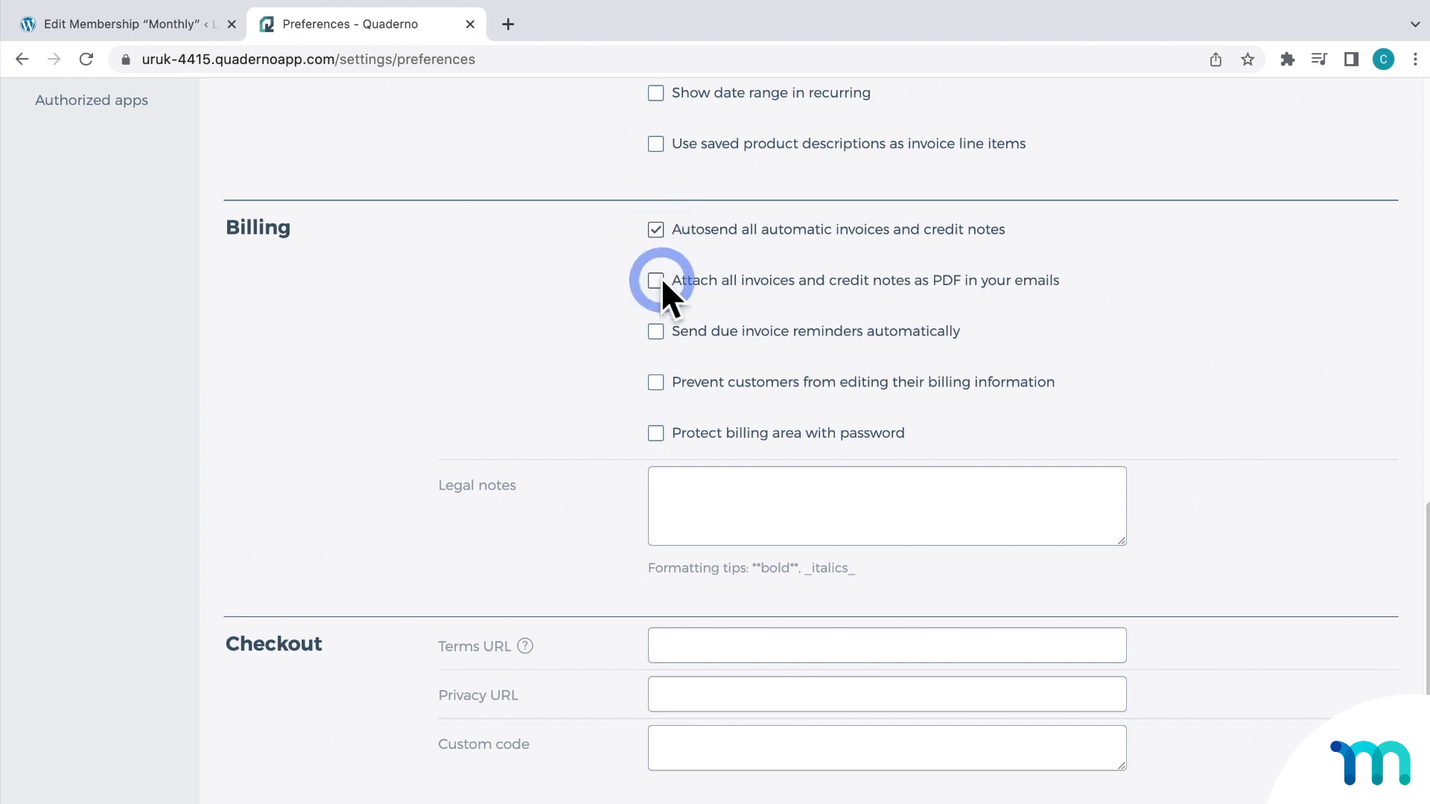
{"action": "left_click", "coordinate": [655, 280]}
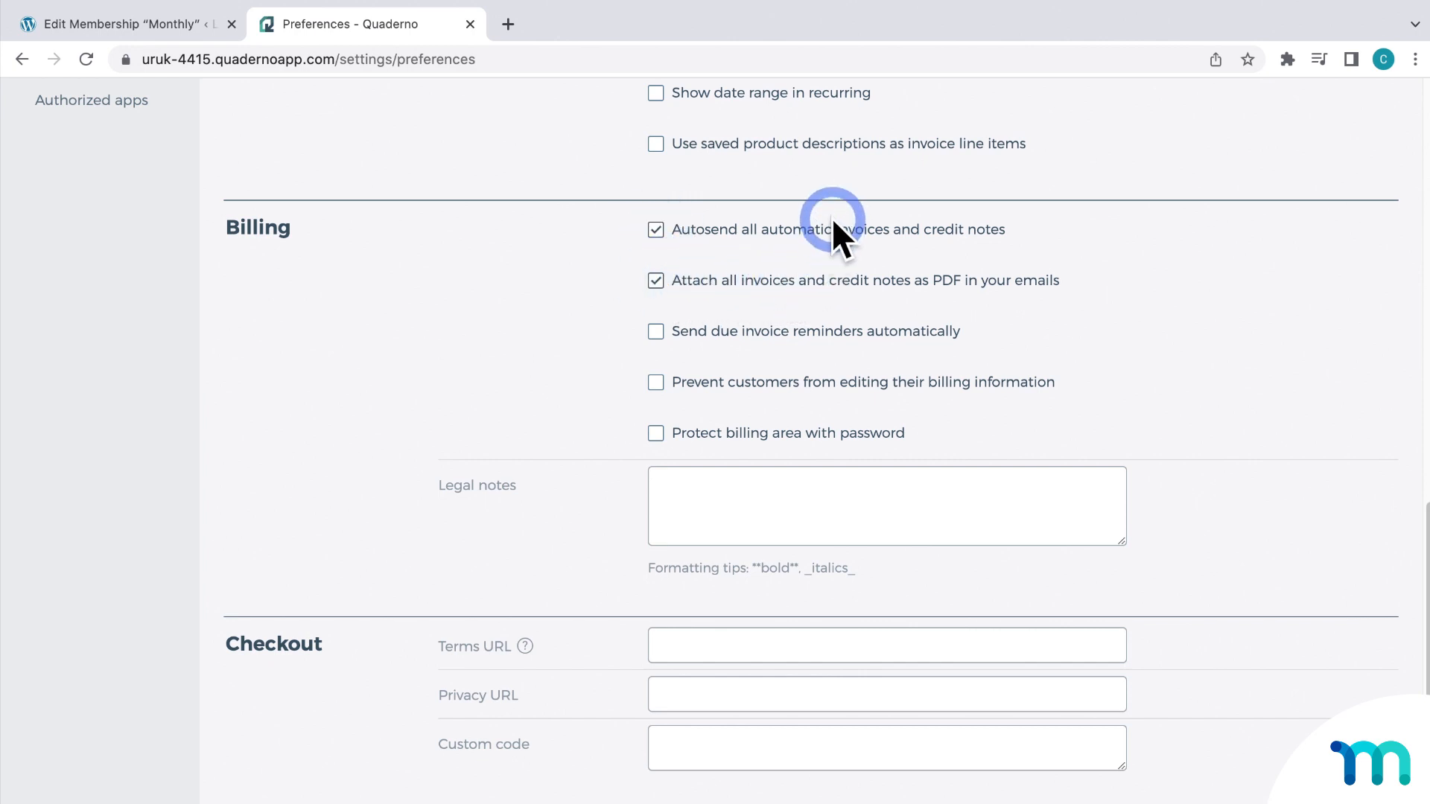
{"action": "mouse_move", "coordinate": [1085, 262]}
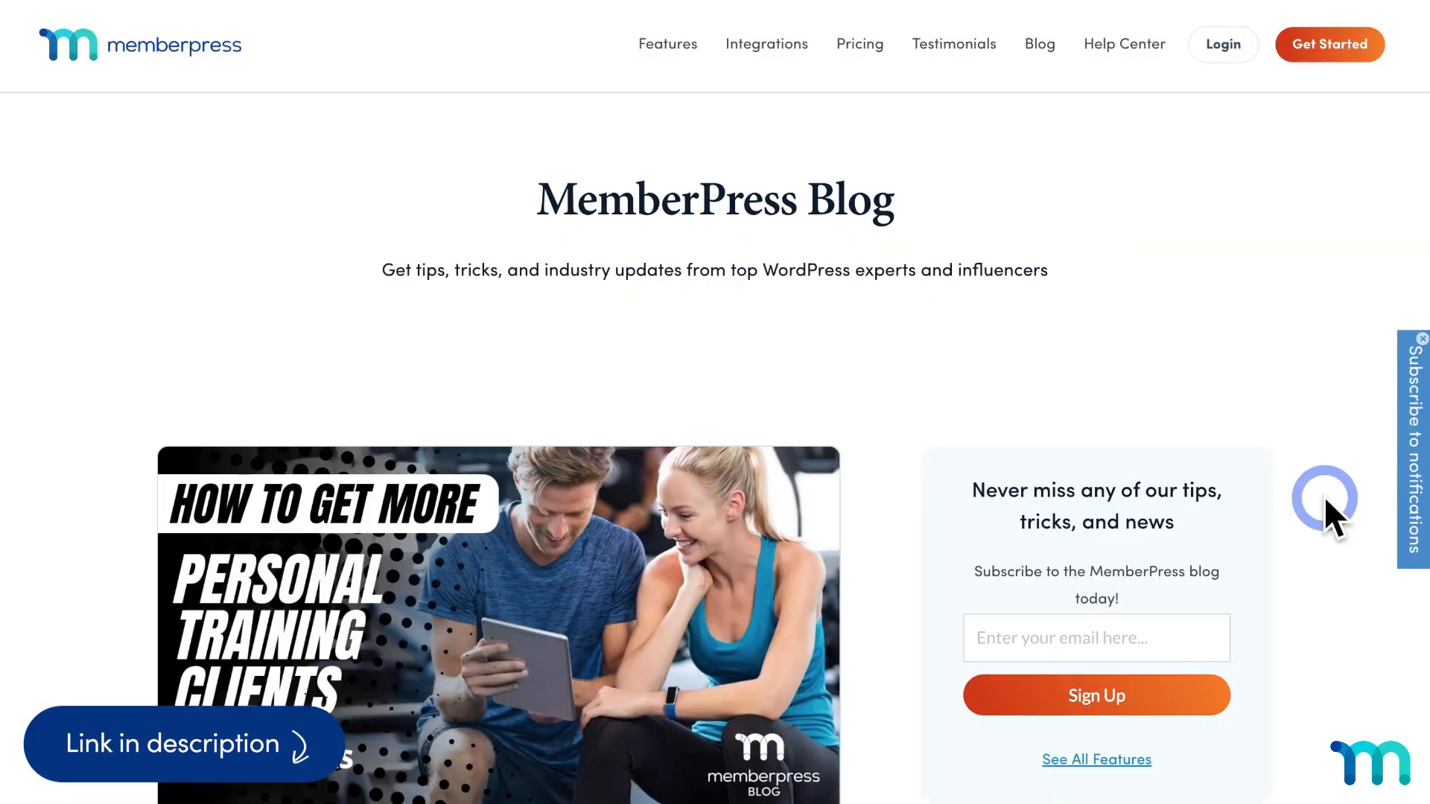
Scroll through the MemberPress blog posts down to the Connect with us links.
{"action": "scroll", "scroll_direction": "down", "scroll_amount": 3}
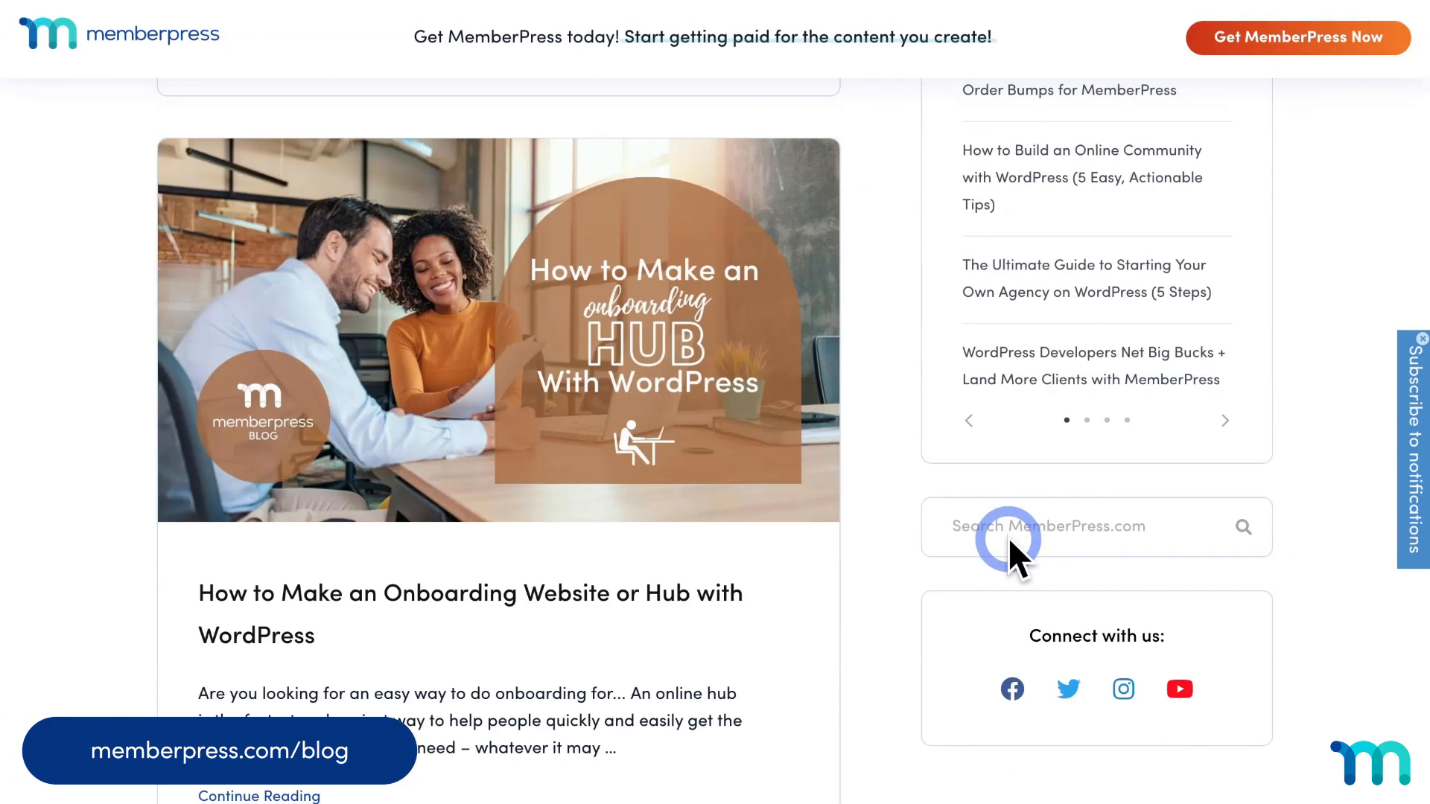
{"action": "scroll", "scroll_direction": "down", "scroll_amount": 3}
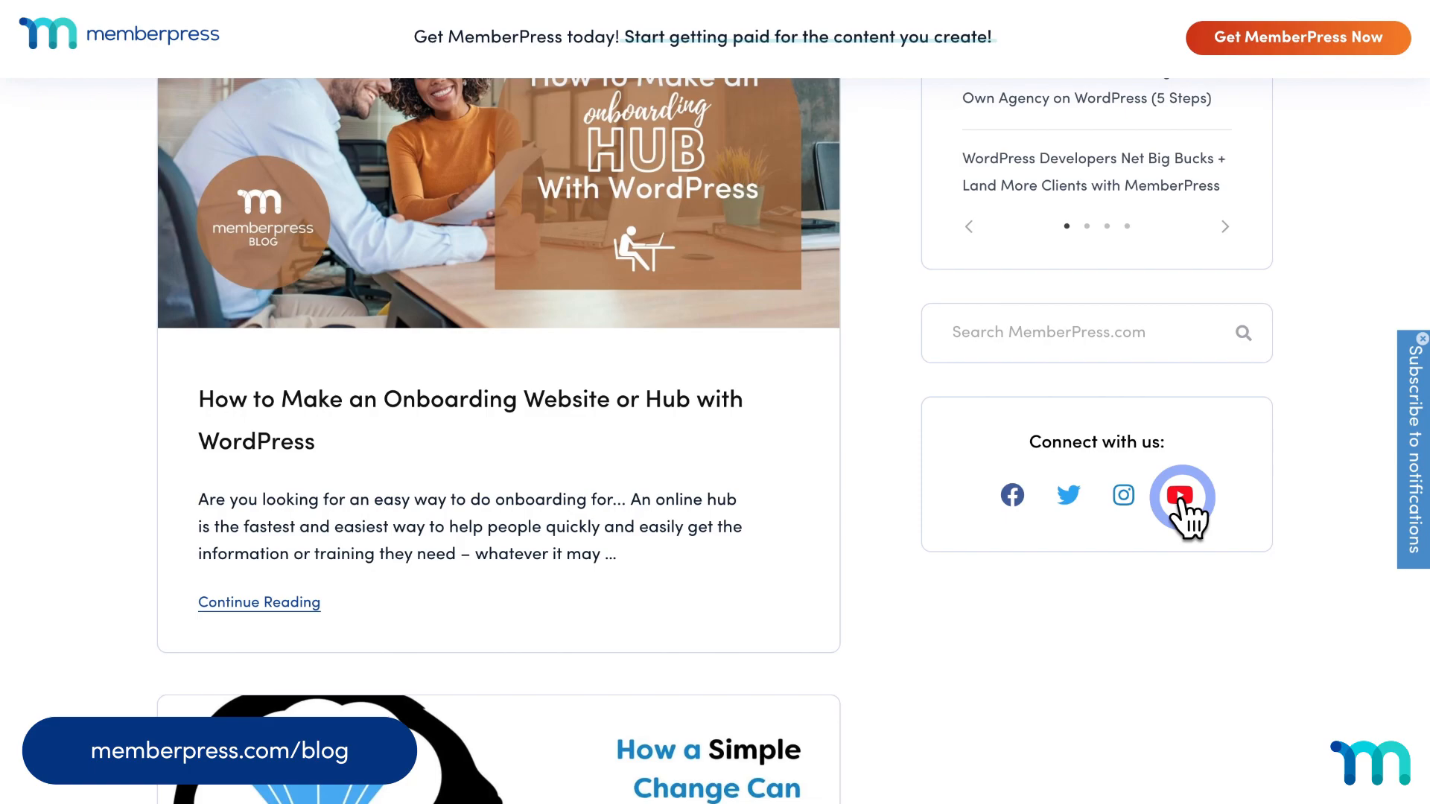